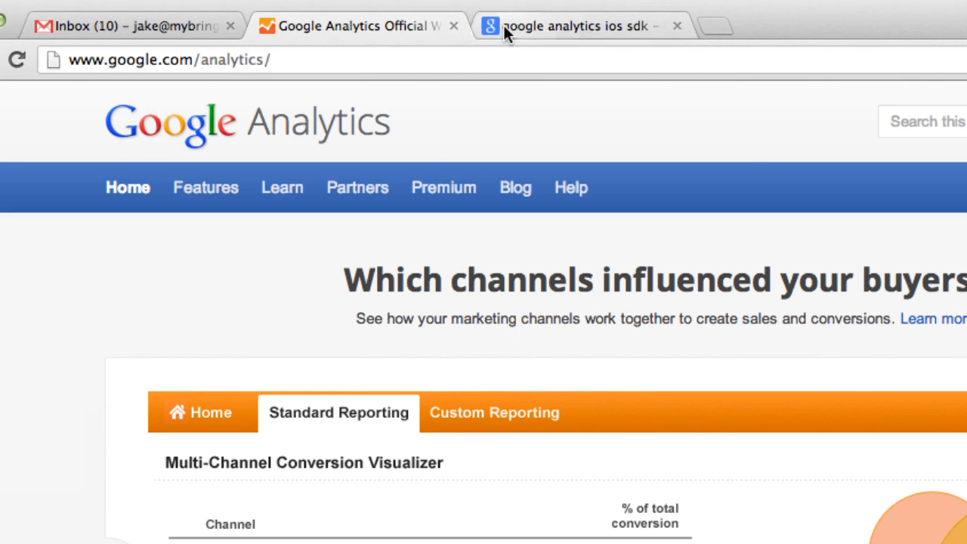
Step: Switch to the Chrome tab with the 'google analytics ios sdk' search results
{"action": "left_click", "coordinate": [577, 26]}
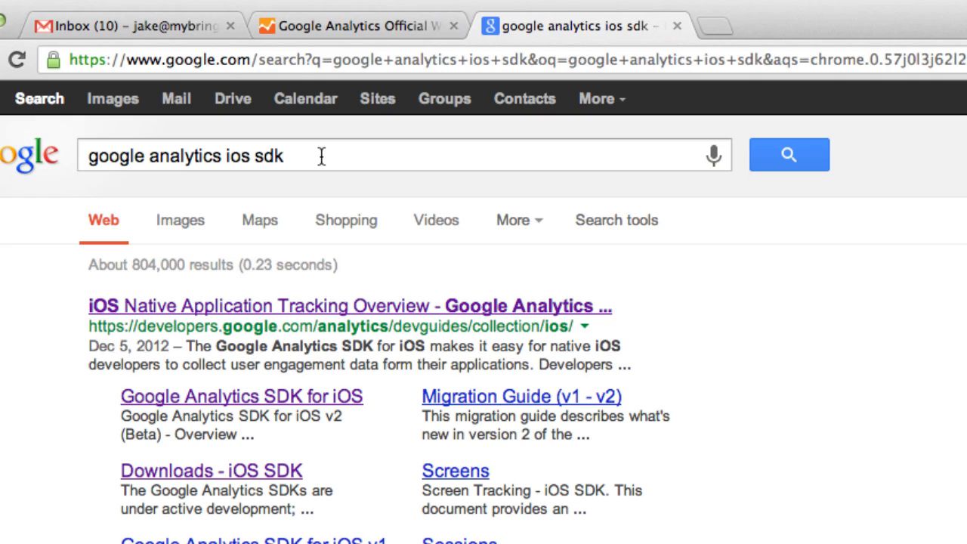
{"action": "mouse_move", "coordinate": [321, 166]}
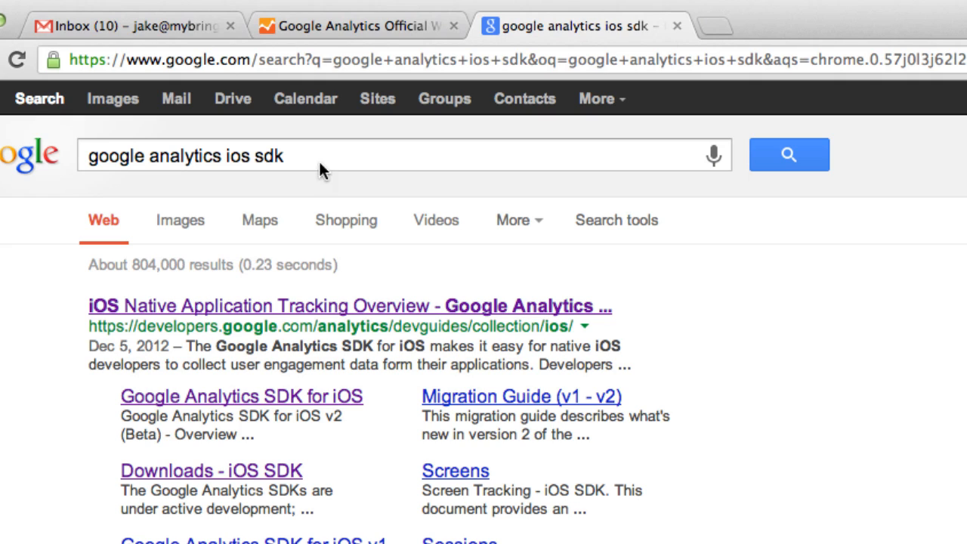
{"action": "mouse_move", "coordinate": [197, 318]}
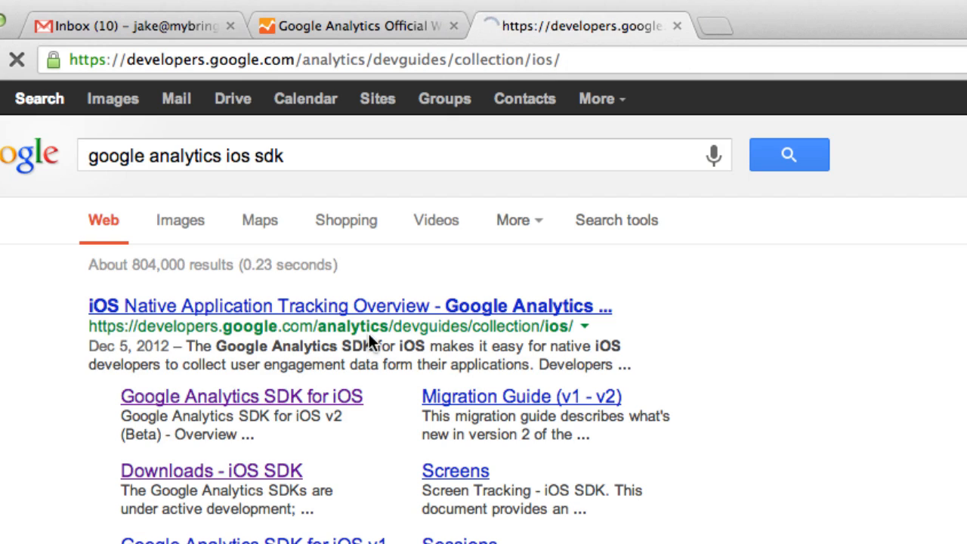
Step: Reach the iOS SDK downloads page via the tracking overview and mark version 2.0 beta 4
{"action": "left_click", "coordinate": [349, 305]}
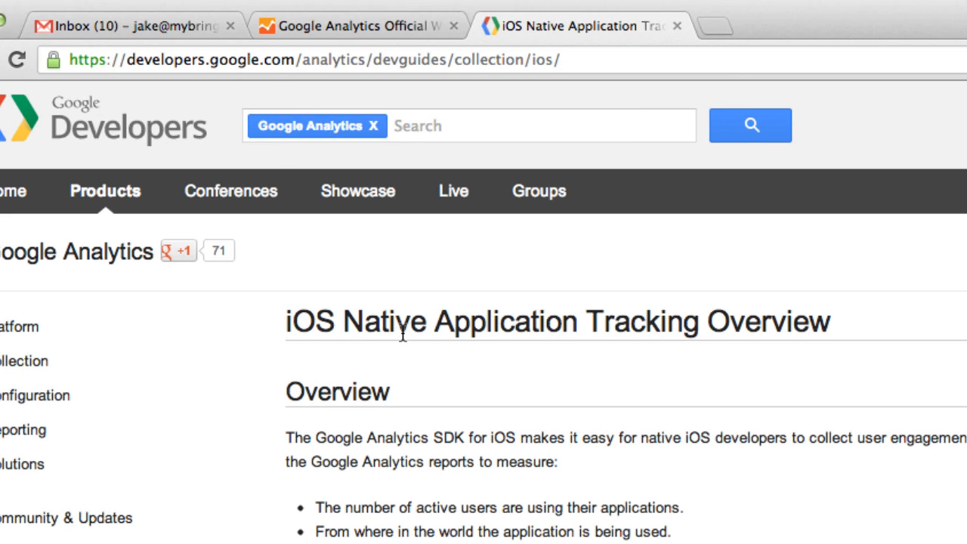
{"action": "scroll", "scroll_direction": "down", "scroll_amount": 3}
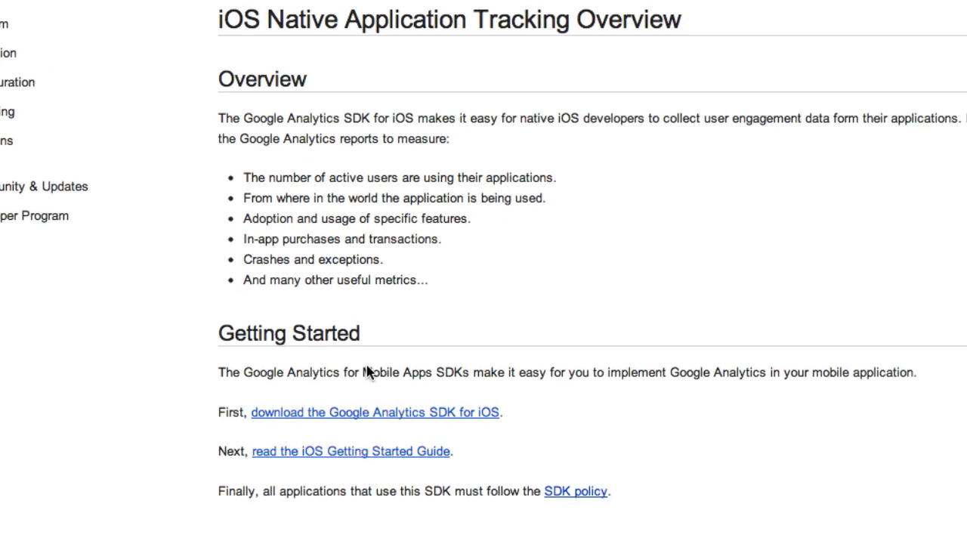
{"action": "scroll", "scroll_direction": "down", "scroll_amount": 3}
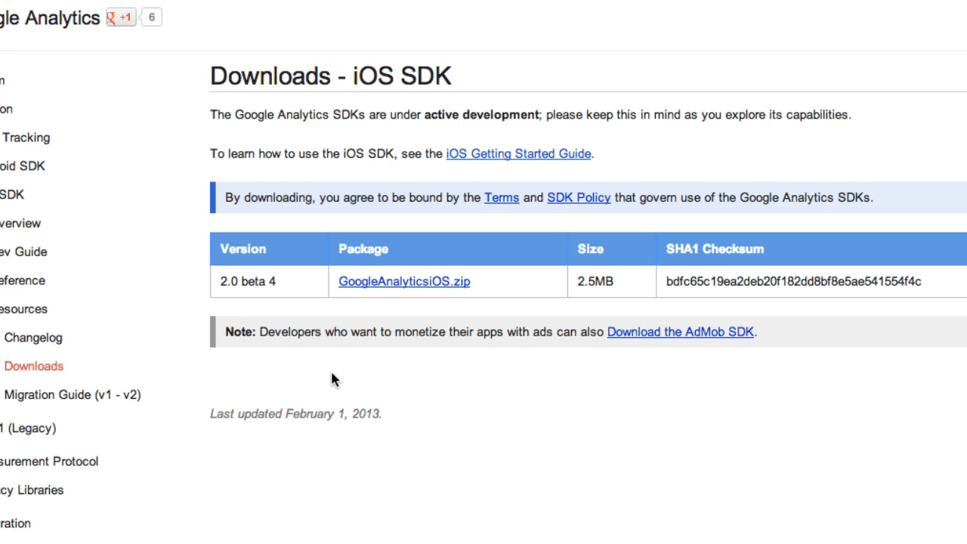
{"action": "mouse_move", "coordinate": [273, 299]}
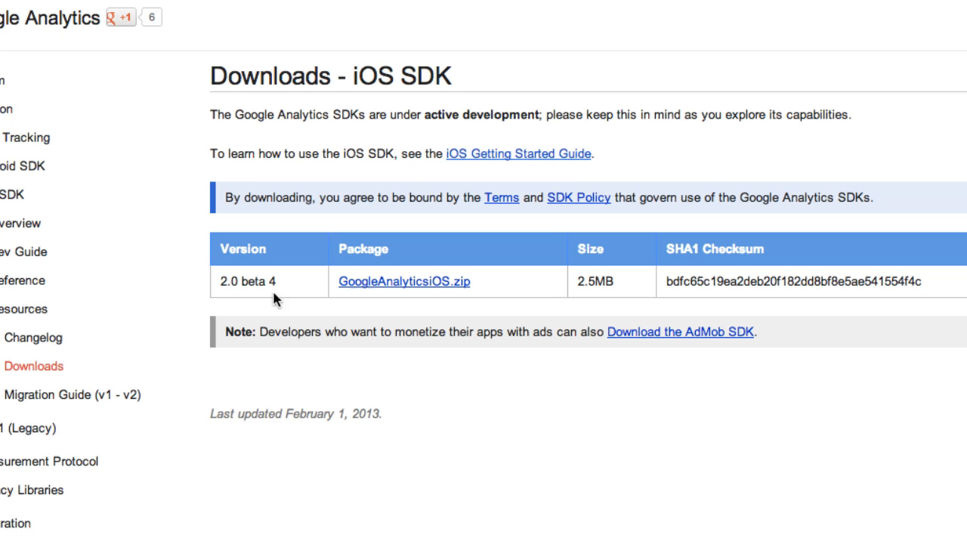
{"action": "double_click", "coordinate": [229, 281]}
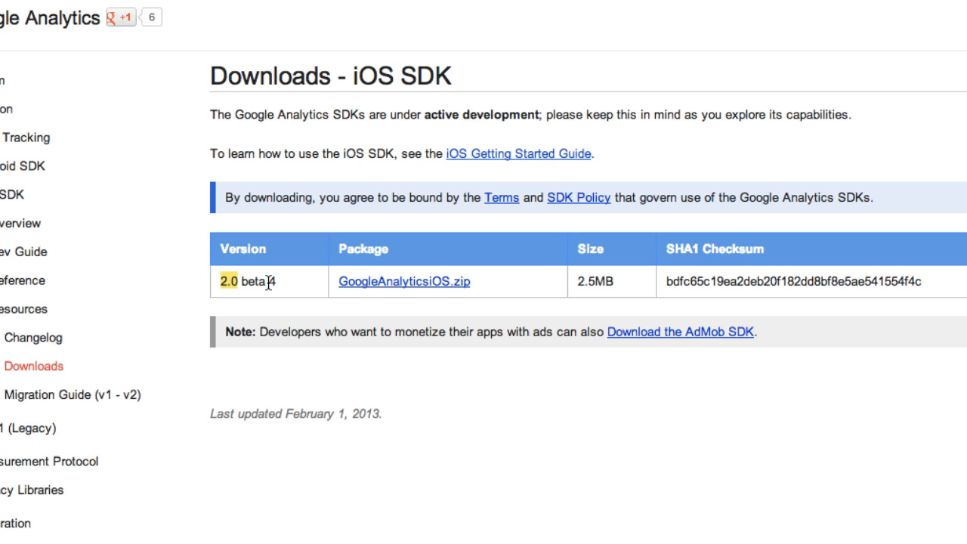
{"action": "mouse_move", "coordinate": [272, 284]}
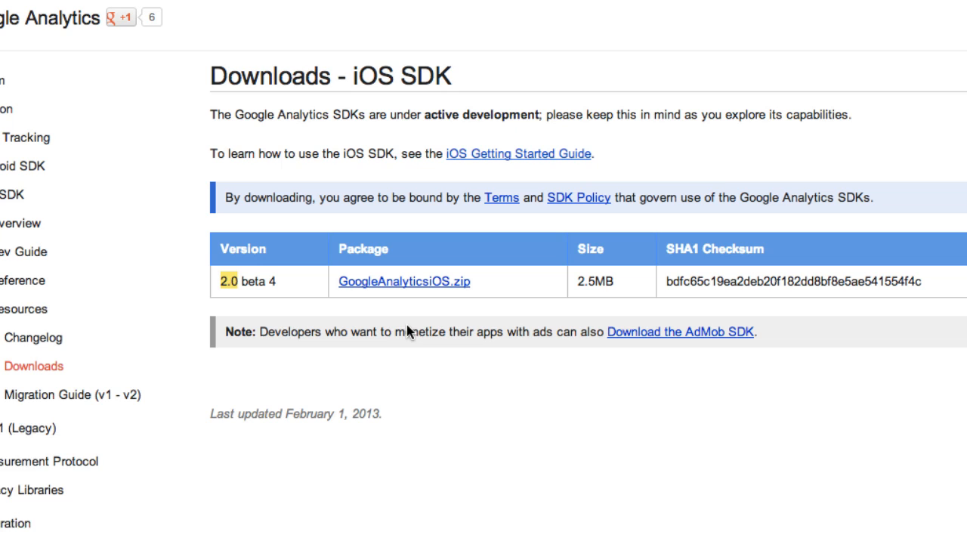
{"action": "mouse_move", "coordinate": [414, 308]}
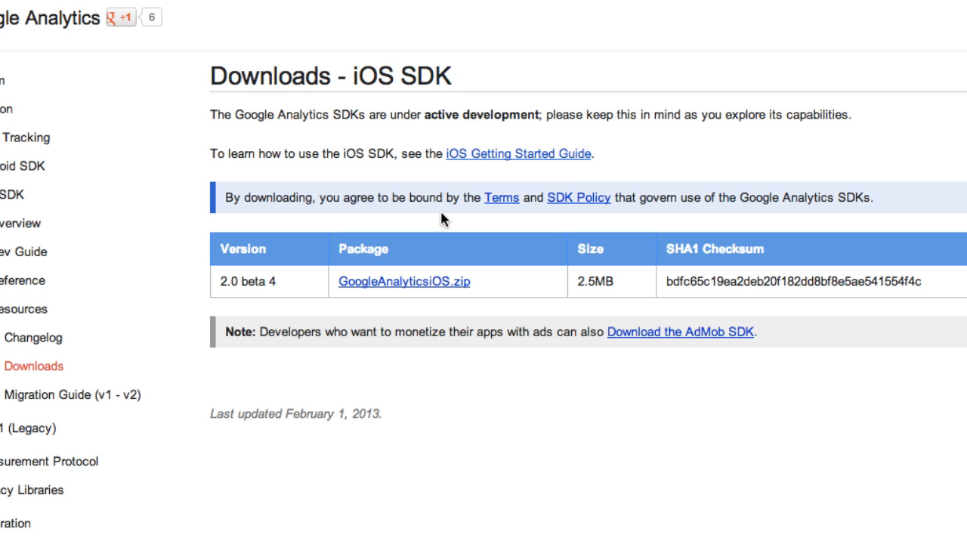
{"action": "mouse_move", "coordinate": [479, 159]}
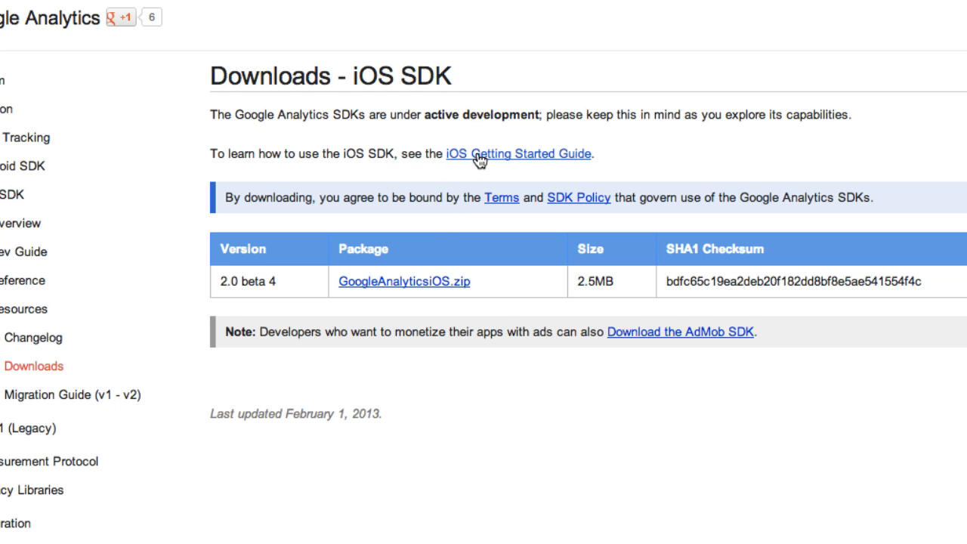
{"action": "mouse_move", "coordinate": [360, 191]}
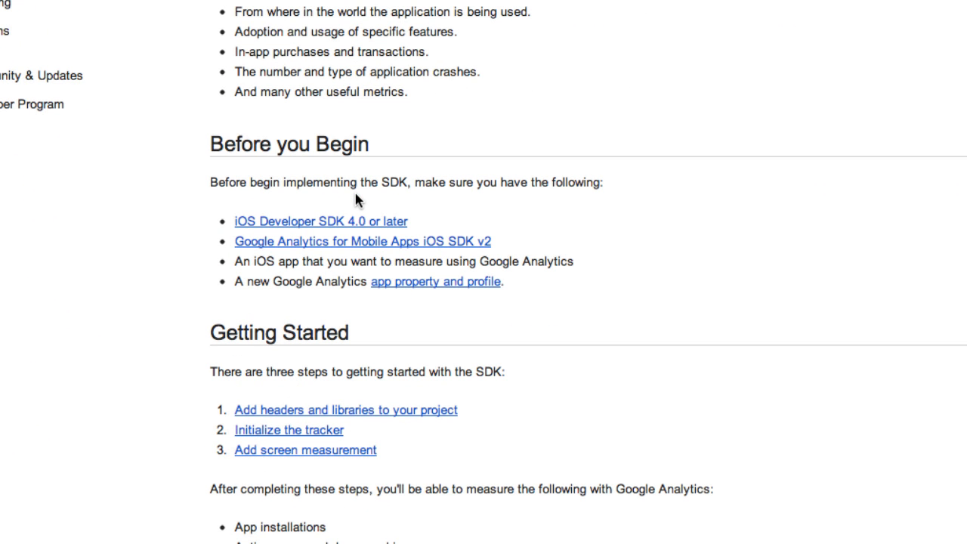
Step: Scroll to Before you Begin and mark the phrase 'begin implementing the SDK'
{"action": "scroll", "scroll_direction": "up", "scroll_amount": 3}
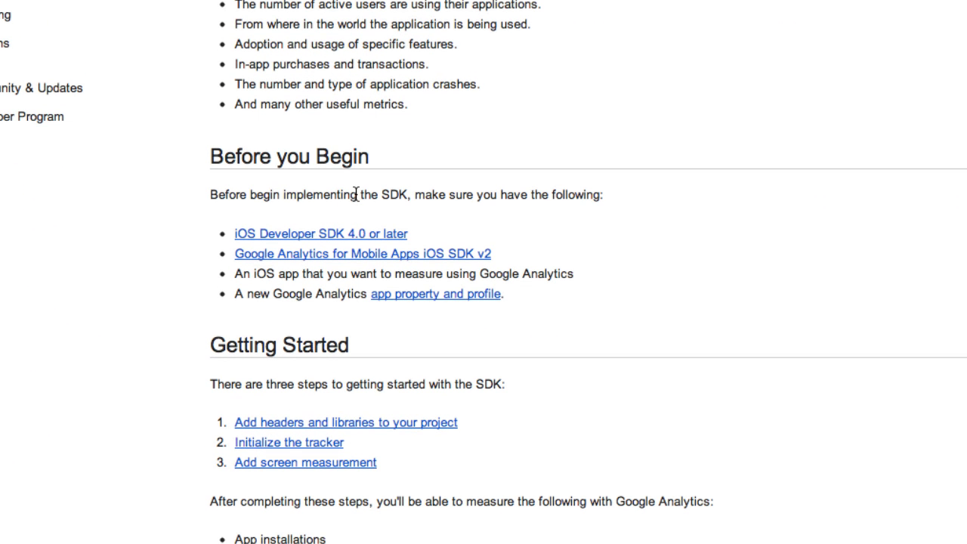
{"action": "scroll", "scroll_direction": "down", "scroll_amount": 3}
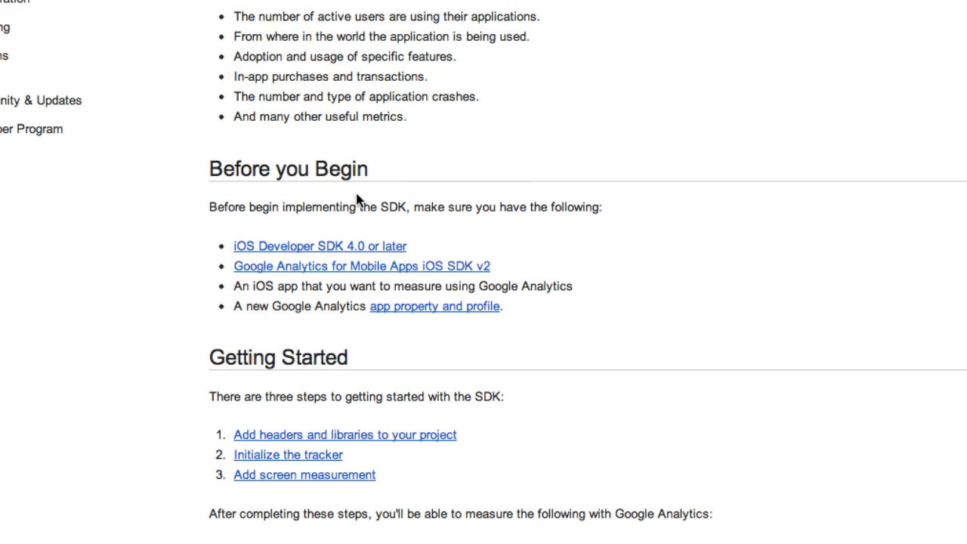
{"action": "scroll", "scroll_direction": "down", "scroll_amount": 3}
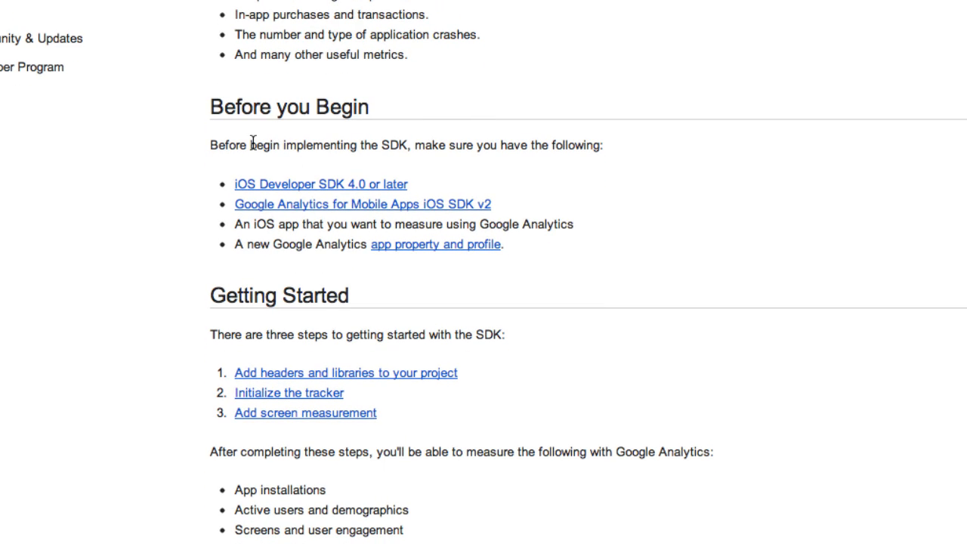
{"action": "left_click_drag", "start_coordinate": [254, 145], "coordinate": [396, 145]}
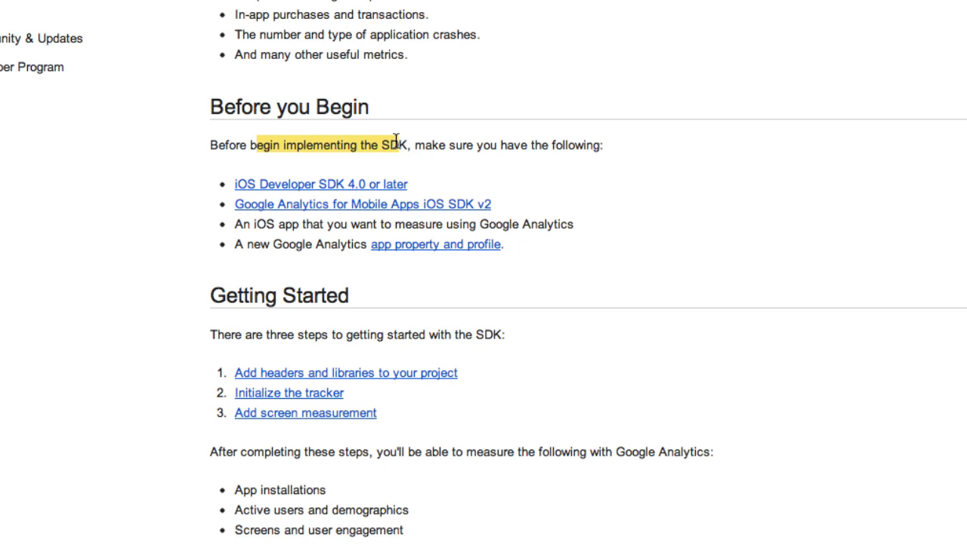
{"action": "mouse_move", "coordinate": [329, 185]}
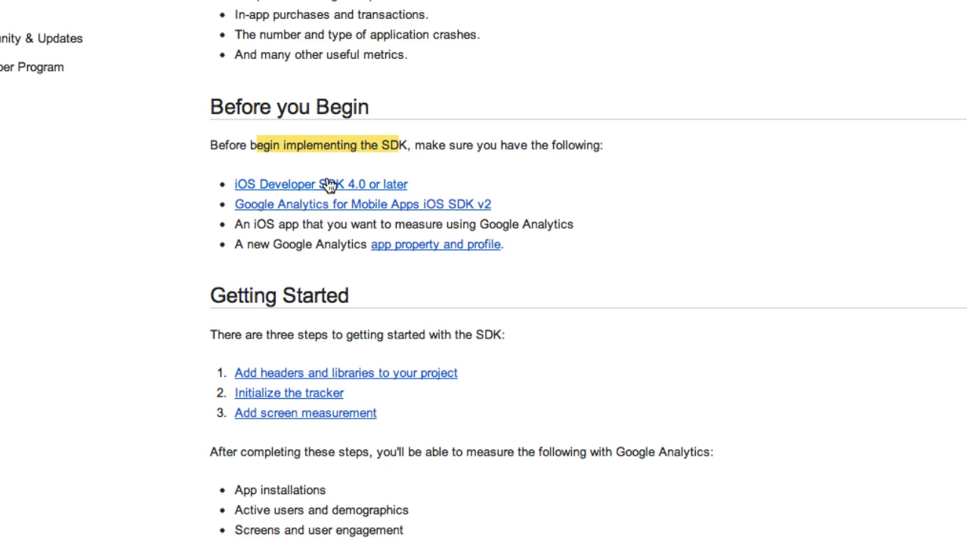
{"action": "mouse_move", "coordinate": [306, 191]}
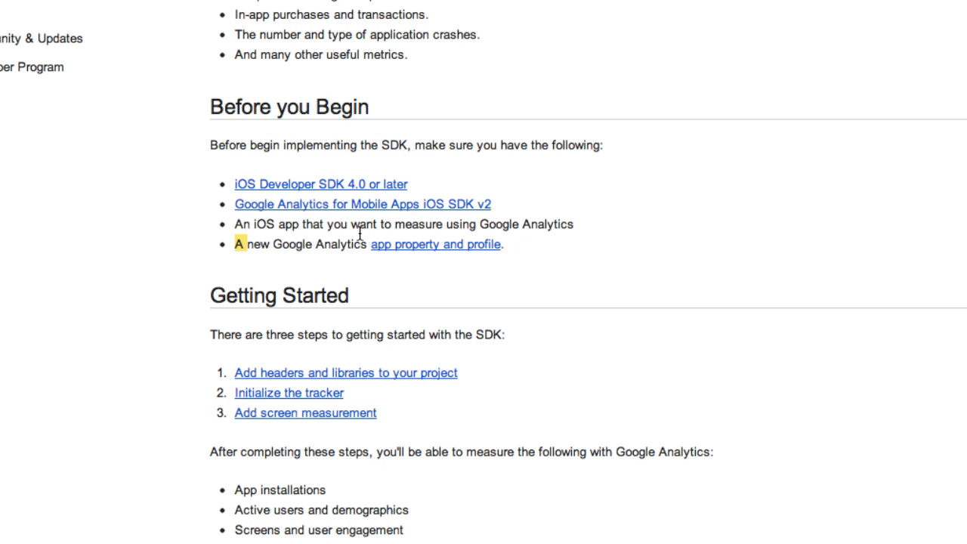
{"action": "mouse_move", "coordinate": [274, 247]}
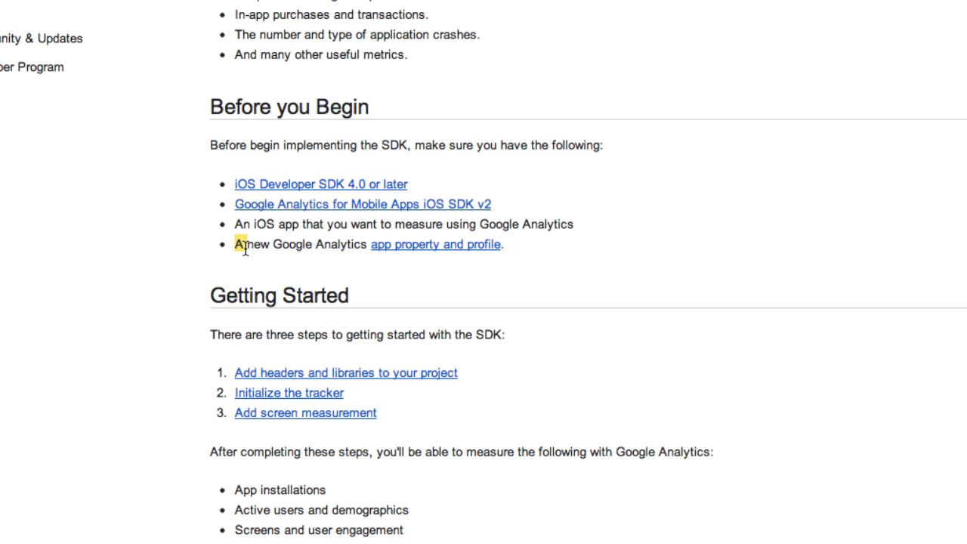
Step: Mark the app property and profile requirement, then return to the top of the guide
{"action": "left_click_drag", "start_coordinate": [243, 243], "coordinate": [344, 244]}
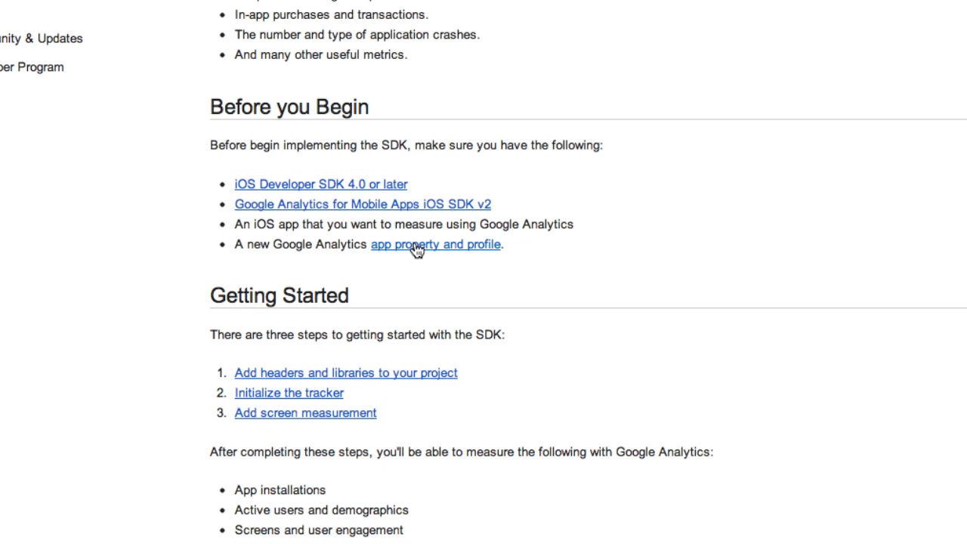
{"action": "left_click", "coordinate": [435, 245]}
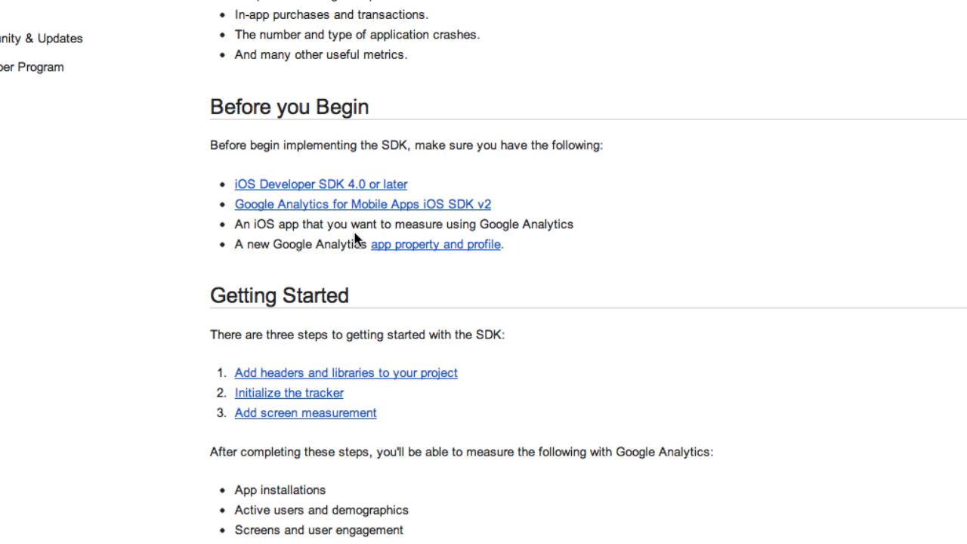
{"action": "scroll", "scroll_direction": "up", "scroll_amount": 3}
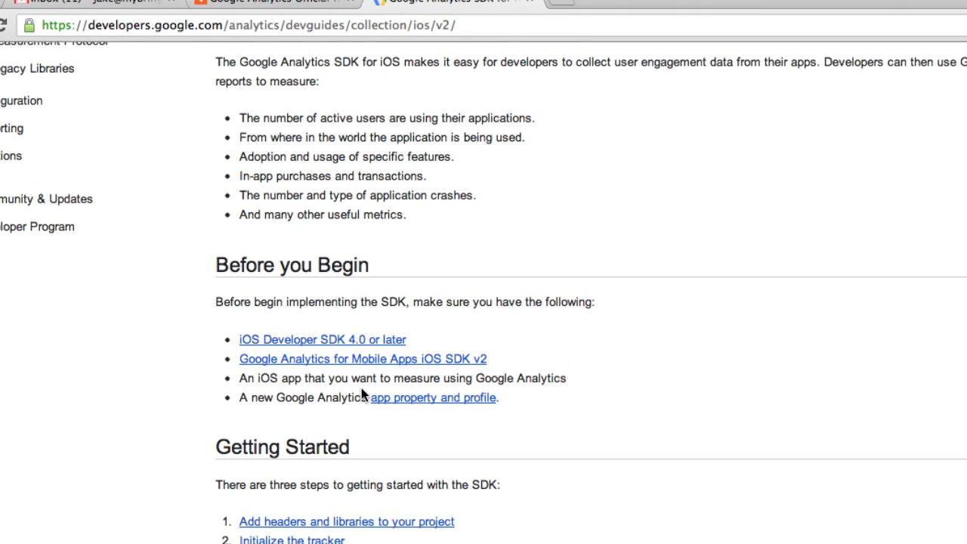
{"action": "scroll", "scroll_direction": "up", "scroll_amount": 3}
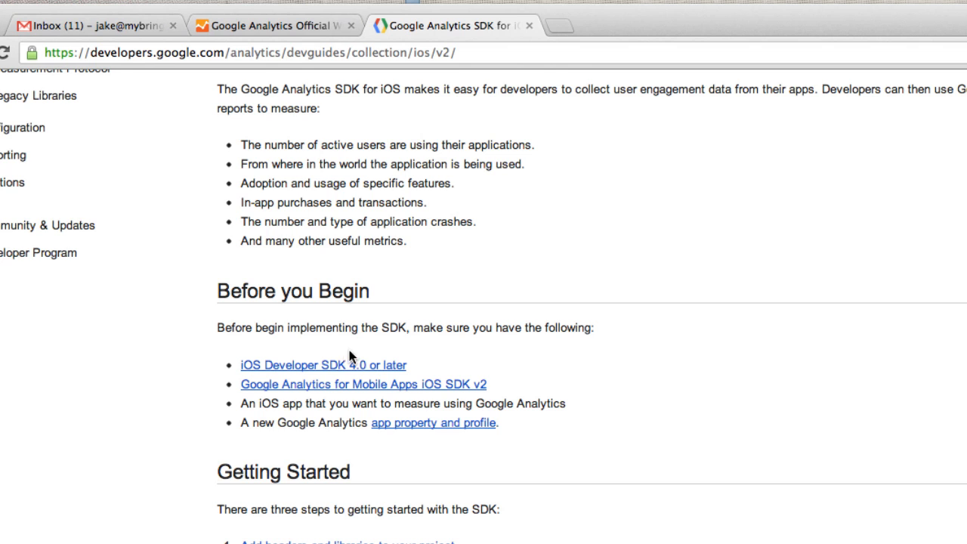
{"action": "mouse_move", "coordinate": [342, 73]}
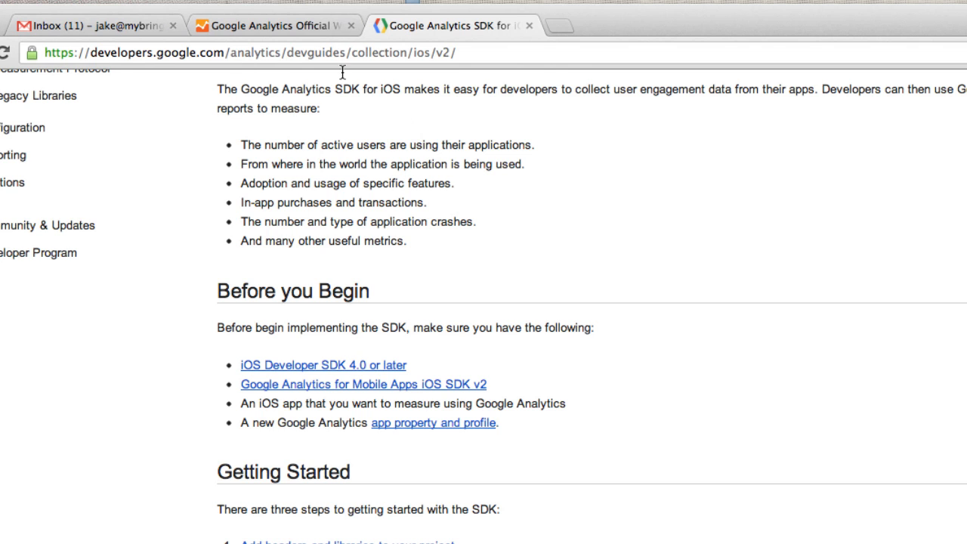
{"action": "mouse_move", "coordinate": [275, 25]}
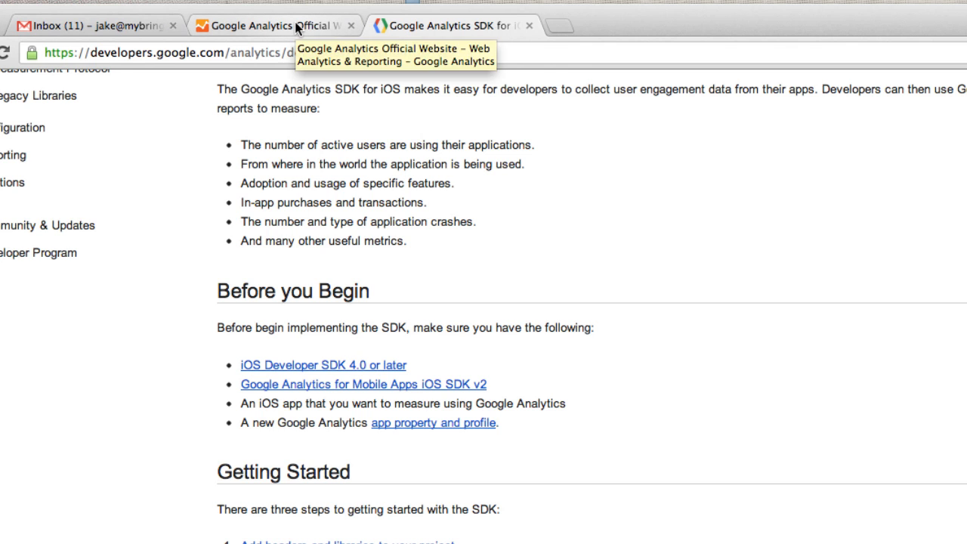
Step: Return to the Google Analytics website tab and sign in
{"action": "left_click", "coordinate": [272, 24]}
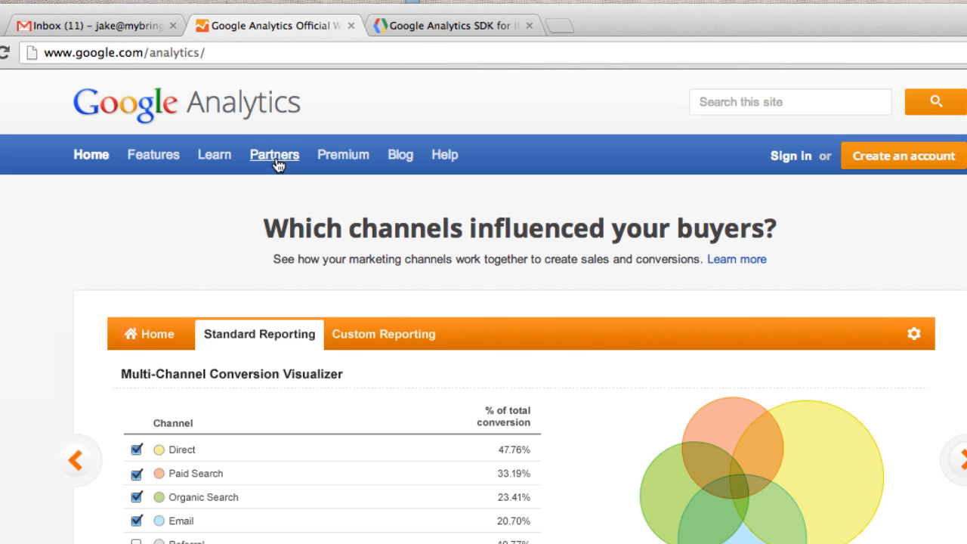
{"action": "mouse_move", "coordinate": [224, 53]}
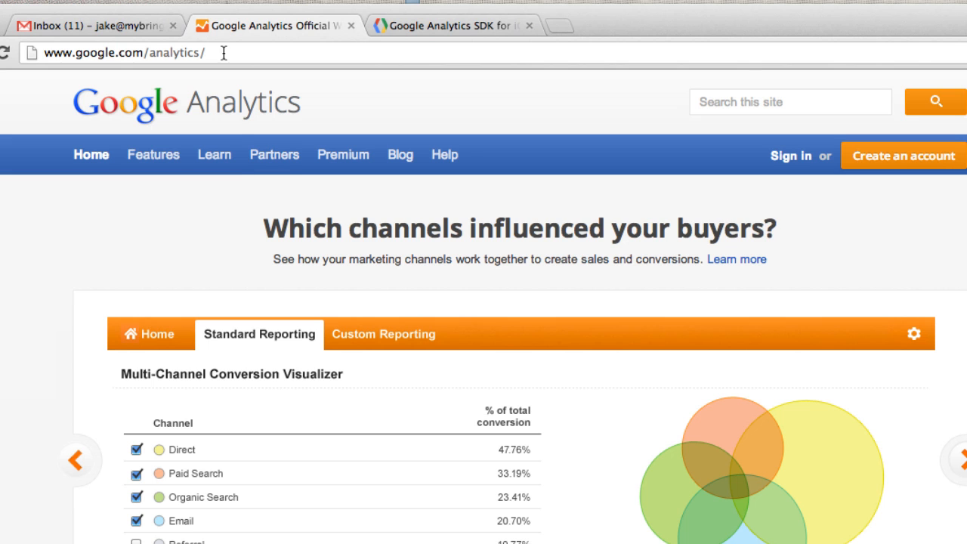
{"action": "left_click", "coordinate": [150, 334]}
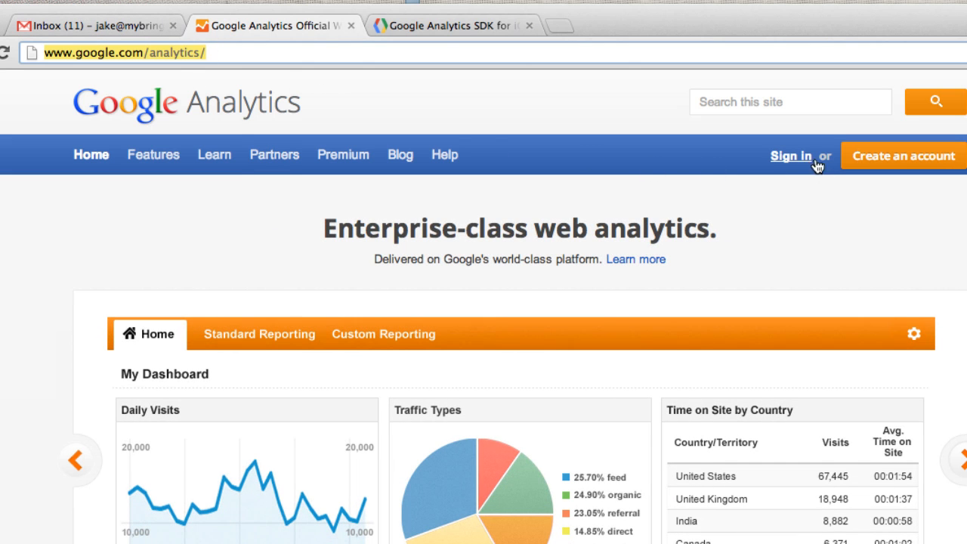
{"action": "mouse_move", "coordinate": [801, 160]}
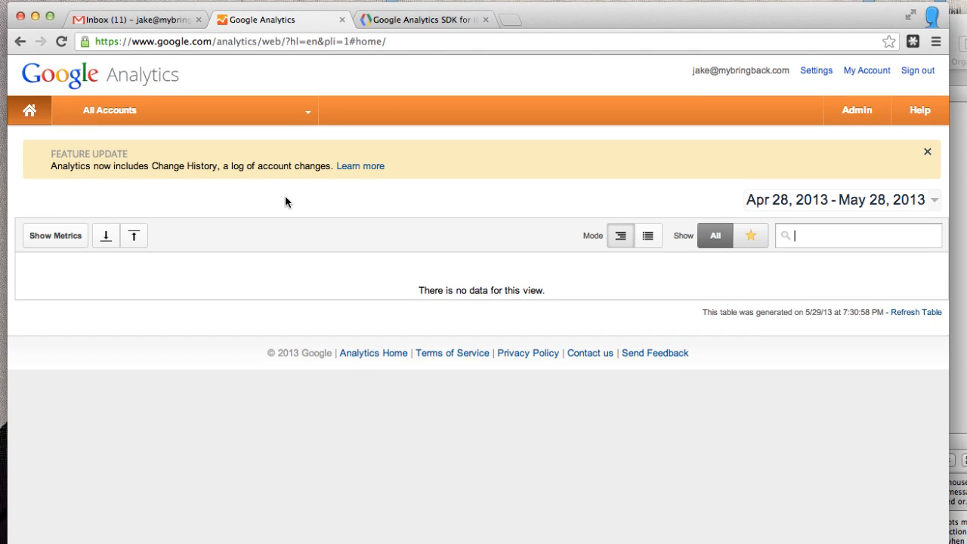
{"action": "mouse_move", "coordinate": [94, 82]}
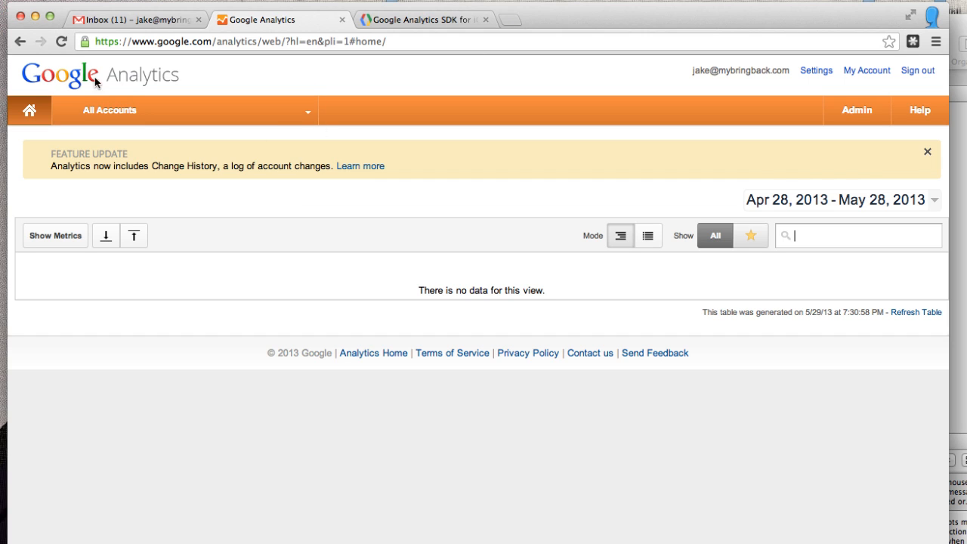
{"action": "mouse_move", "coordinate": [299, 99]}
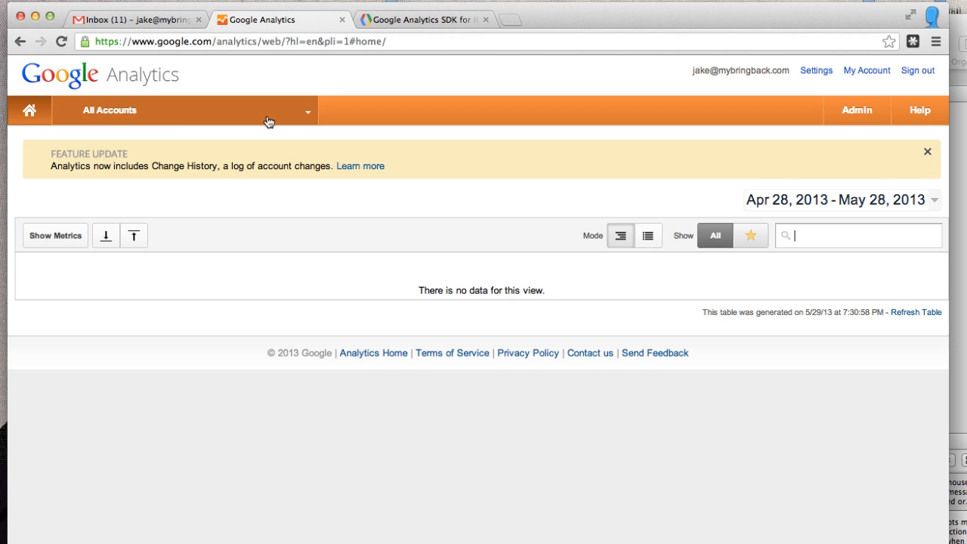
{"action": "mouse_move", "coordinate": [632, 120]}
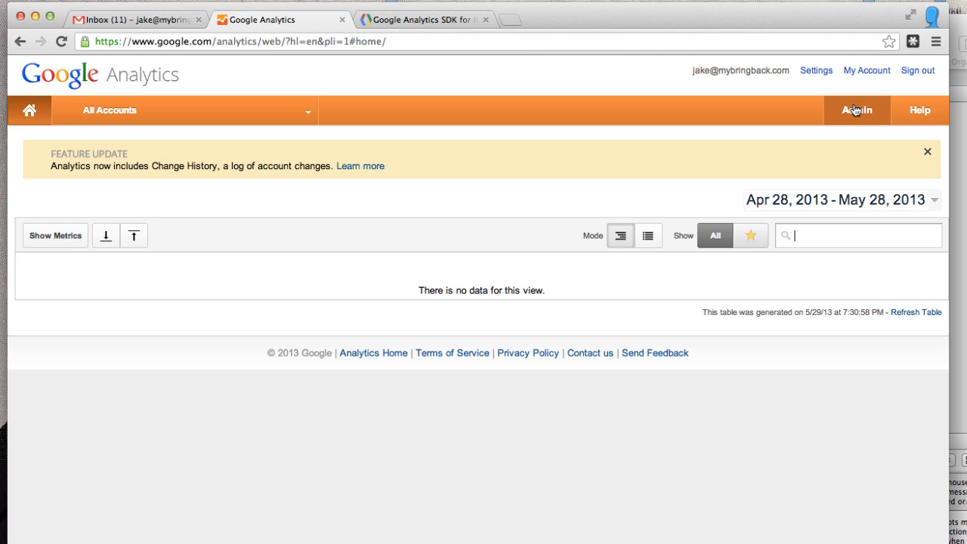
Step: Go to Admin and begin a new account from Account Administration
{"action": "left_click", "coordinate": [856, 108]}
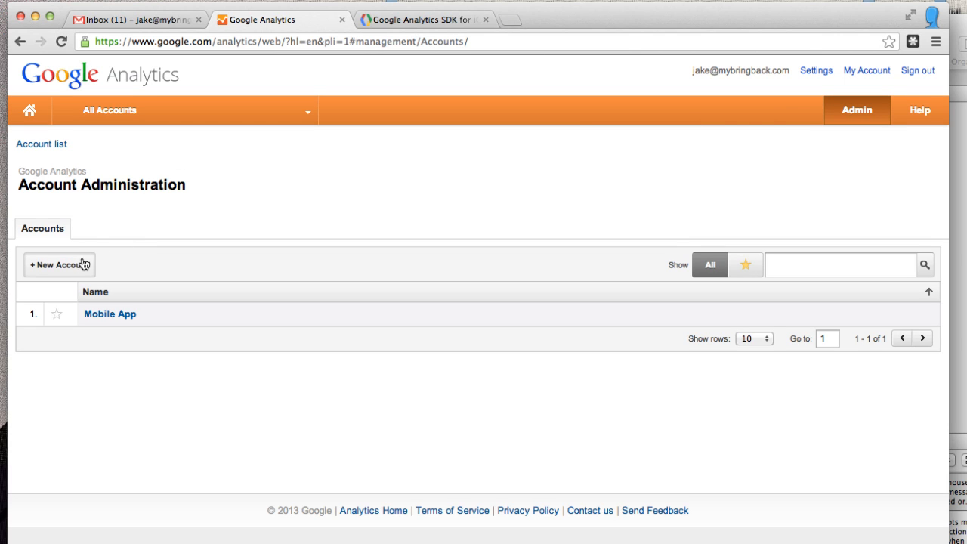
{"action": "left_click", "coordinate": [59, 264]}
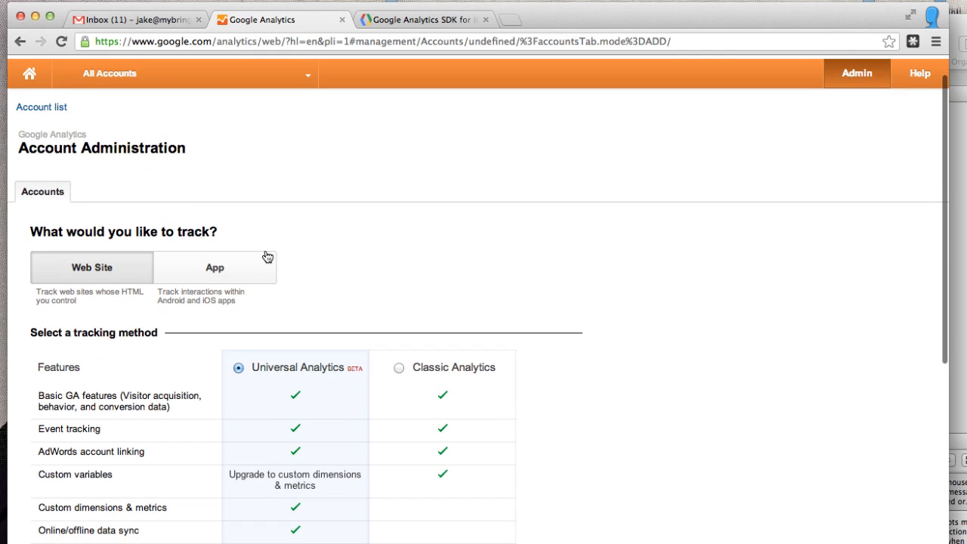
{"action": "mouse_move", "coordinate": [190, 263]}
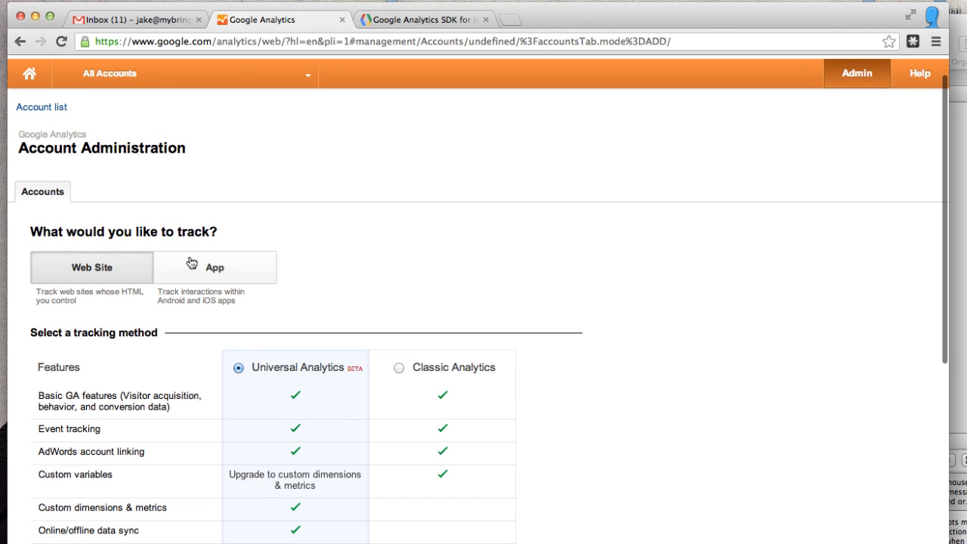
{"action": "mouse_move", "coordinate": [165, 263]}
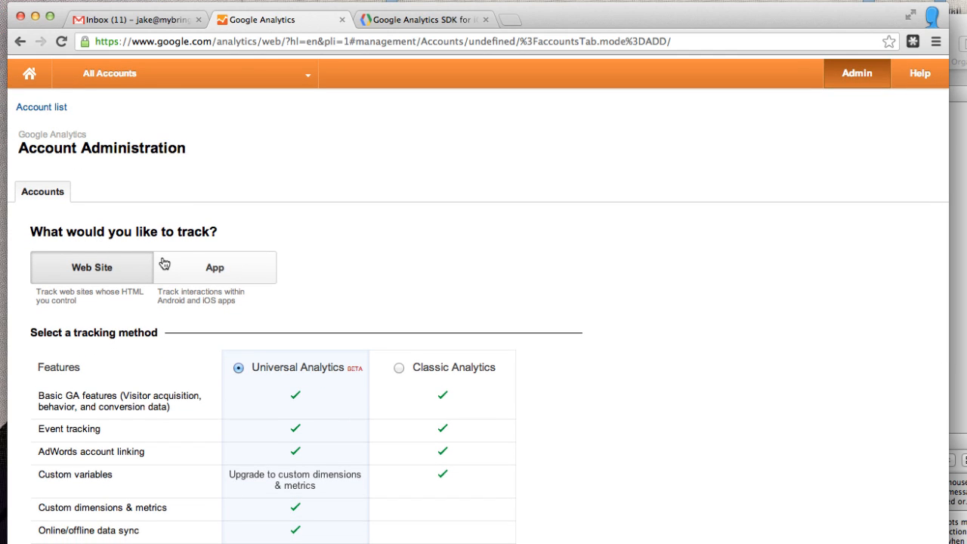
{"action": "mouse_move", "coordinate": [178, 269]}
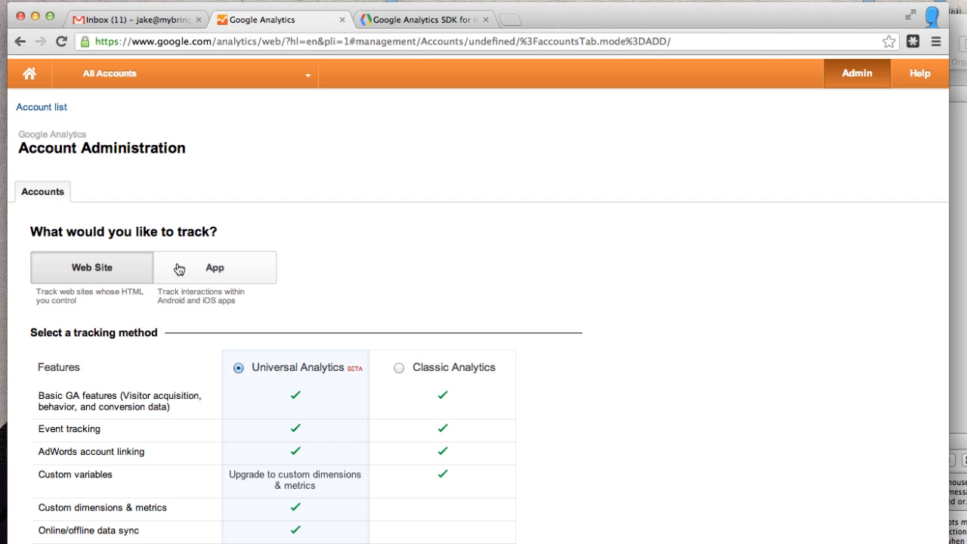
Step: Choose App tracking, name the app TestApp and set industry to Arts and Entertainment
{"action": "left_click", "coordinate": [215, 266]}
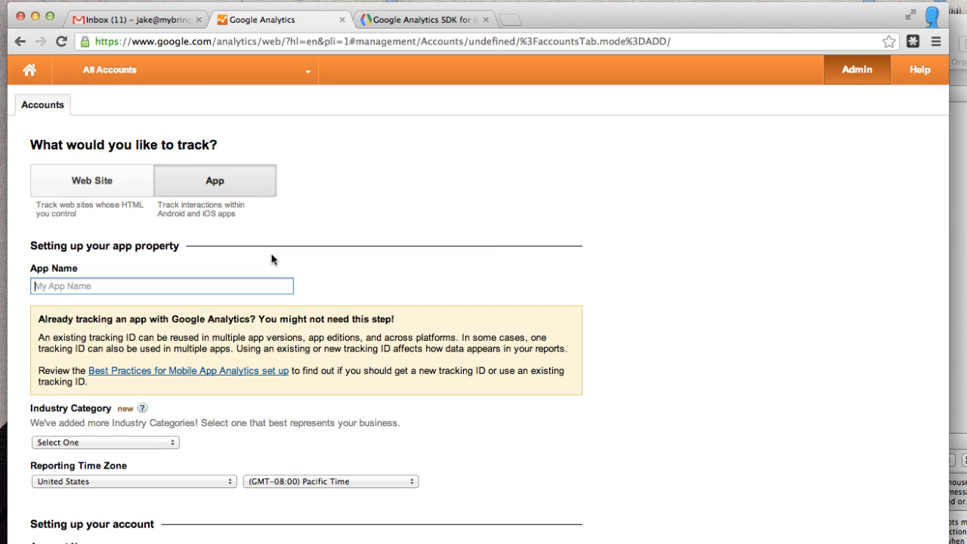
{"action": "type", "text": "T"}
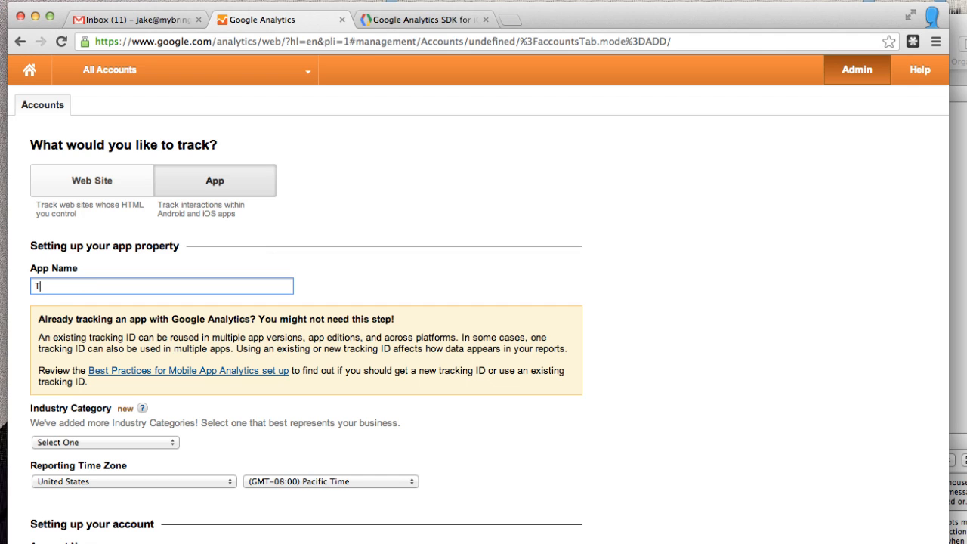
{"action": "type", "text": "estApp"}
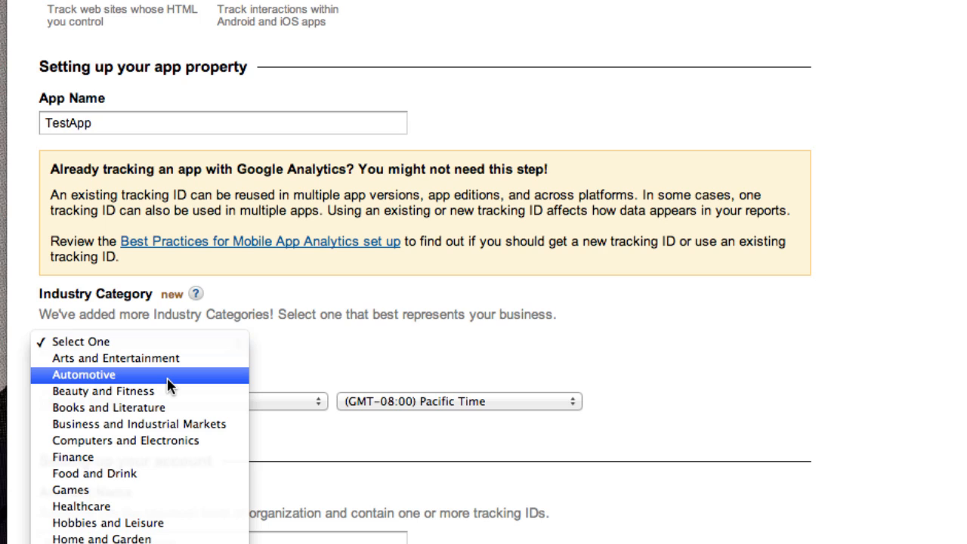
{"action": "mouse_move", "coordinate": [169, 375]}
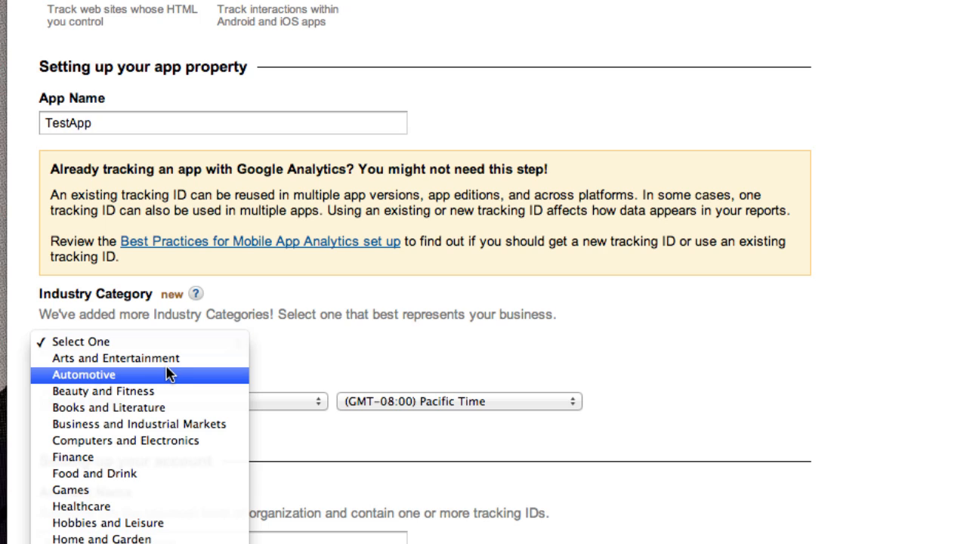
{"action": "left_click", "coordinate": [115, 358]}
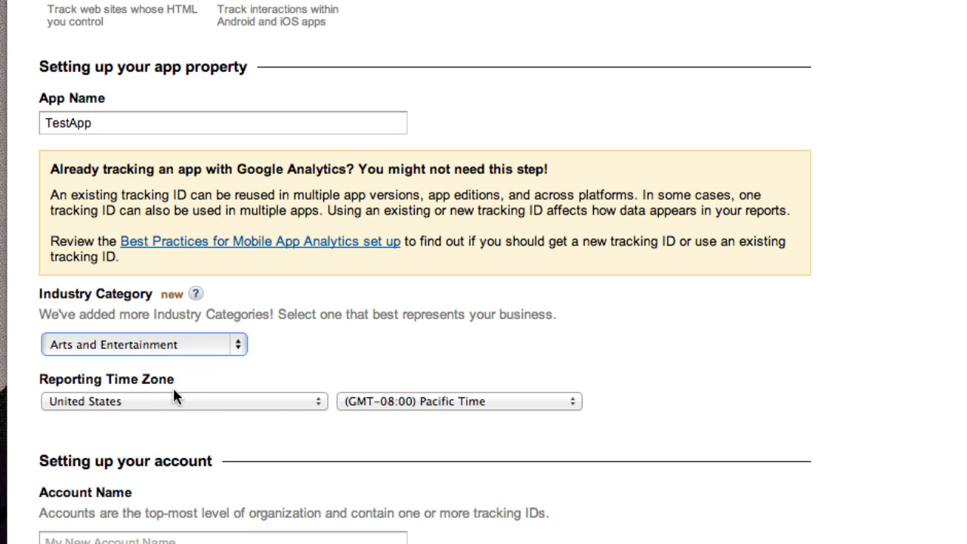
Step: Enter 'Test App Acccount' as the account name and review the remaining options
{"action": "scroll", "scroll_direction": "down", "scroll_amount": 3}
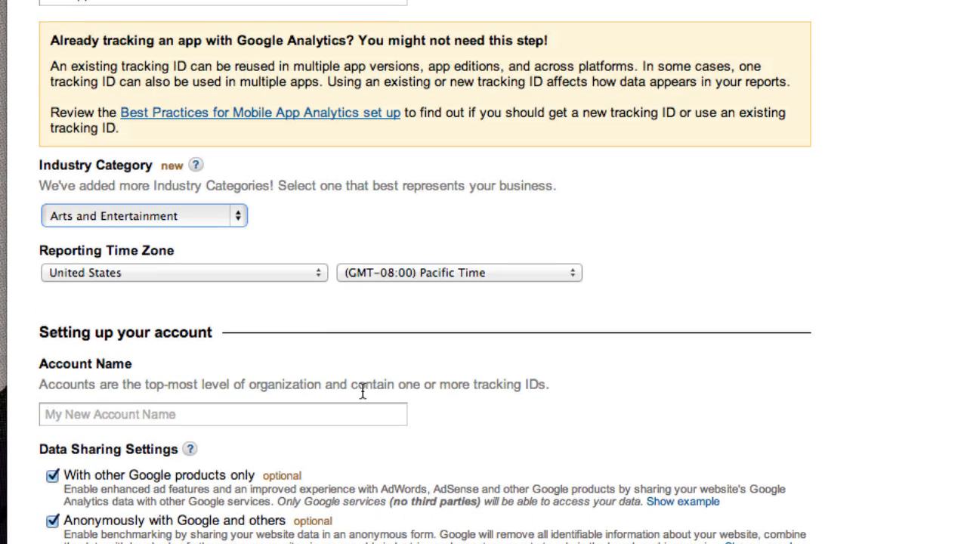
{"action": "left_click", "coordinate": [223, 414]}
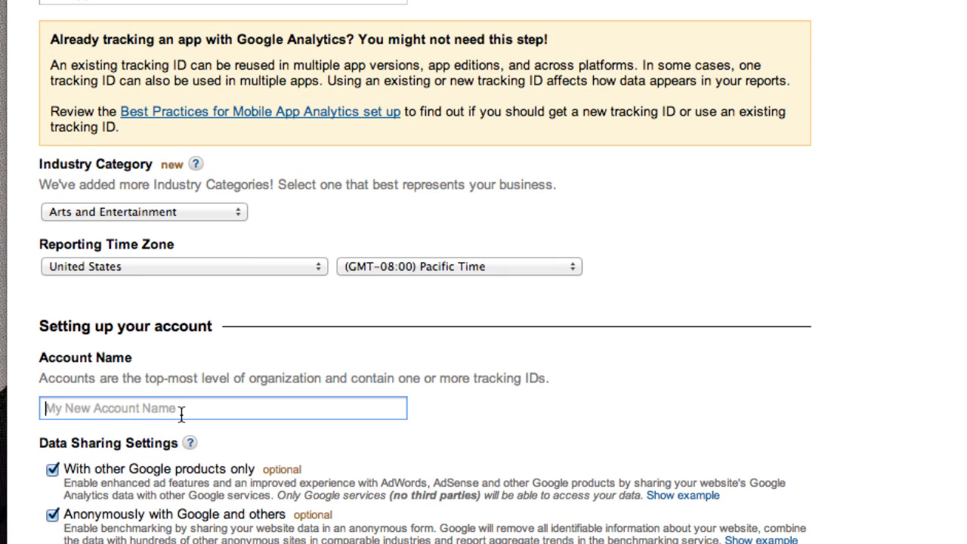
{"action": "type", "text": "Tes"}
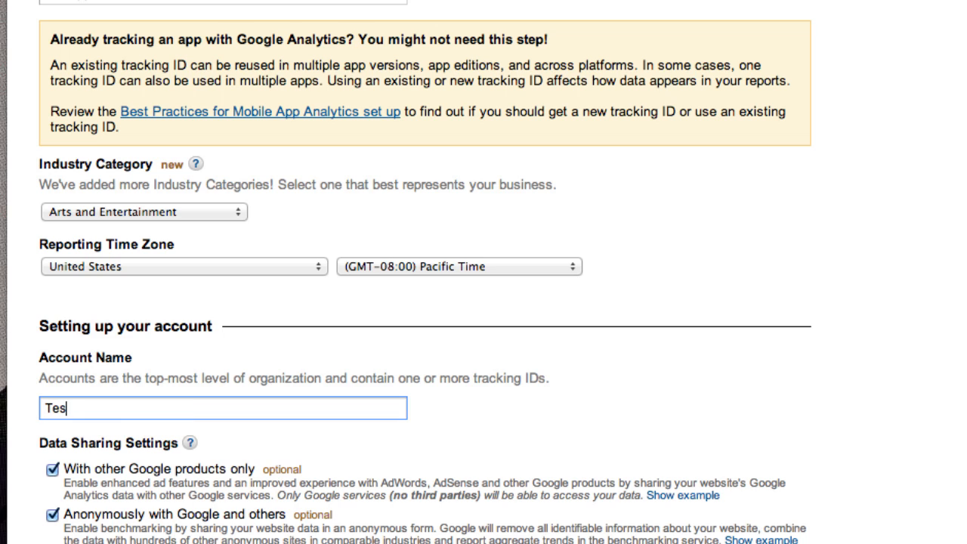
{"action": "type", "text": "t App Ac"}
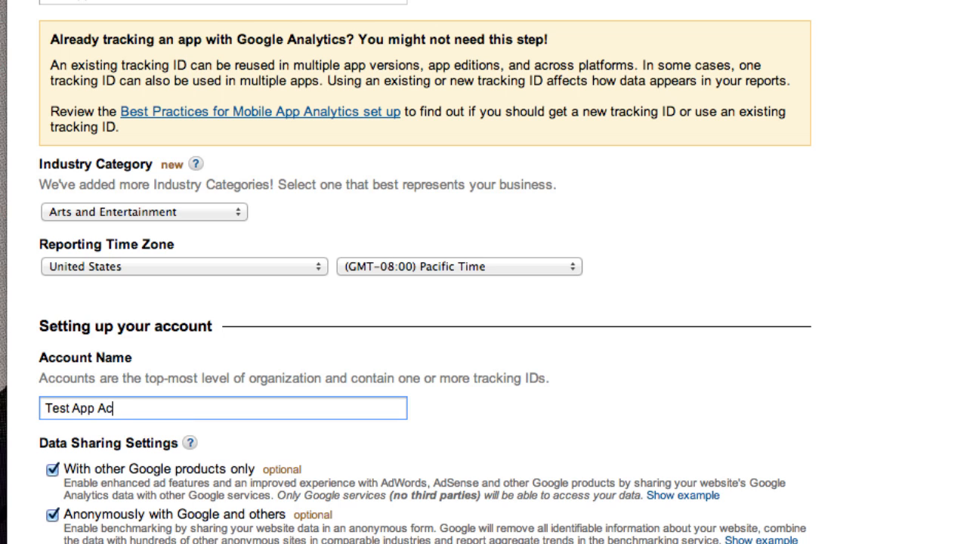
{"action": "type", "text": "c"}
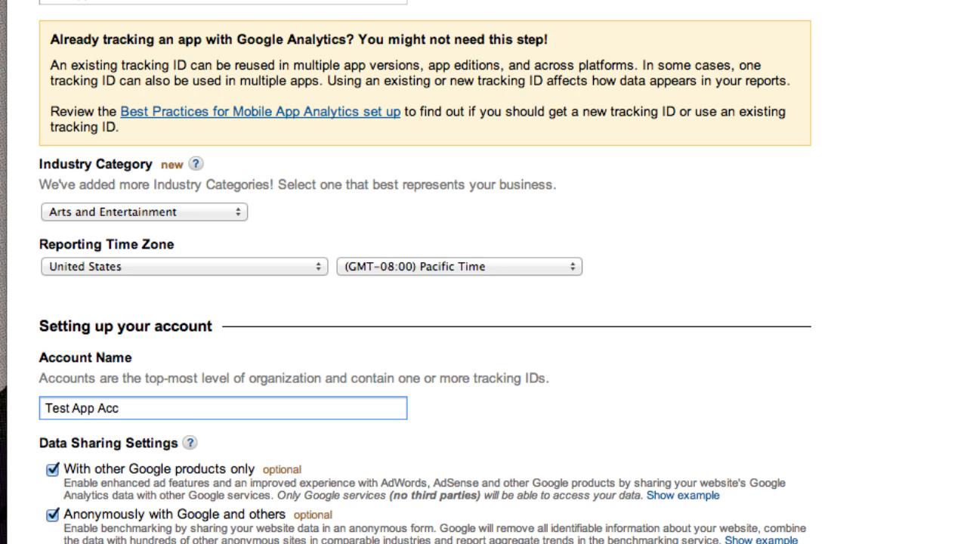
{"action": "type", "text": "co"}
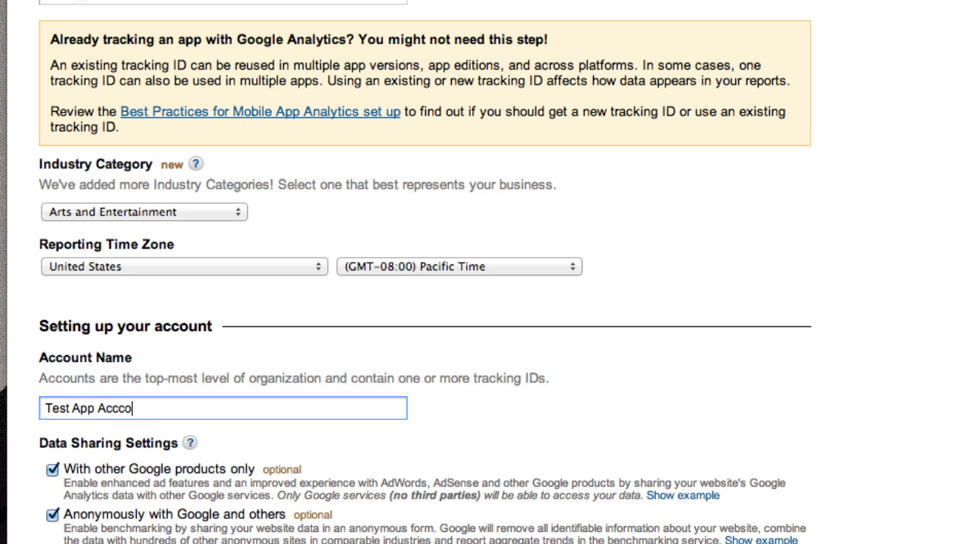
{"action": "type", "text": "unt"}
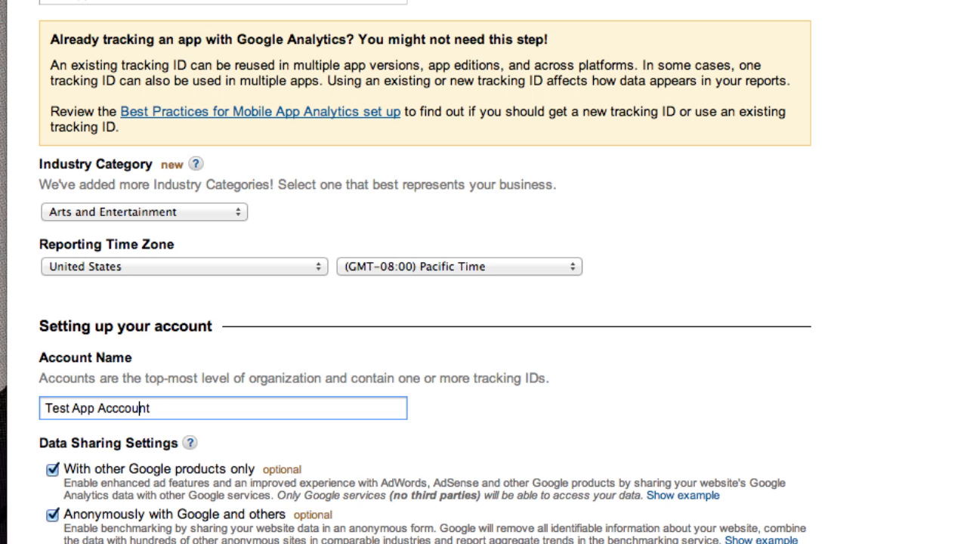
{"action": "scroll", "scroll_direction": "down", "scroll_amount": 3}
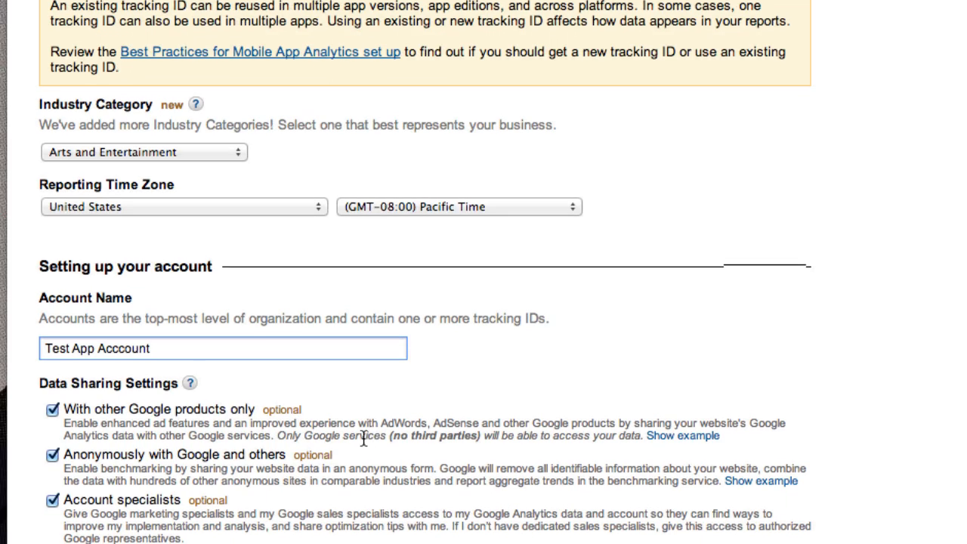
{"action": "scroll", "scroll_direction": "down", "scroll_amount": 3}
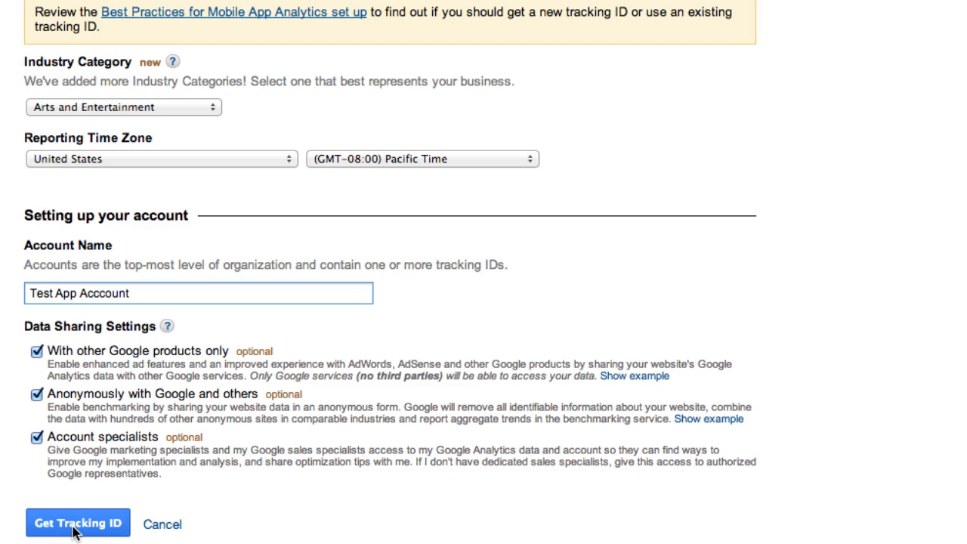
{"action": "left_click", "coordinate": [77, 523]}
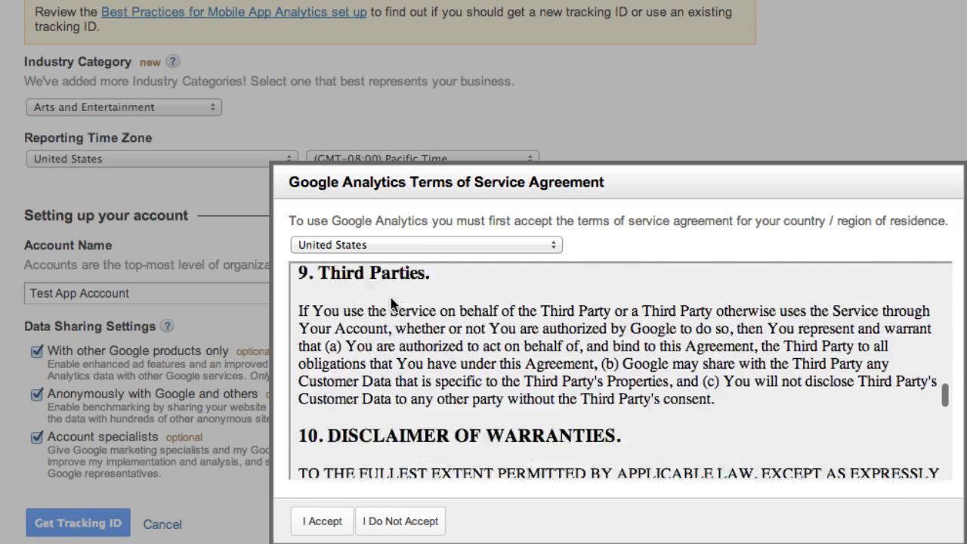
{"action": "scroll", "scroll_direction": "down", "scroll_amount": 3}
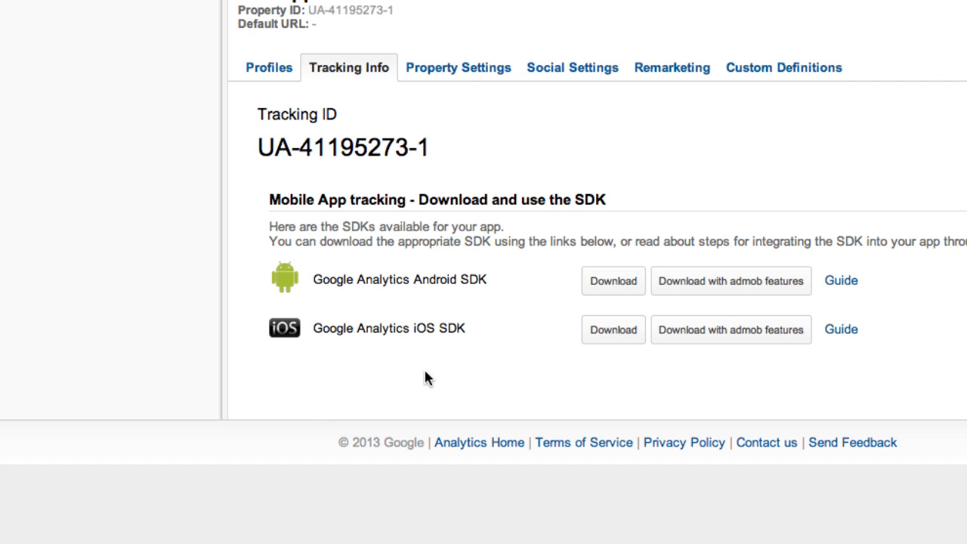
{"action": "mouse_move", "coordinate": [420, 178]}
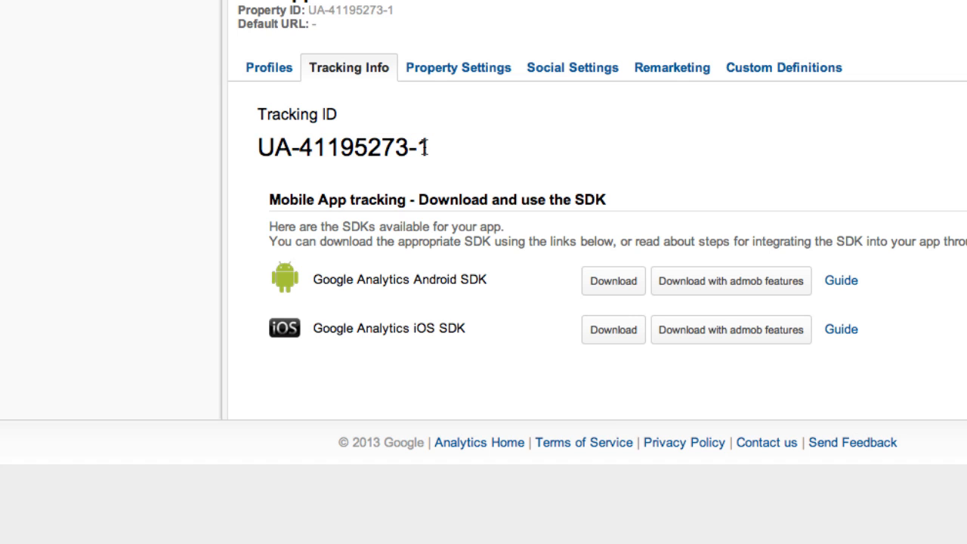
{"action": "mouse_move", "coordinate": [445, 172]}
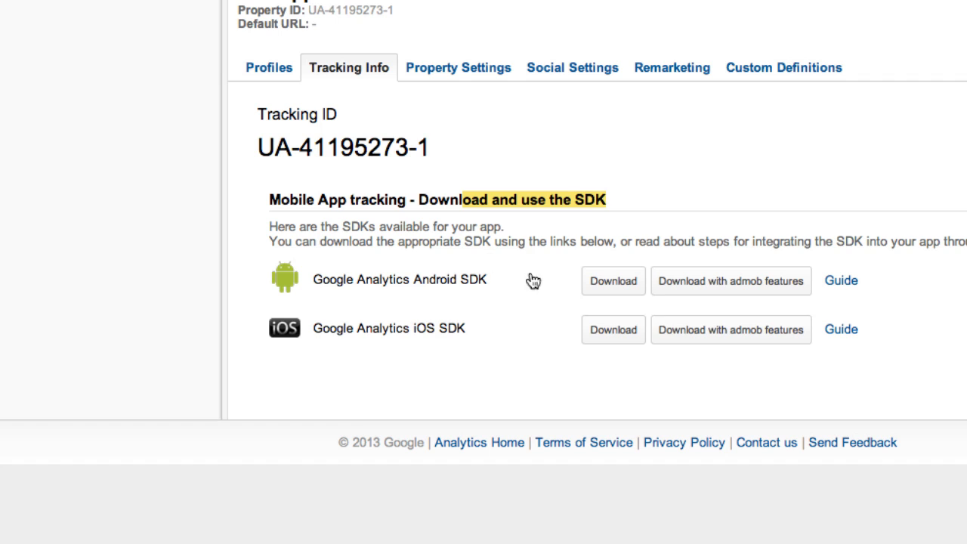
{"action": "mouse_move", "coordinate": [605, 308]}
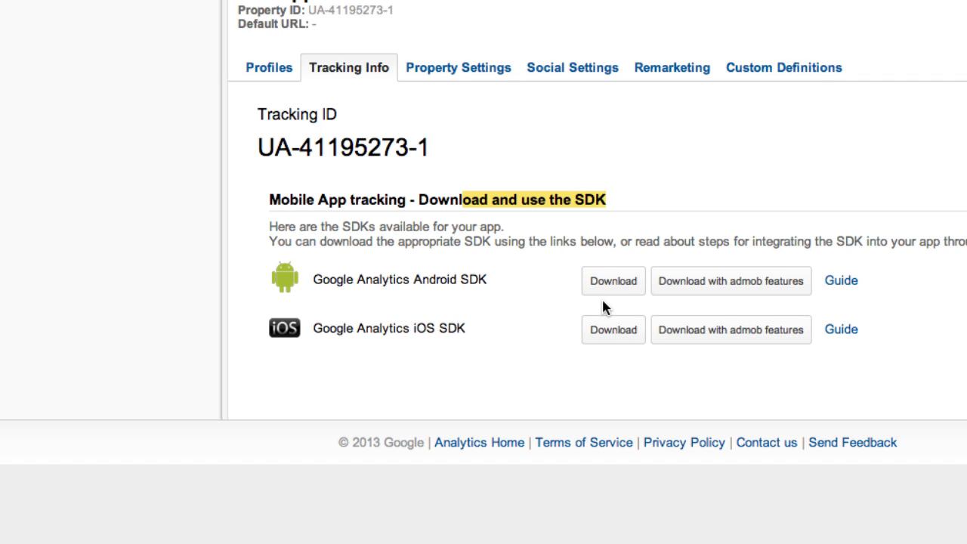
{"action": "mouse_move", "coordinate": [553, 188]}
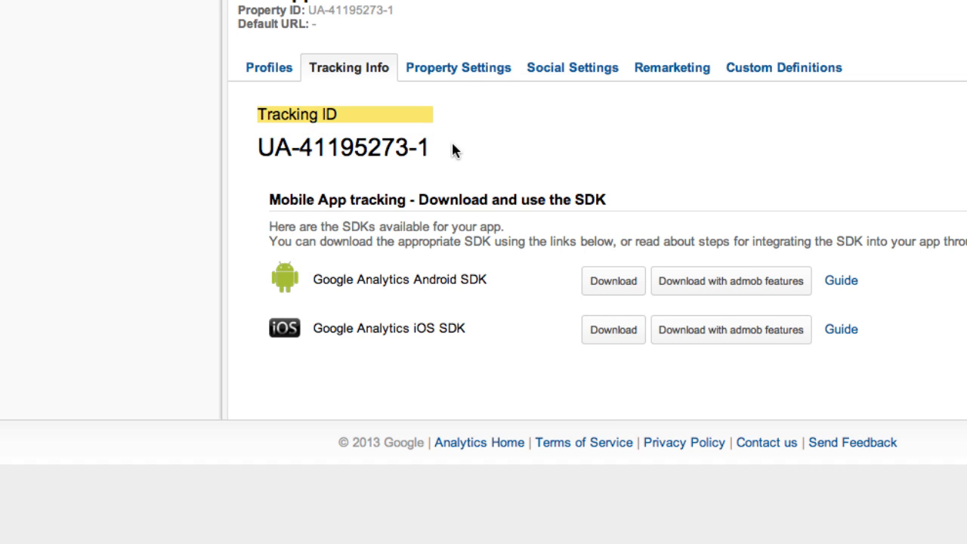
{"action": "left_click", "coordinate": [340, 136]}
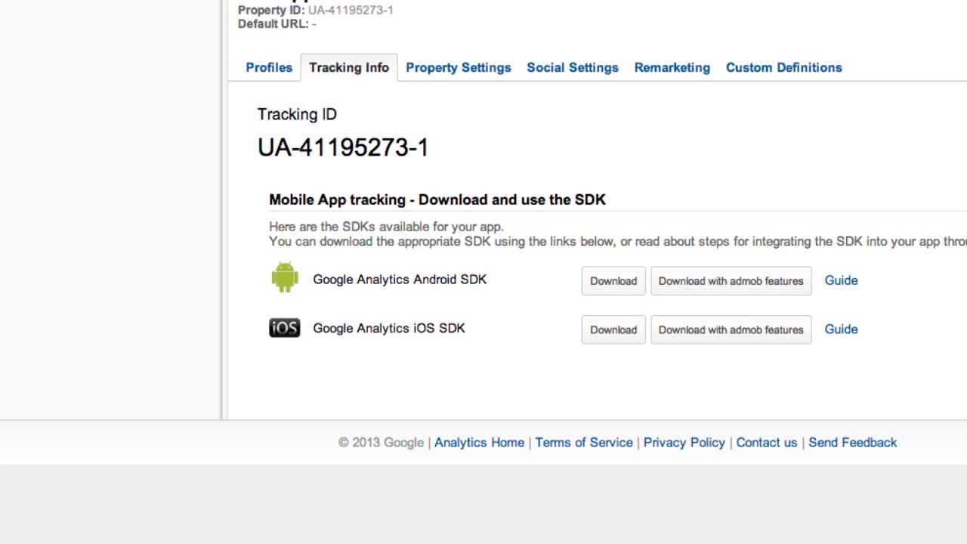
Step: Return to the iOS SDK guide tab and review its three Getting Started steps
{"action": "left_click", "coordinate": [841, 329]}
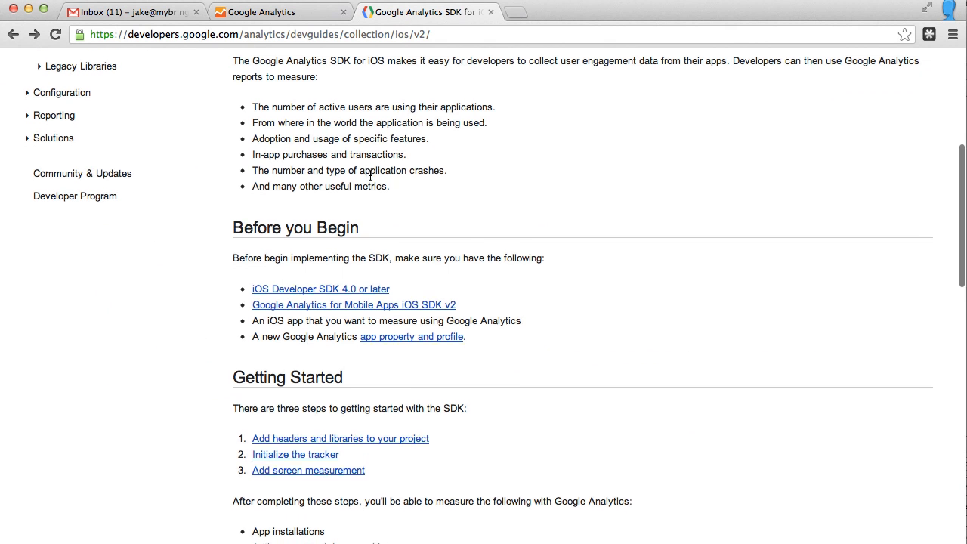
{"action": "scroll", "scroll_direction": "down", "scroll_amount": 3}
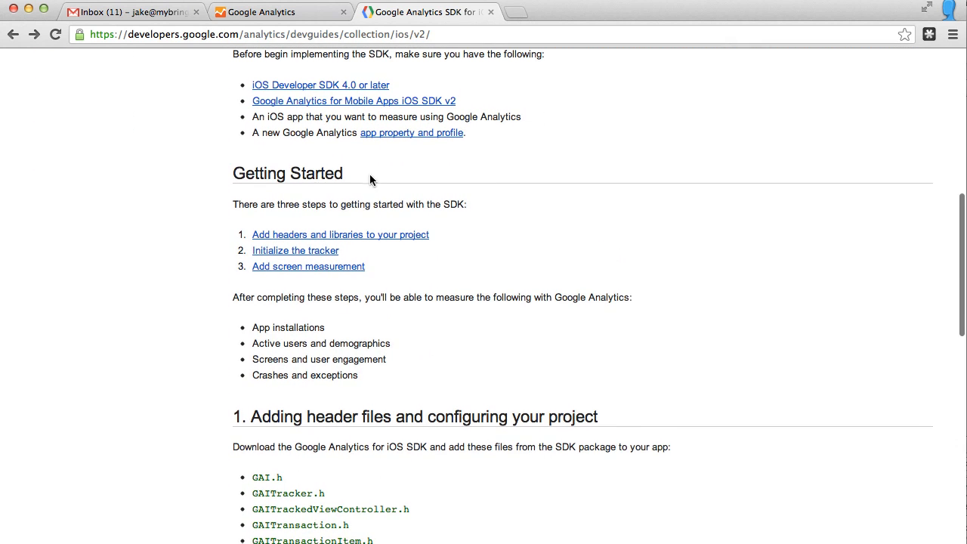
{"action": "double_click", "coordinate": [287, 173]}
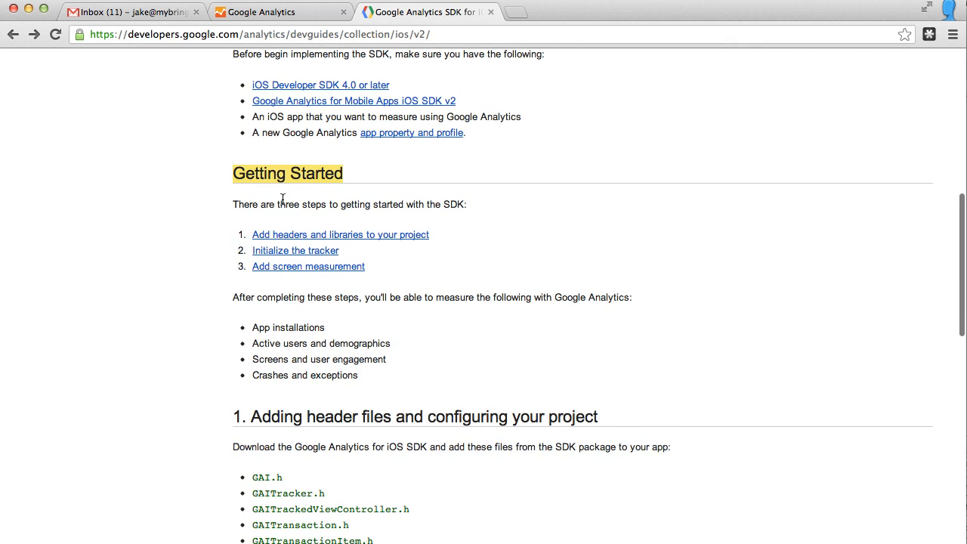
{"action": "mouse_move", "coordinate": [316, 219]}
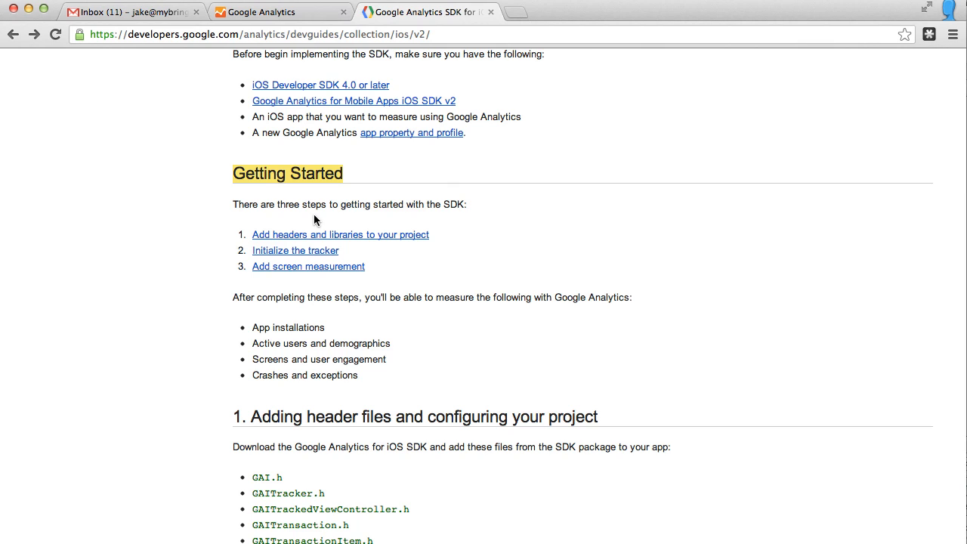
{"action": "scroll", "scroll_direction": "down", "scroll_amount": 3}
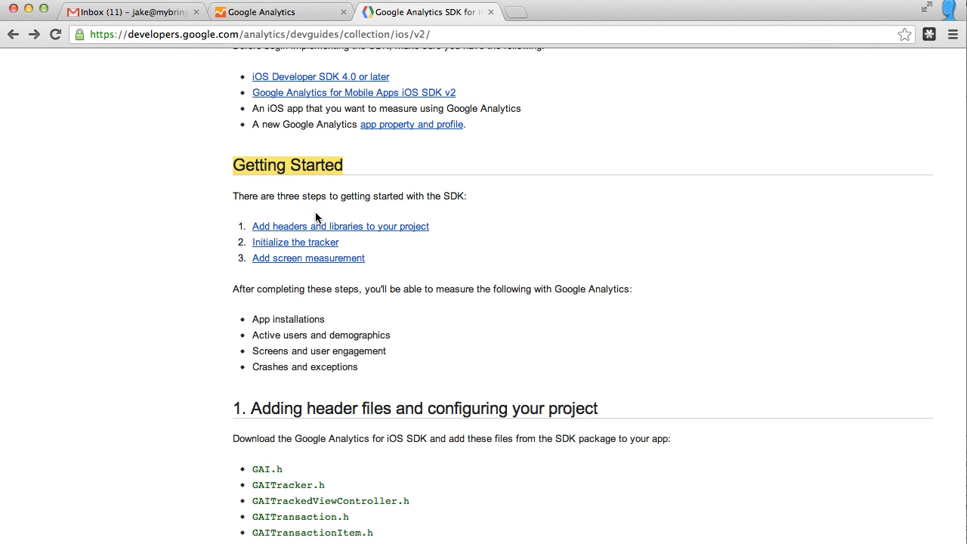
{"action": "mouse_move", "coordinate": [369, 215]}
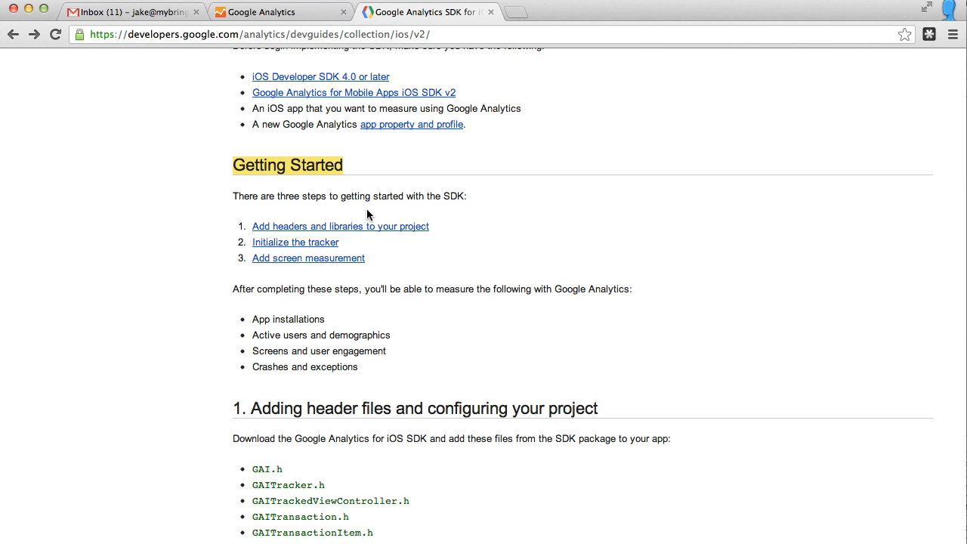
{"action": "mouse_move", "coordinate": [391, 215]}
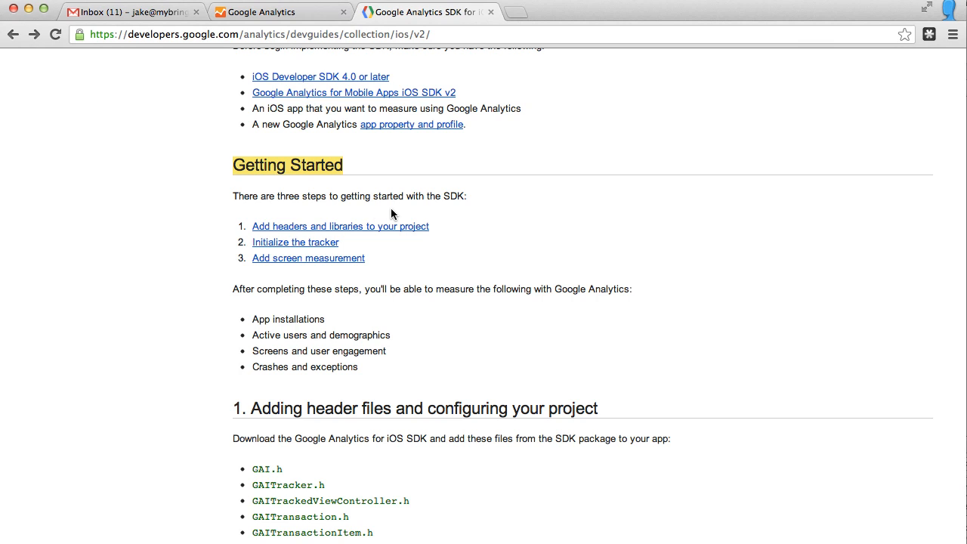
{"action": "mouse_move", "coordinate": [372, 226]}
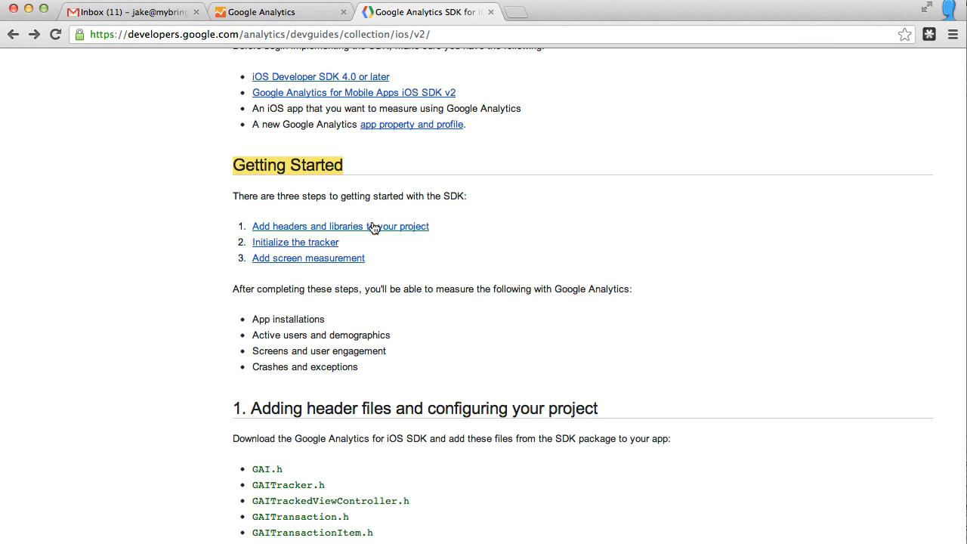
{"action": "scroll", "scroll_direction": "up", "scroll_amount": 3}
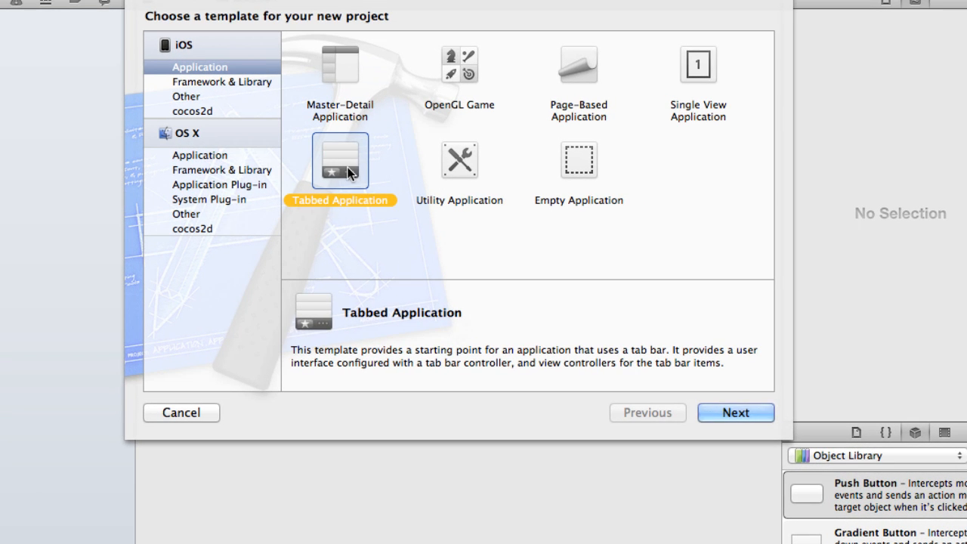
Step: Accept the Tabbed Application template and name the product GAapp
{"action": "left_click", "coordinate": [735, 412]}
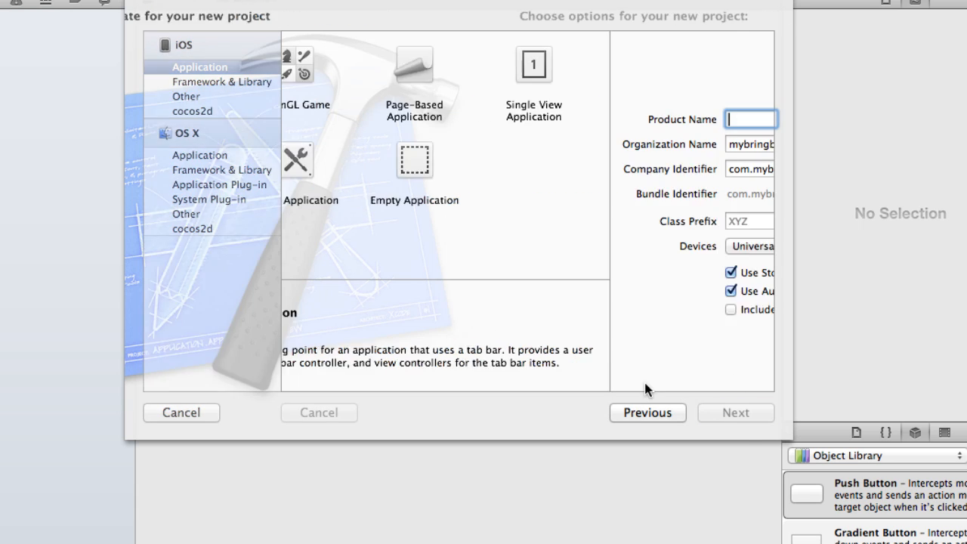
{"action": "type", "text": "GAA"}
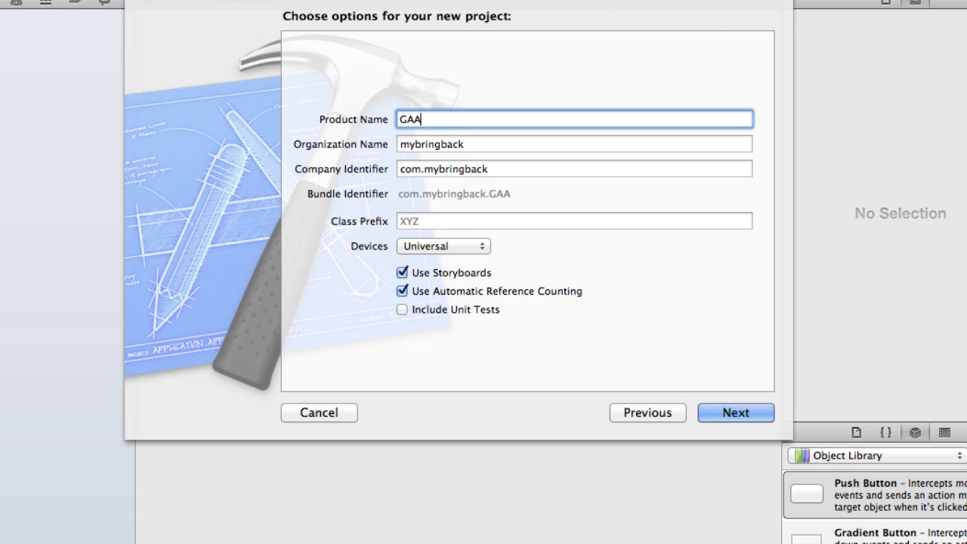
{"action": "type", "text": "app"}
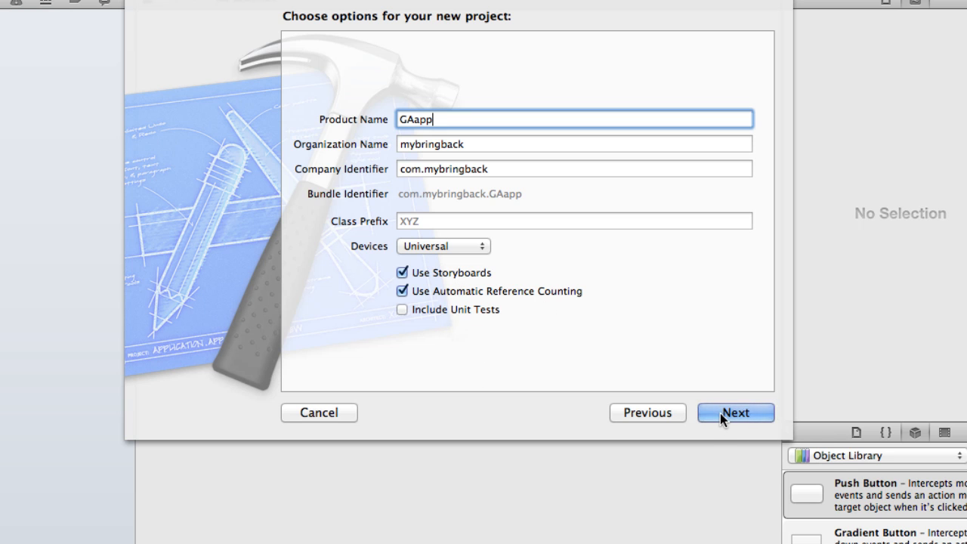
{"action": "left_click", "coordinate": [734, 412]}
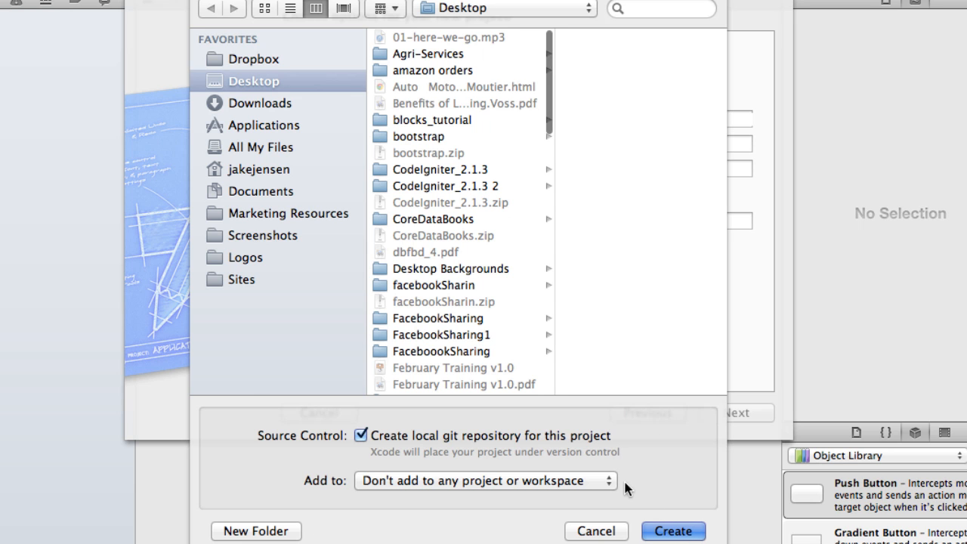
{"action": "mouse_move", "coordinate": [573, 370]}
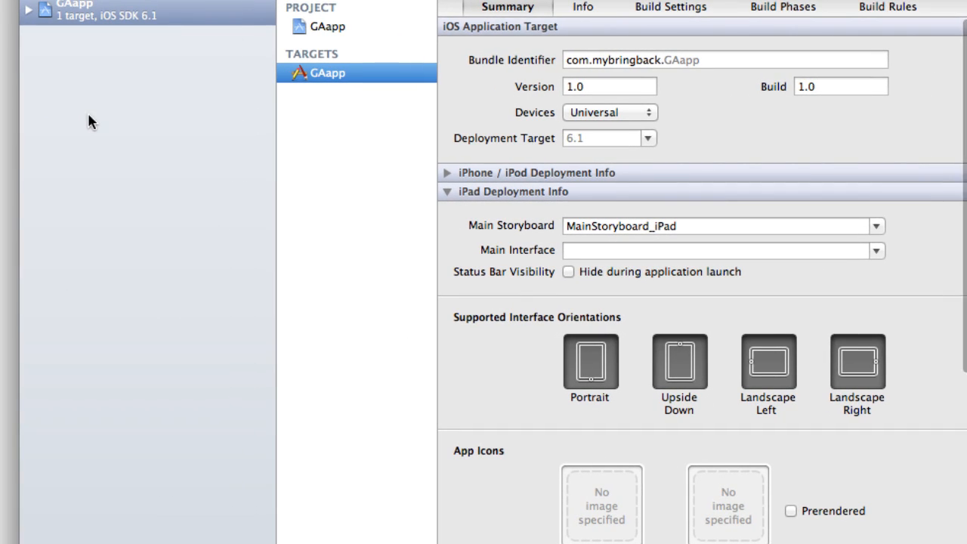
Step: Expand the GAapp group in the Project Navigator to list its generated files
{"action": "left_click", "coordinate": [27, 9]}
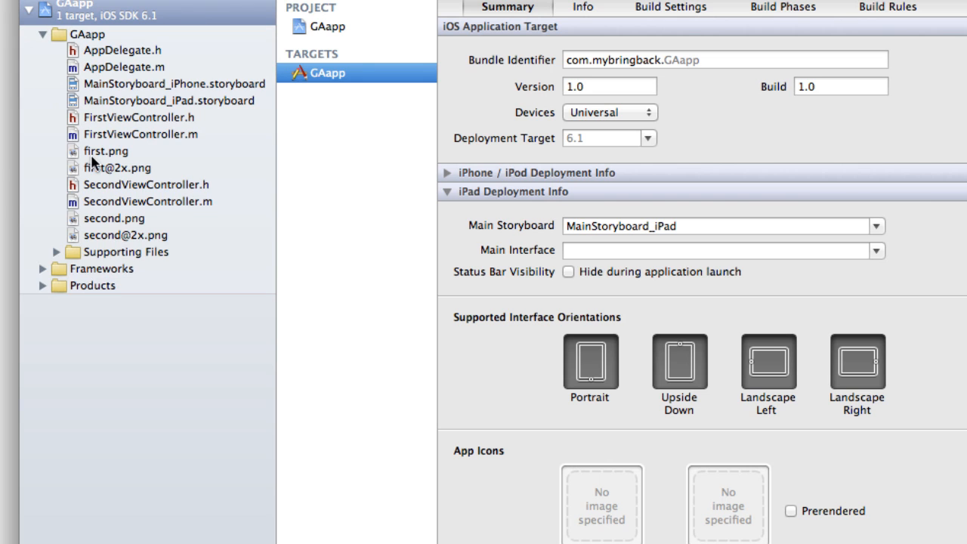
{"action": "mouse_move", "coordinate": [188, 207]}
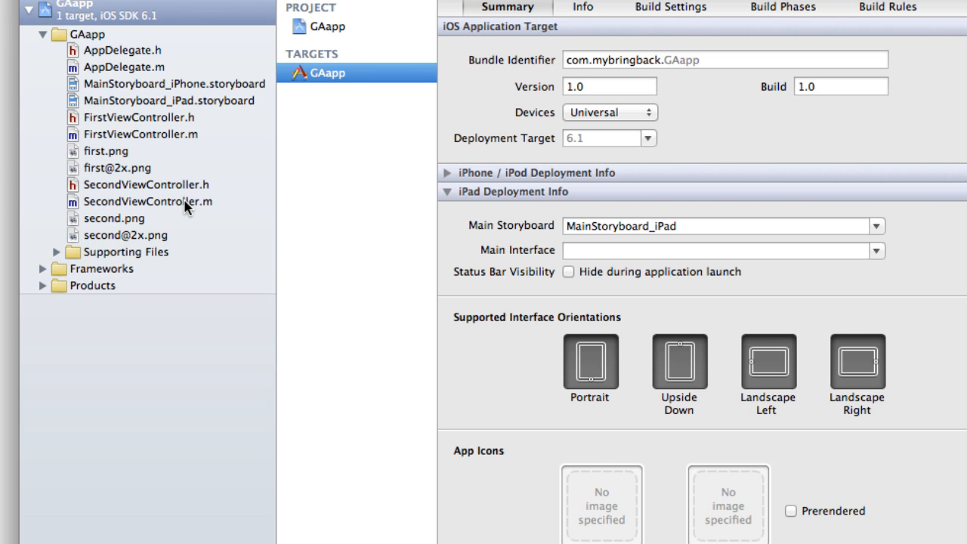
{"action": "mouse_move", "coordinate": [165, 233]}
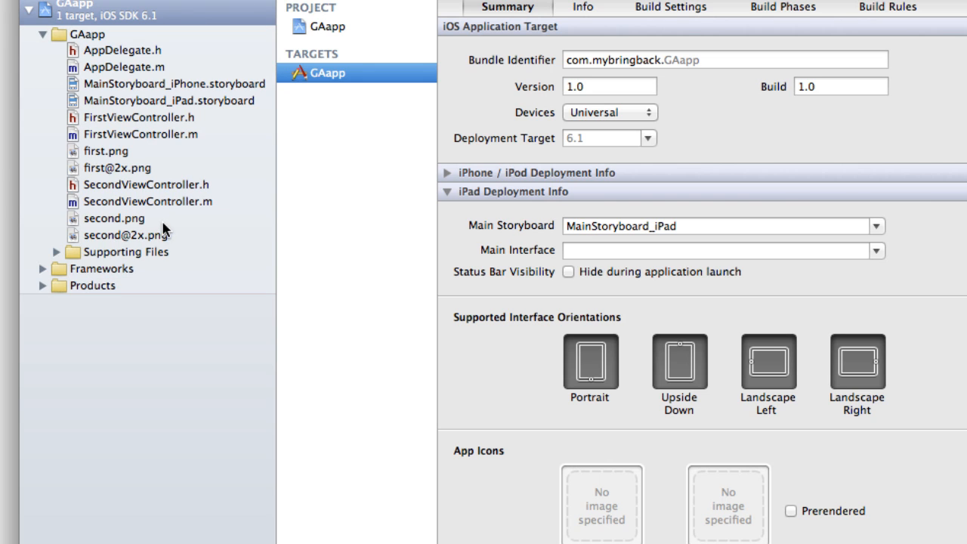
{"action": "mouse_move", "coordinate": [148, 257]}
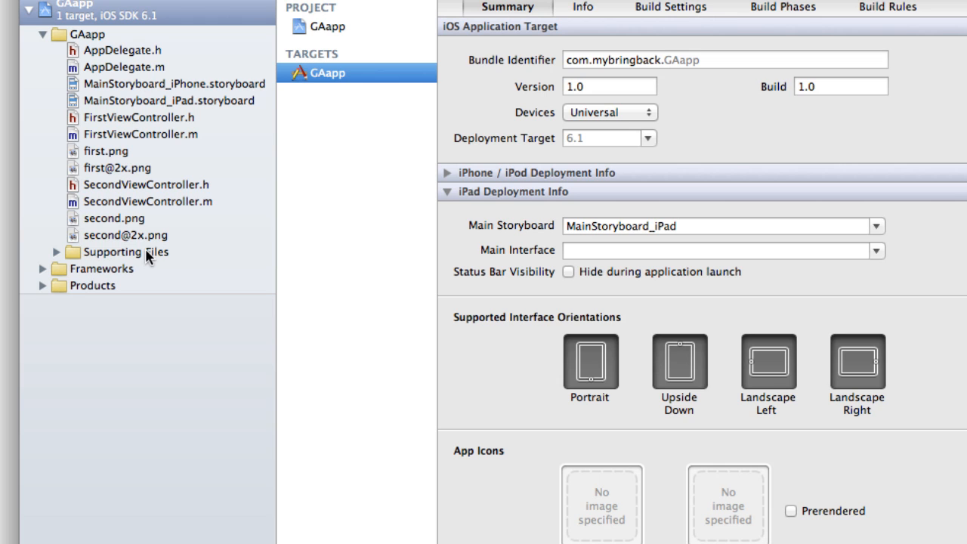
{"action": "mouse_move", "coordinate": [61, 257]}
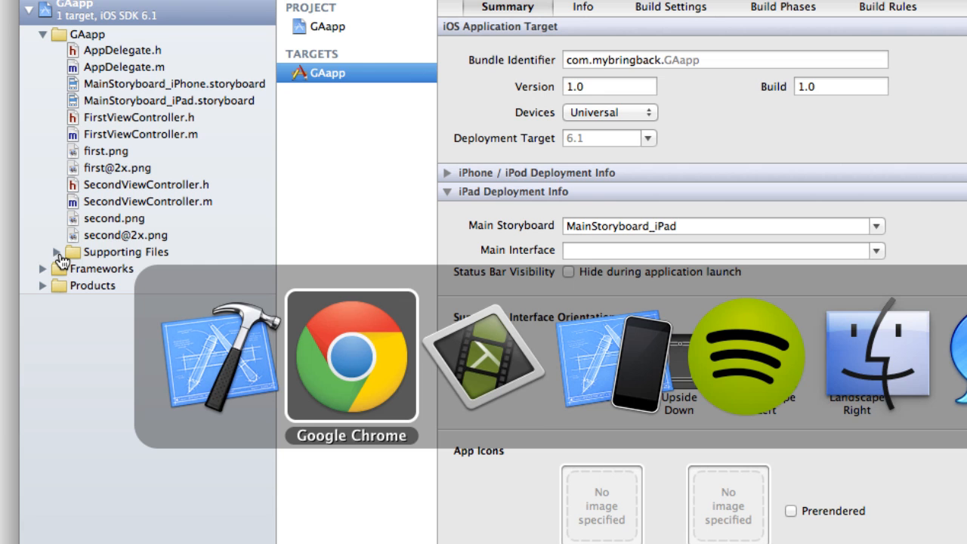
{"action": "mouse_move", "coordinate": [876, 355]}
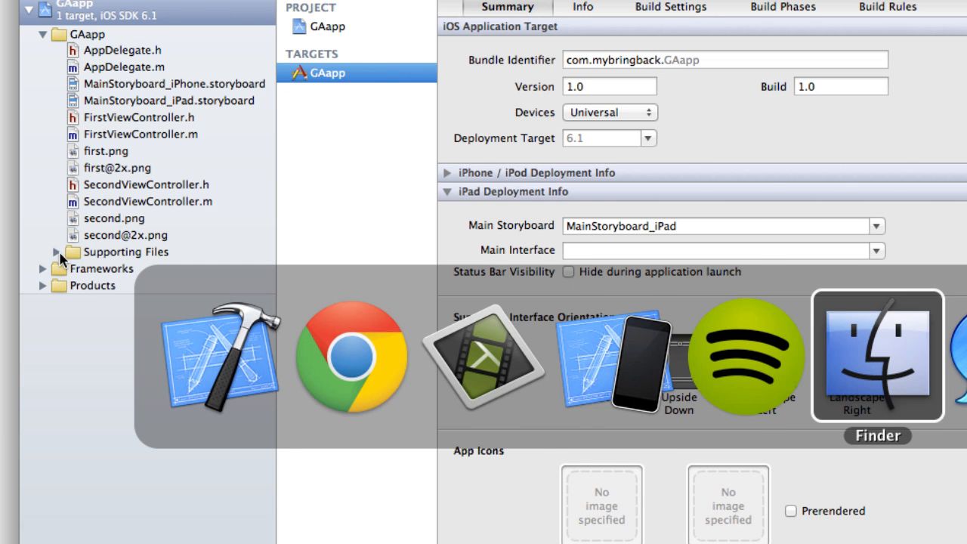
Step: In Finder, browse the GoogleAnalyticsiOS_2.0beta4 folders and enter the Library folder with the GAI headers and libraries
{"action": "left_click", "coordinate": [877, 355]}
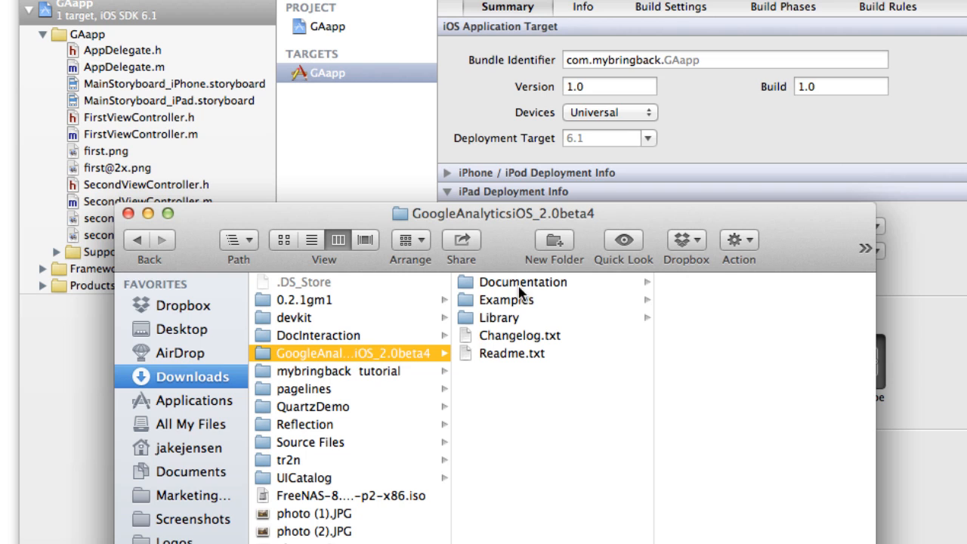
{"action": "left_click", "coordinate": [523, 282]}
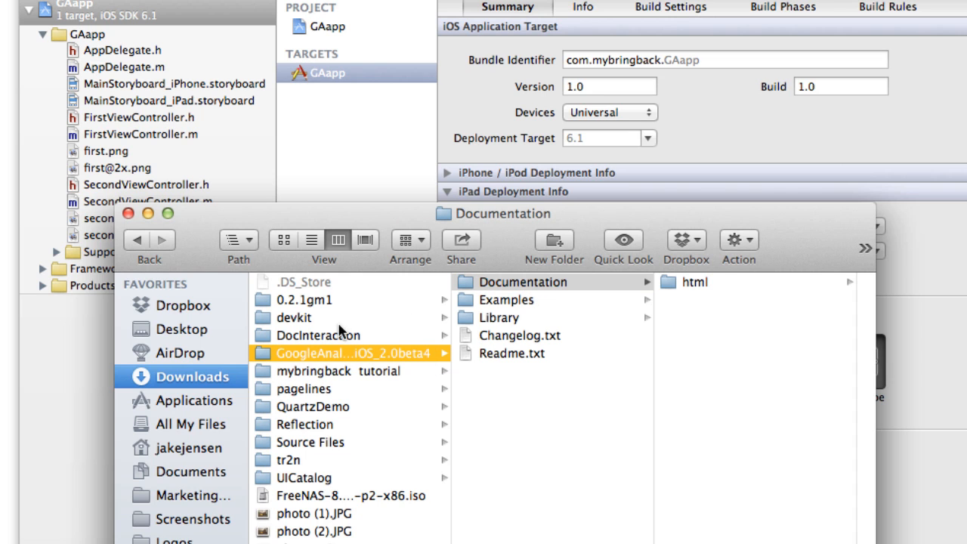
{"action": "left_click", "coordinate": [506, 299]}
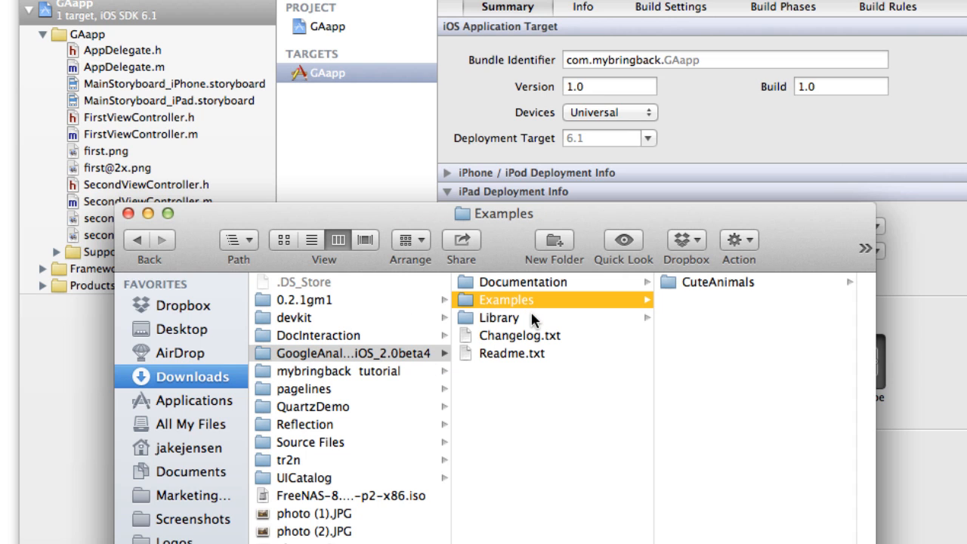
{"action": "left_click", "coordinate": [498, 317]}
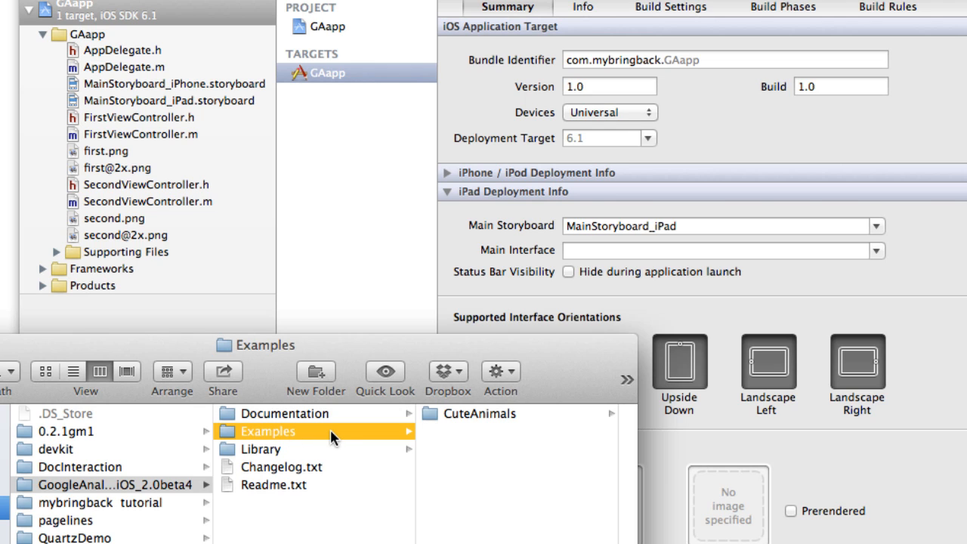
{"action": "mouse_move", "coordinate": [436, 438]}
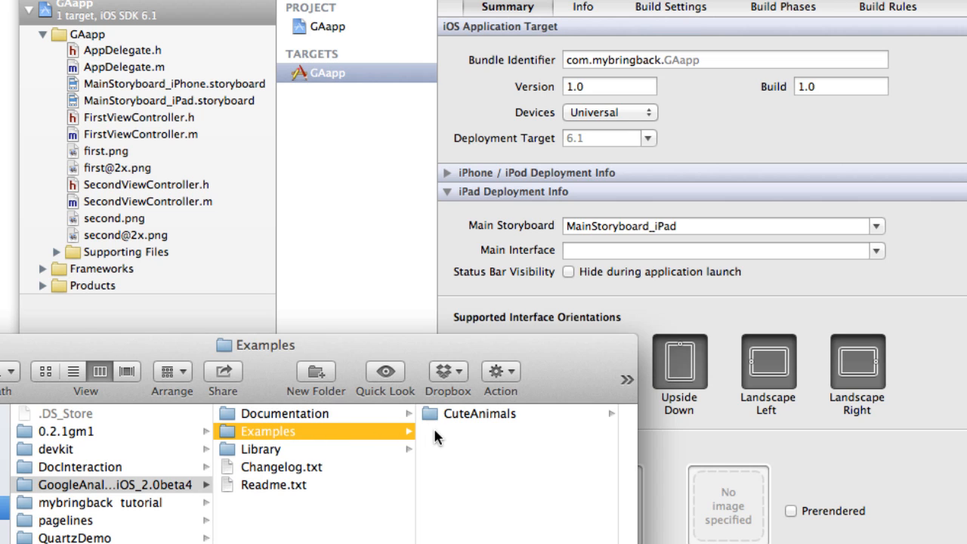
{"action": "left_click", "coordinate": [260, 449]}
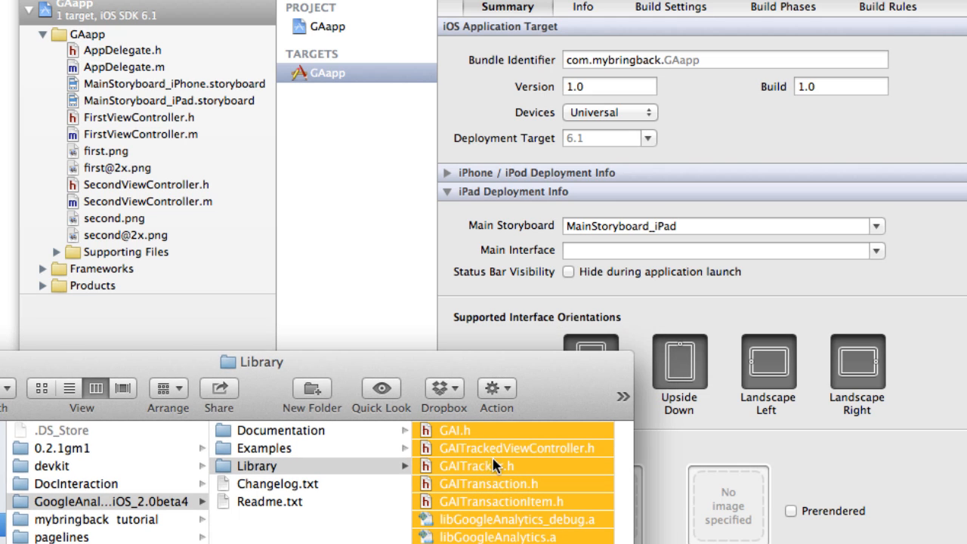
{"action": "mouse_move", "coordinate": [506, 453]}
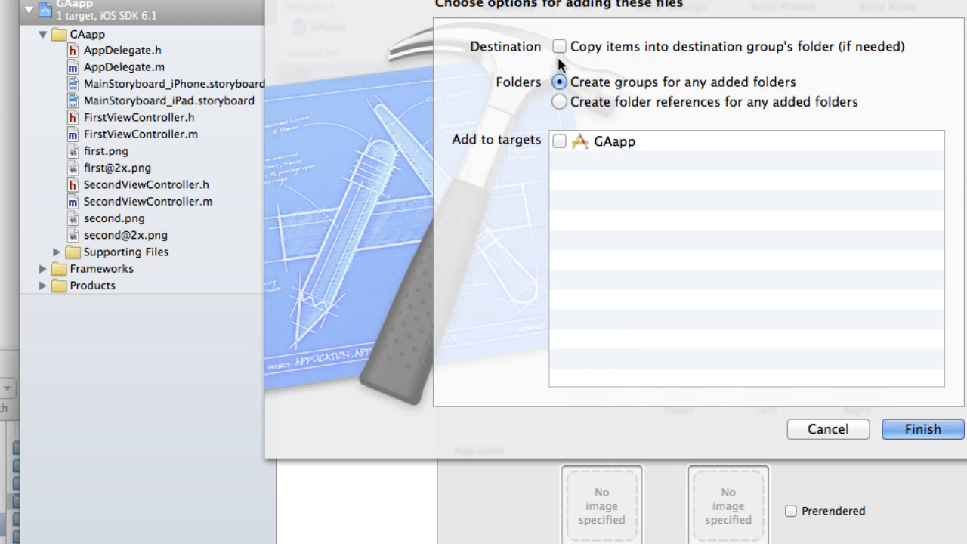
Step: Copy the GA headers and libraries into GAapp's Supporting Files, added to the GAapp target
{"action": "left_click", "coordinate": [559, 45]}
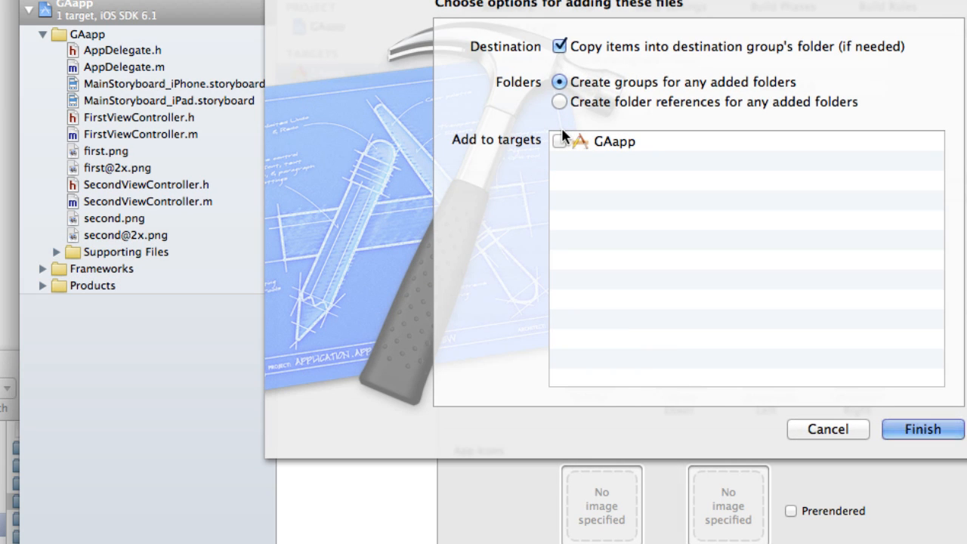
{"action": "mouse_move", "coordinate": [562, 148]}
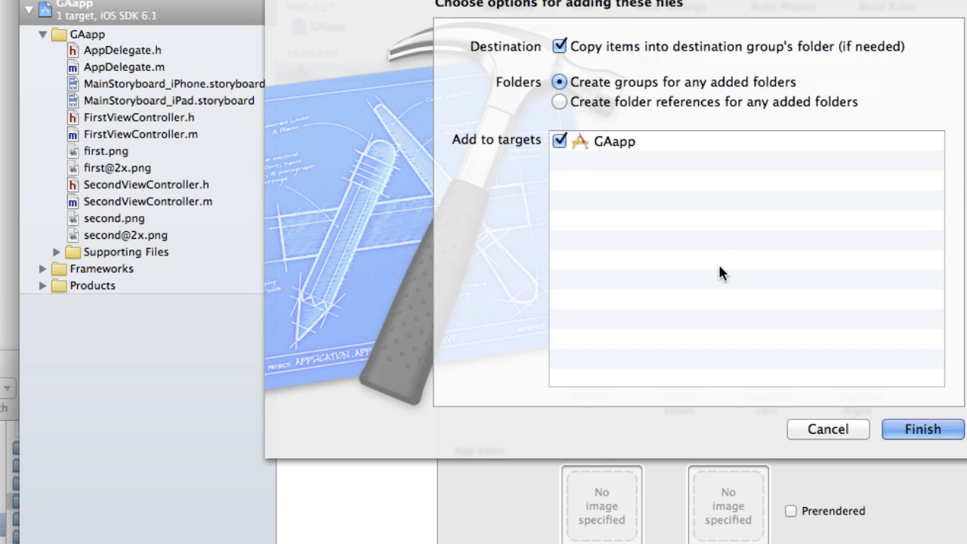
{"action": "mouse_move", "coordinate": [730, 290]}
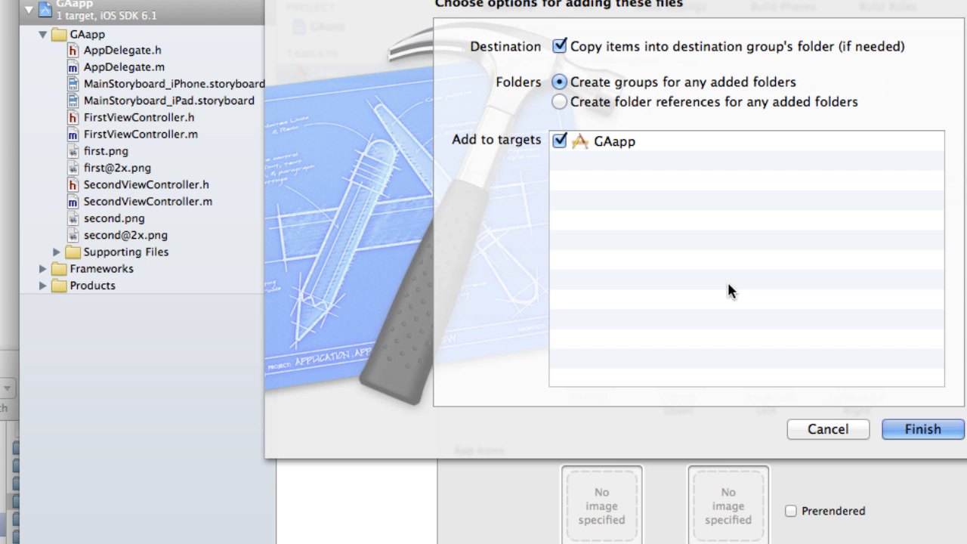
{"action": "mouse_move", "coordinate": [729, 305]}
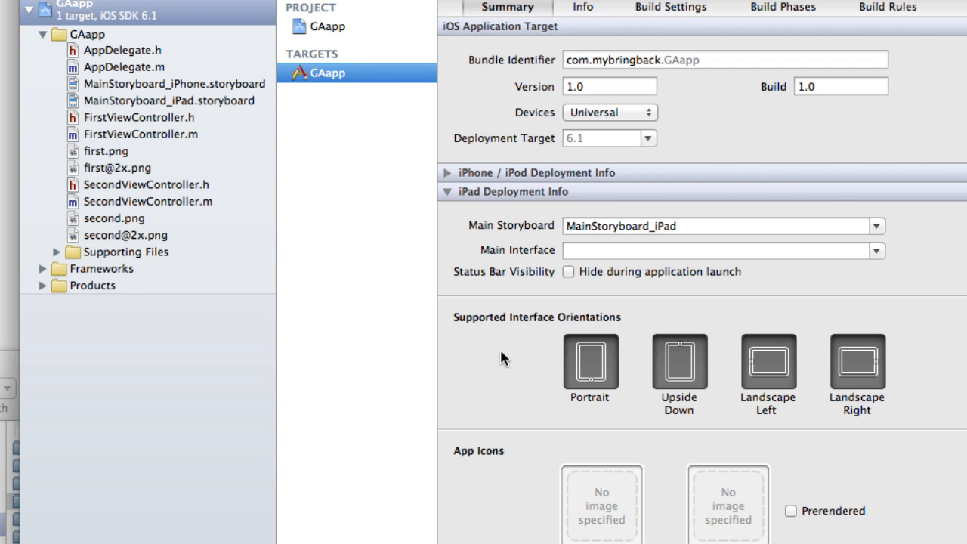
{"action": "left_click", "coordinate": [55, 251]}
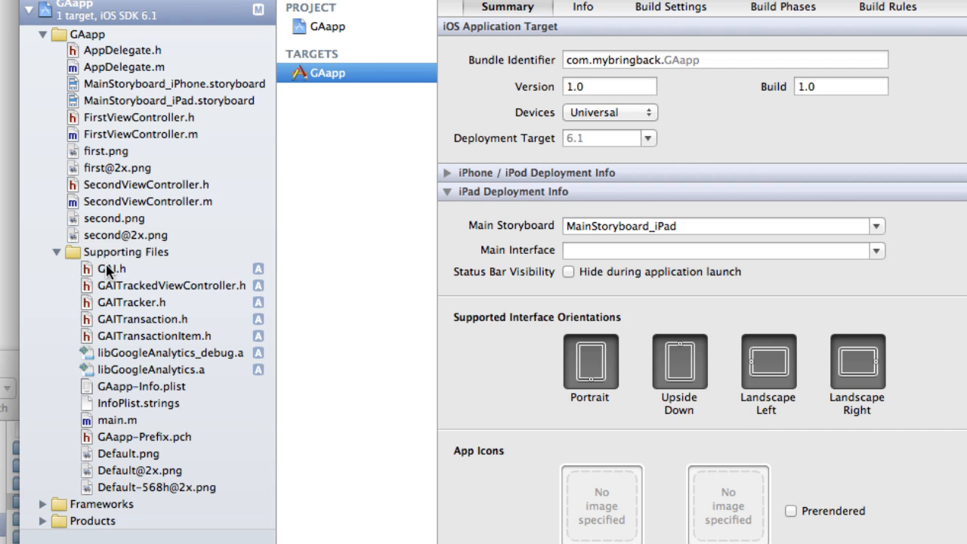
{"action": "mouse_move", "coordinate": [134, 341]}
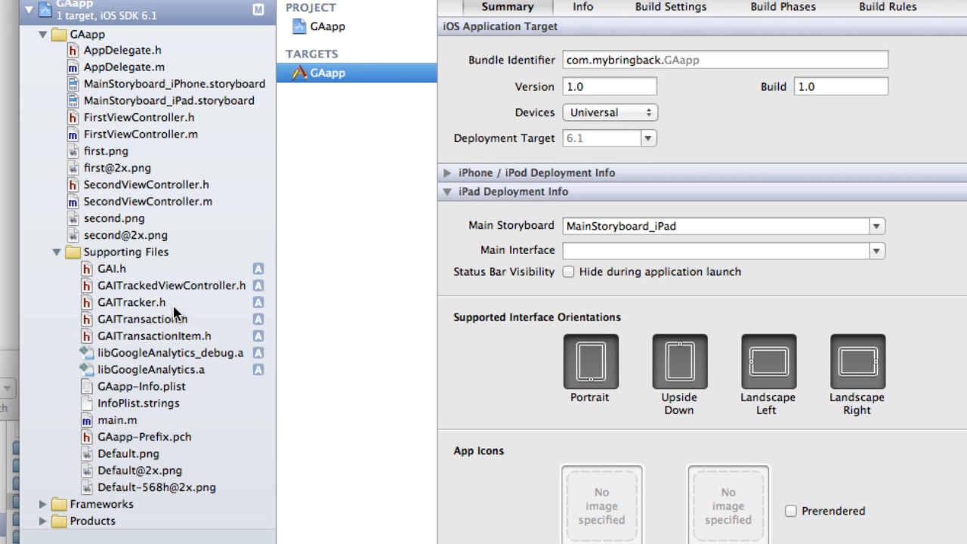
{"action": "mouse_move", "coordinate": [124, 68]}
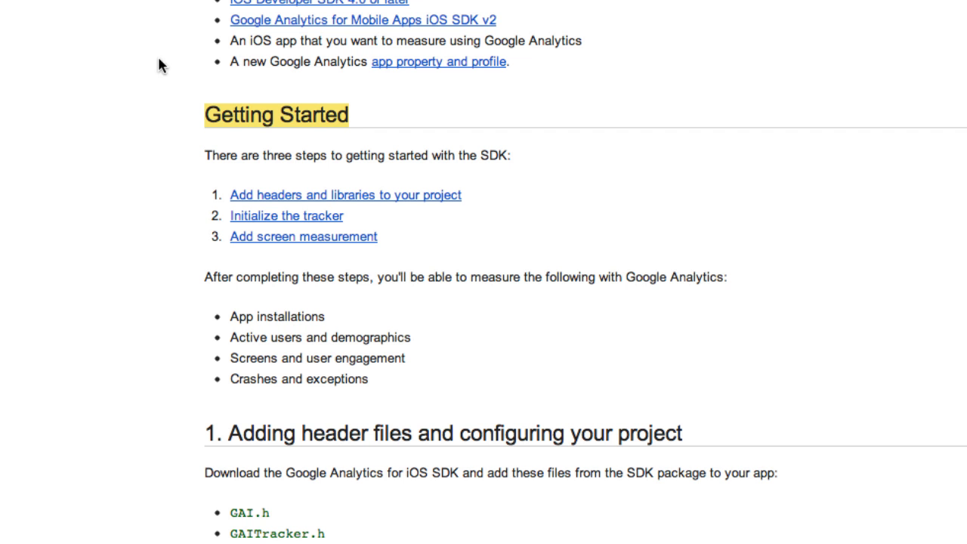
{"action": "mouse_move", "coordinate": [302, 266]}
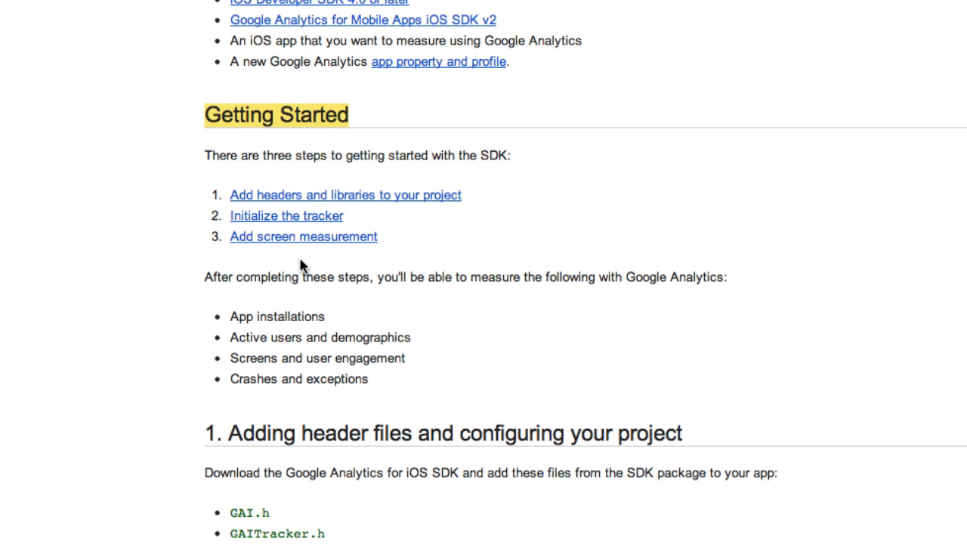
Step: Scroll the SDK guide to the CoreData/SystemConfiguration note and 'Initializing the tracker'
{"action": "scroll", "scroll_direction": "down", "scroll_amount": 3}
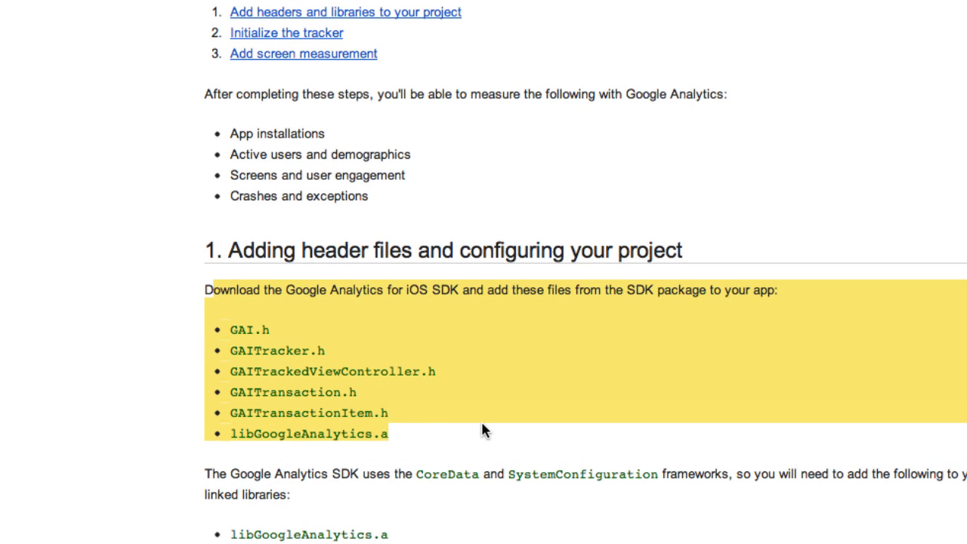
{"action": "mouse_move", "coordinate": [476, 430]}
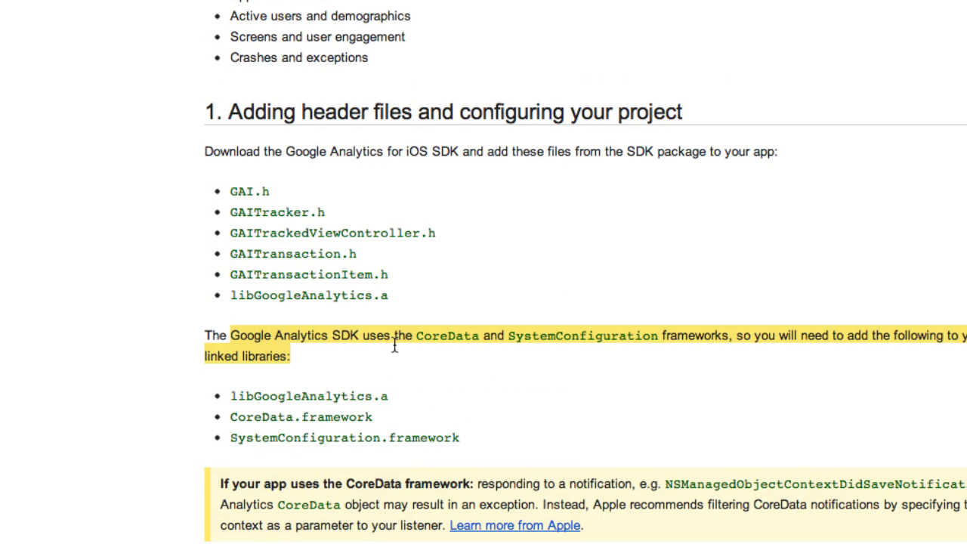
{"action": "mouse_move", "coordinate": [674, 364]}
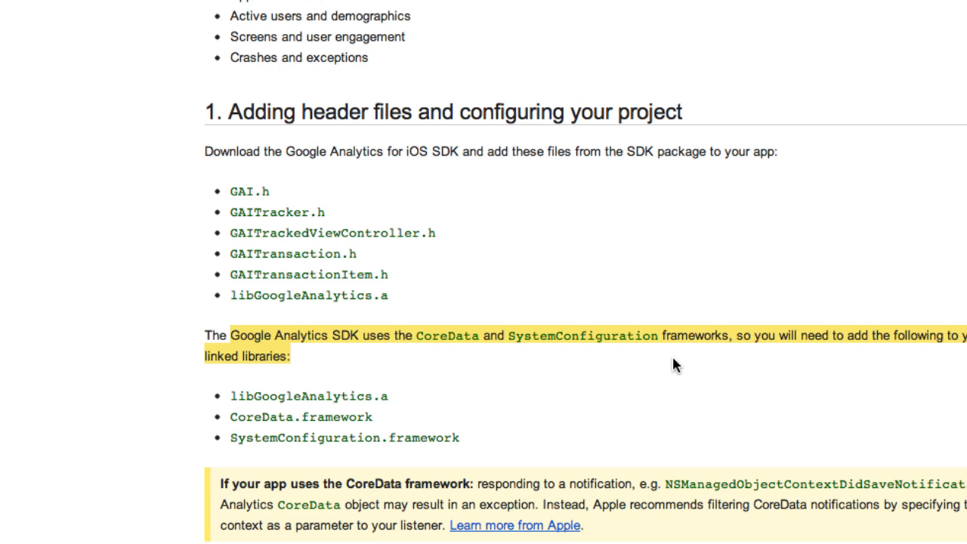
{"action": "mouse_move", "coordinate": [686, 368]}
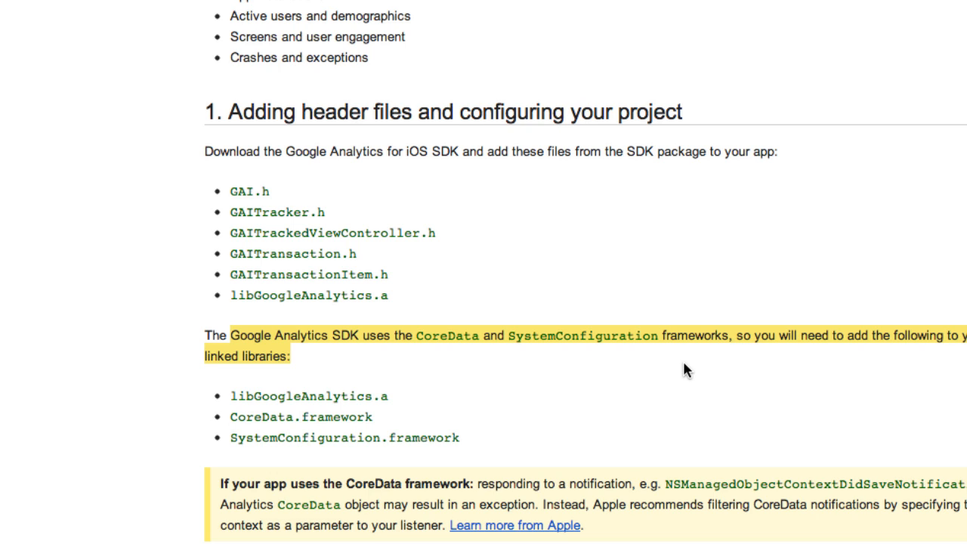
{"action": "mouse_move", "coordinate": [666, 383]}
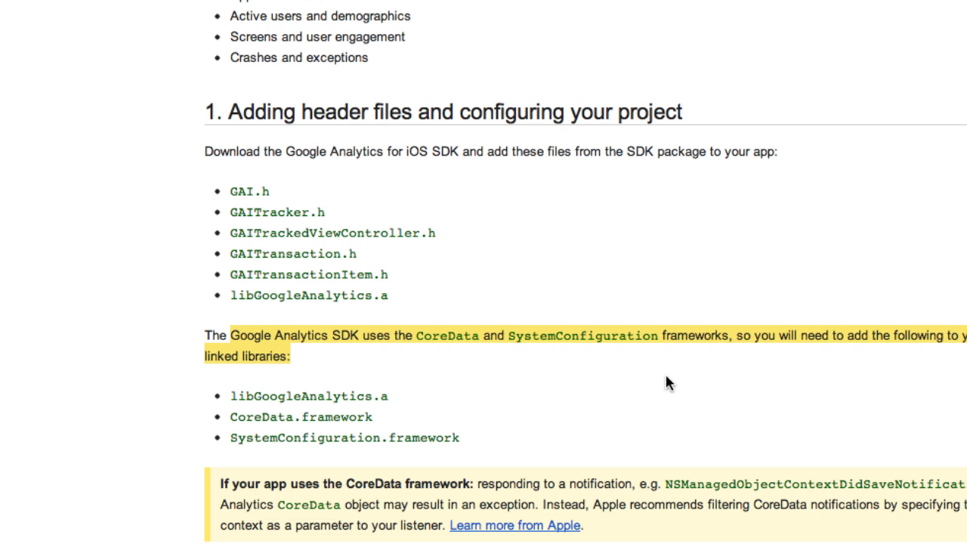
{"action": "scroll", "scroll_direction": "down", "scroll_amount": 3}
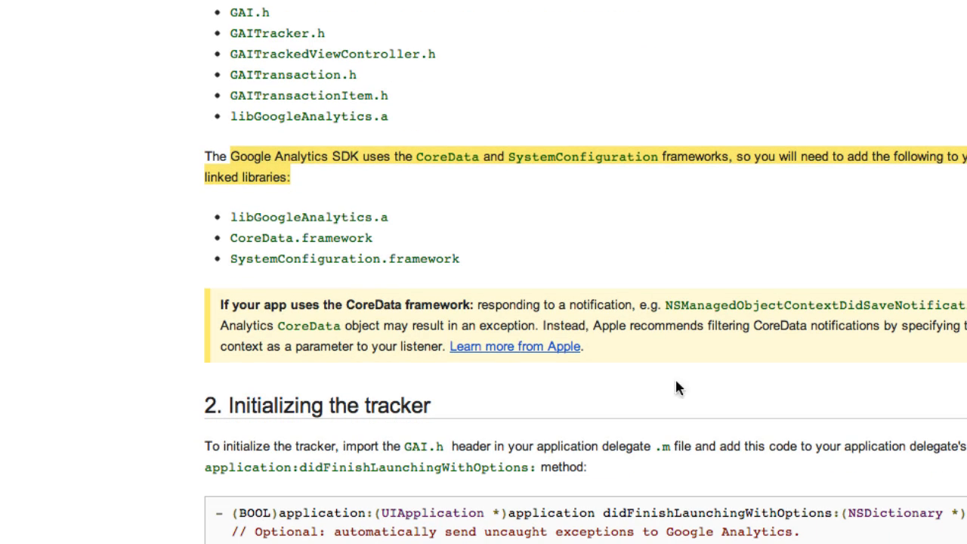
{"action": "mouse_move", "coordinate": [718, 367]}
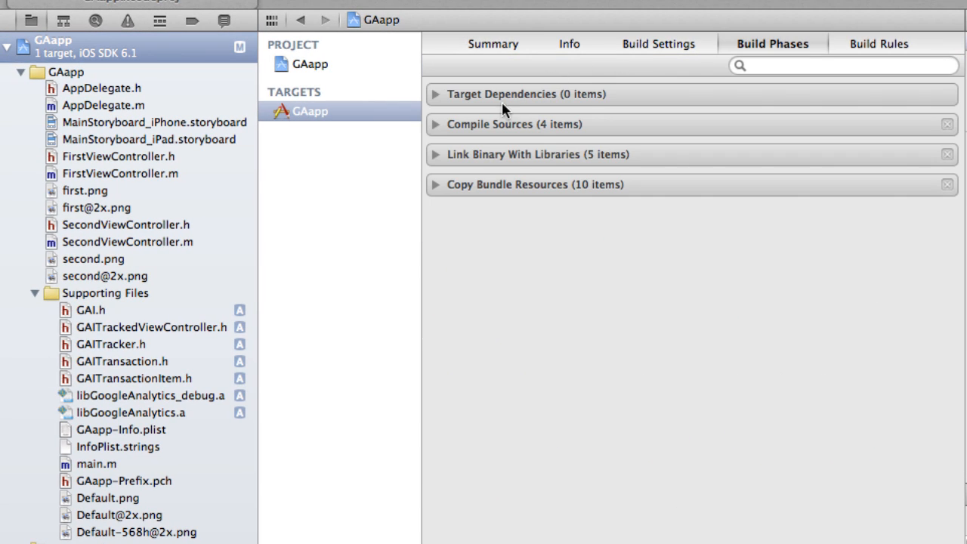
{"action": "mouse_move", "coordinate": [438, 161]}
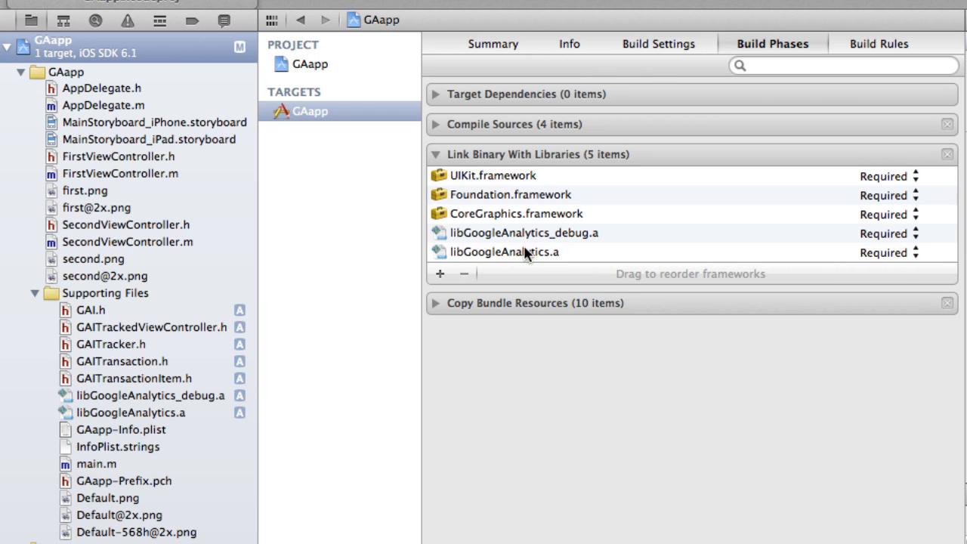
{"action": "mouse_move", "coordinate": [499, 241]}
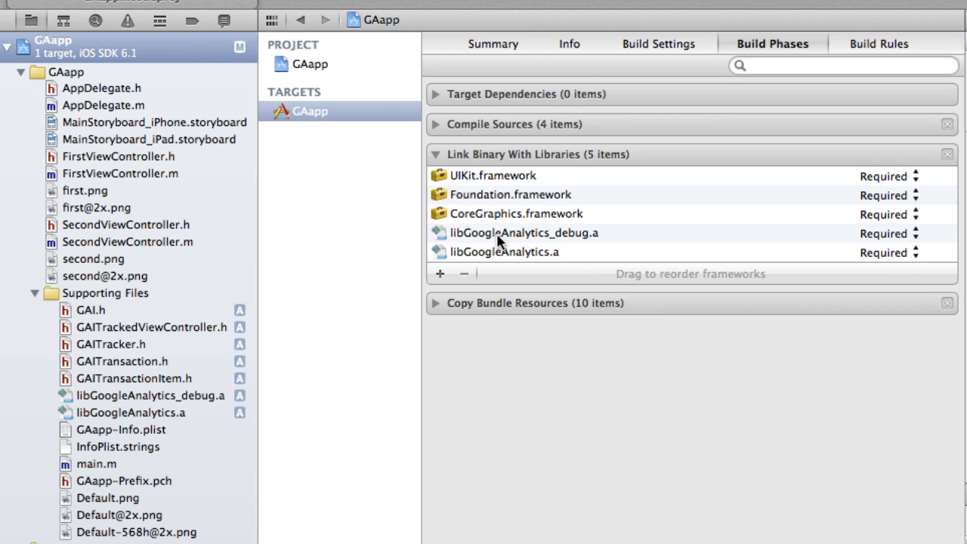
{"action": "mouse_move", "coordinate": [483, 260]}
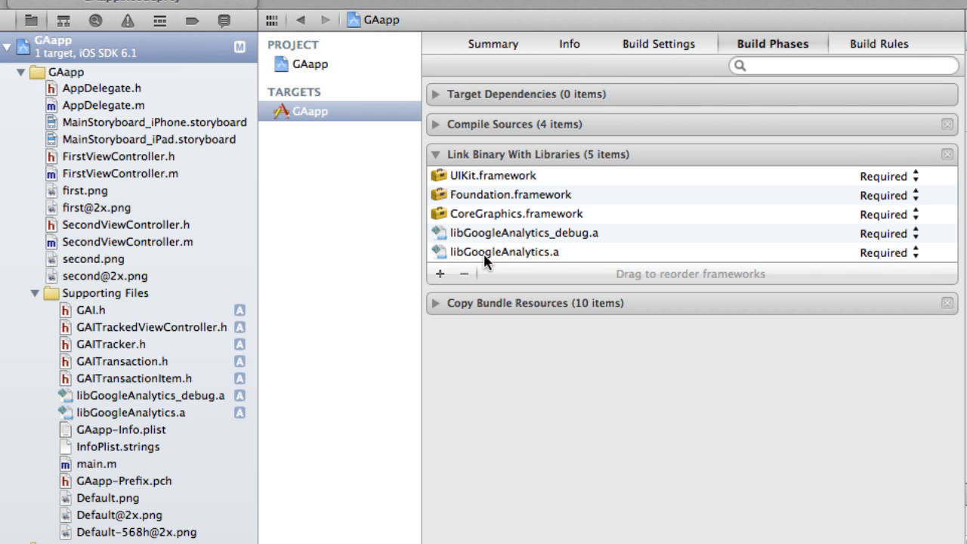
{"action": "mouse_move", "coordinate": [560, 295]}
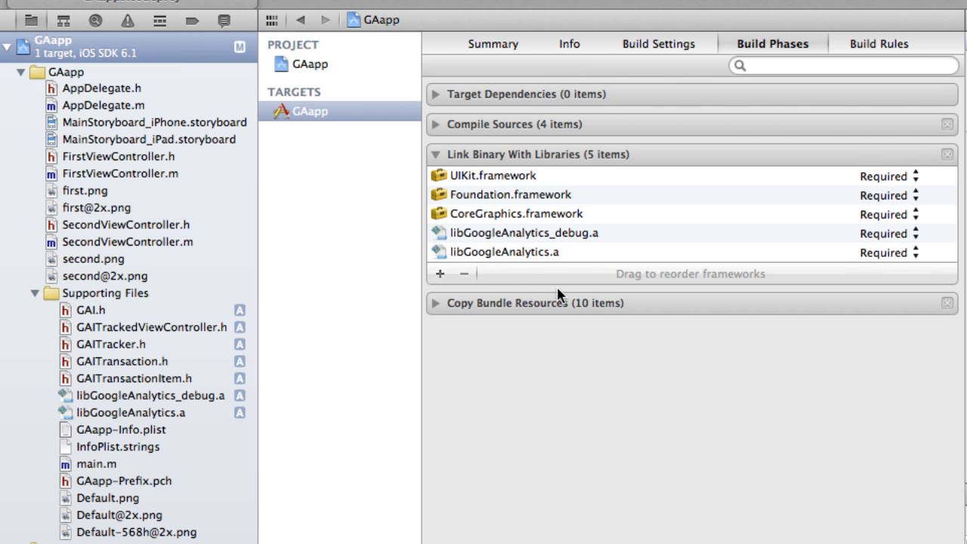
{"action": "mouse_move", "coordinate": [84, 402]}
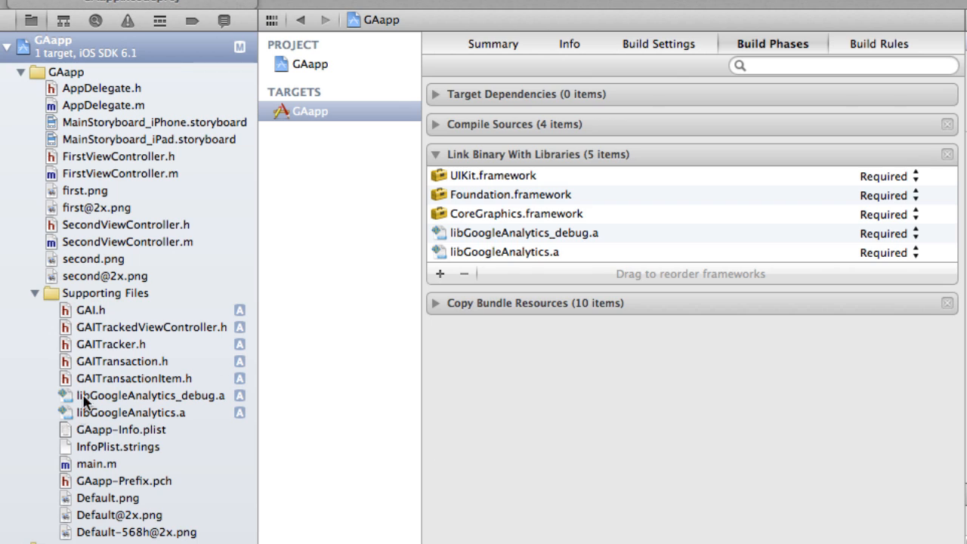
{"action": "mouse_move", "coordinate": [109, 384]}
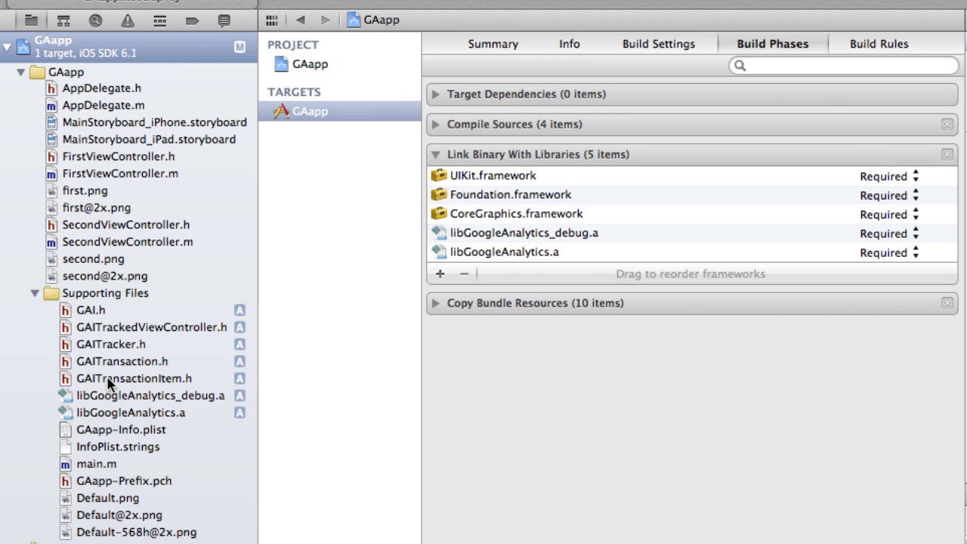
{"action": "mouse_move", "coordinate": [541, 225]}
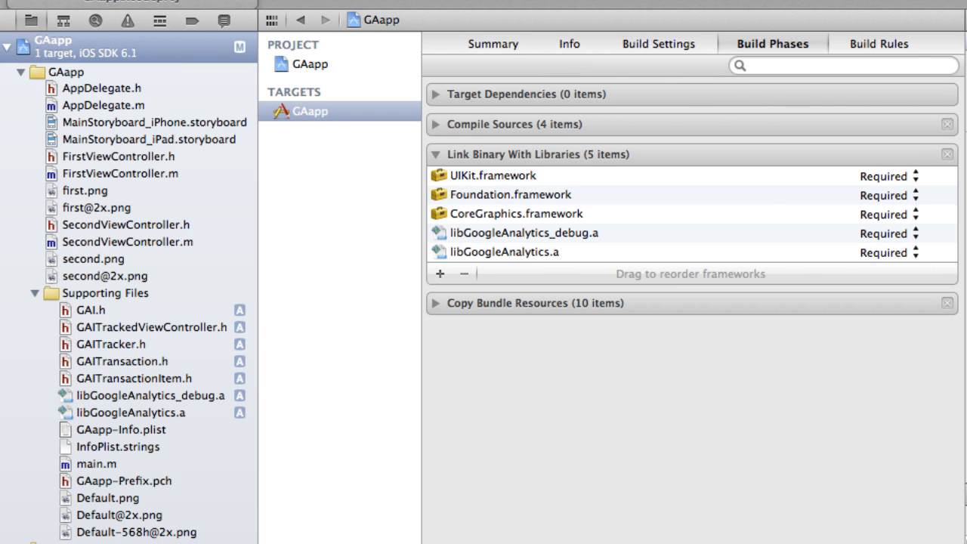
{"action": "mouse_move", "coordinate": [441, 274]}
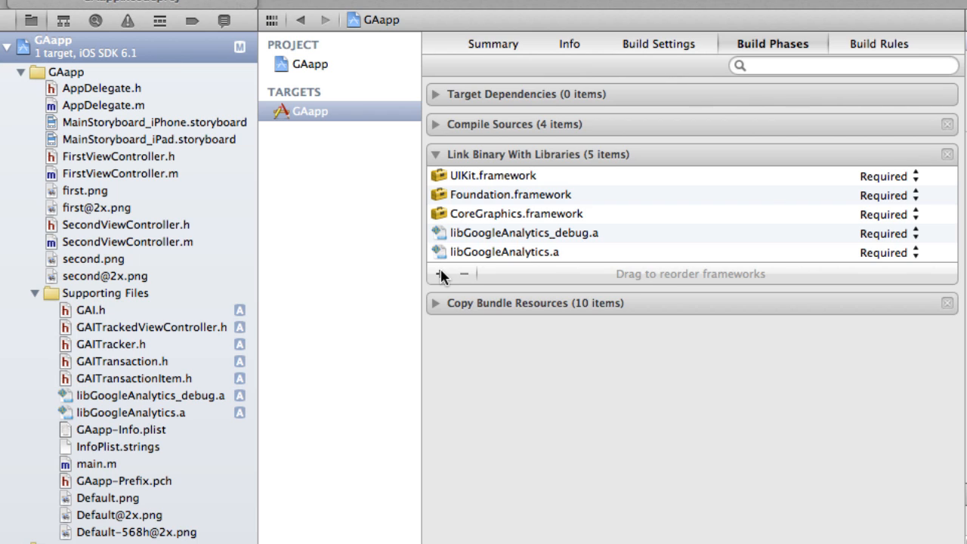
{"action": "mouse_move", "coordinate": [438, 273]}
{"action": "type", "text": "co"}
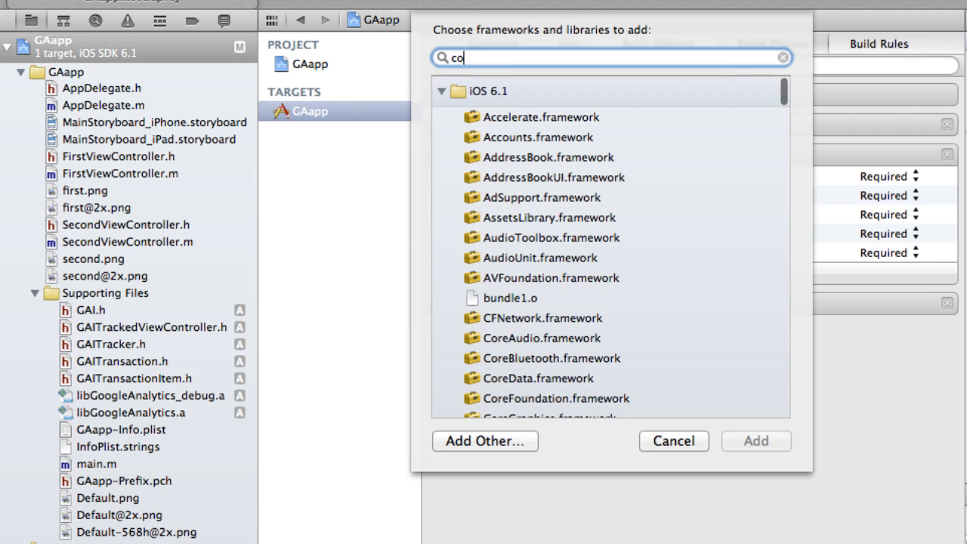
Step: Link CoreData.framework and SystemConfiguration.framework to the GAapp target
{"action": "type", "text": "redat"}
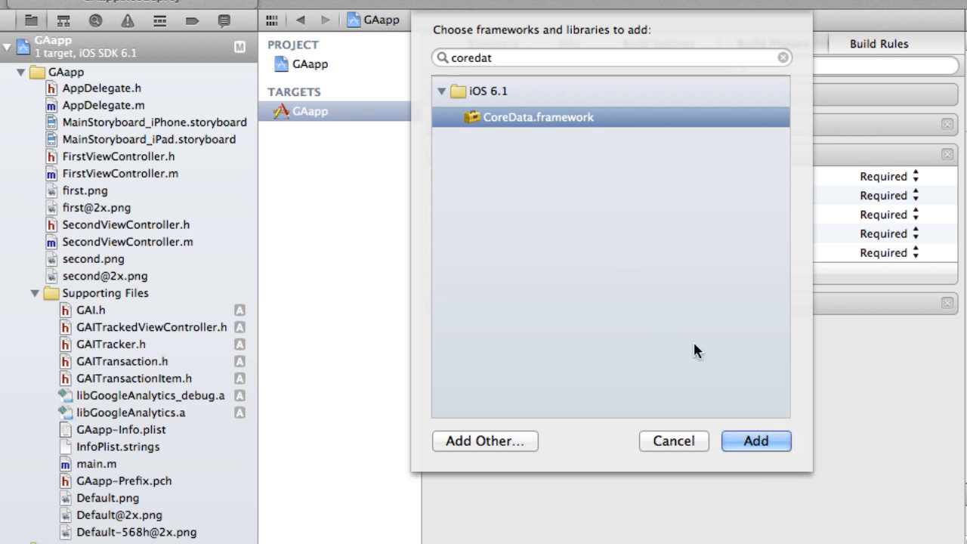
{"action": "left_click", "coordinate": [756, 441]}
{"action": "type", "text": "system"}
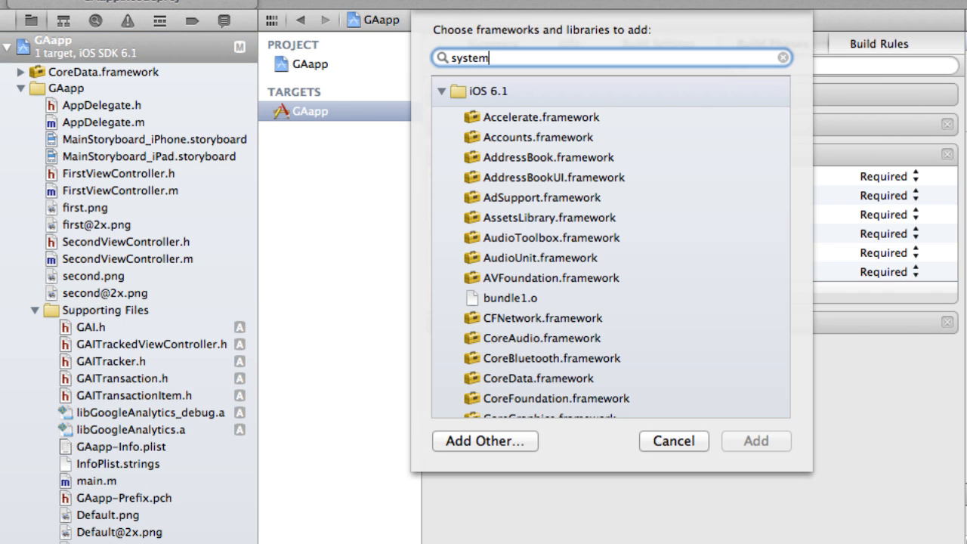
{"action": "left_click", "coordinate": [568, 339]}
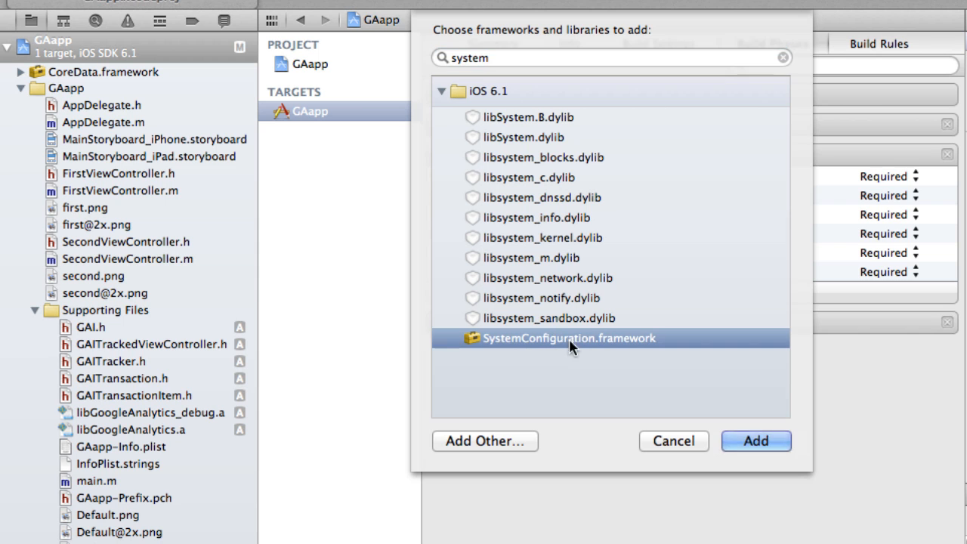
{"action": "left_click", "coordinate": [755, 441]}
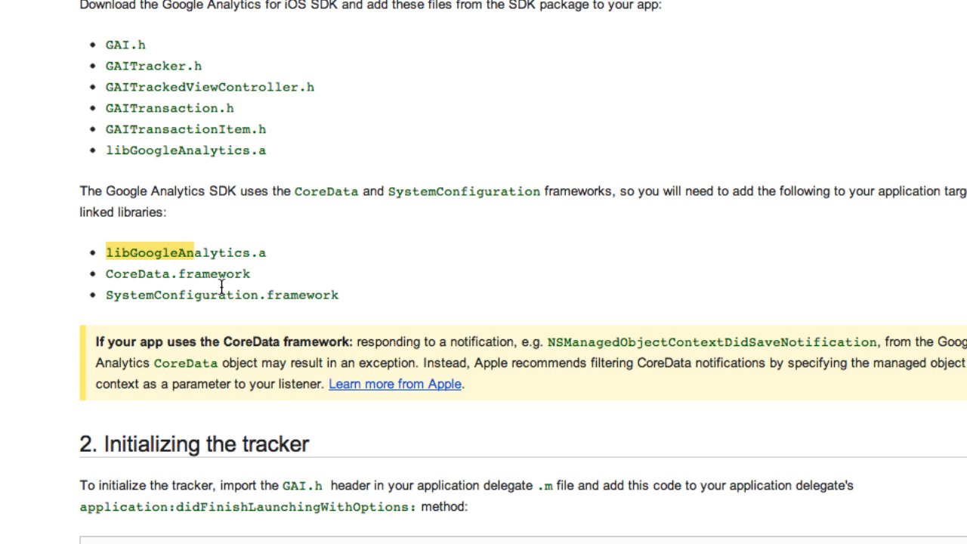
Step: Select the didFinishLaunchingWithOptions tracker code sample under 'Initializing the tracker'
{"action": "scroll", "scroll_direction": "down", "scroll_amount": 3}
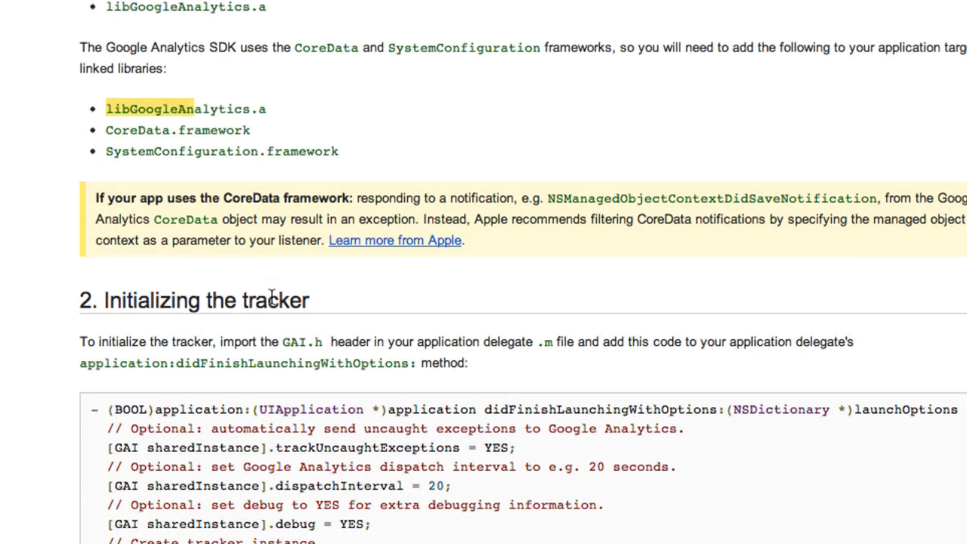
{"action": "scroll", "scroll_direction": "down", "scroll_amount": 3}
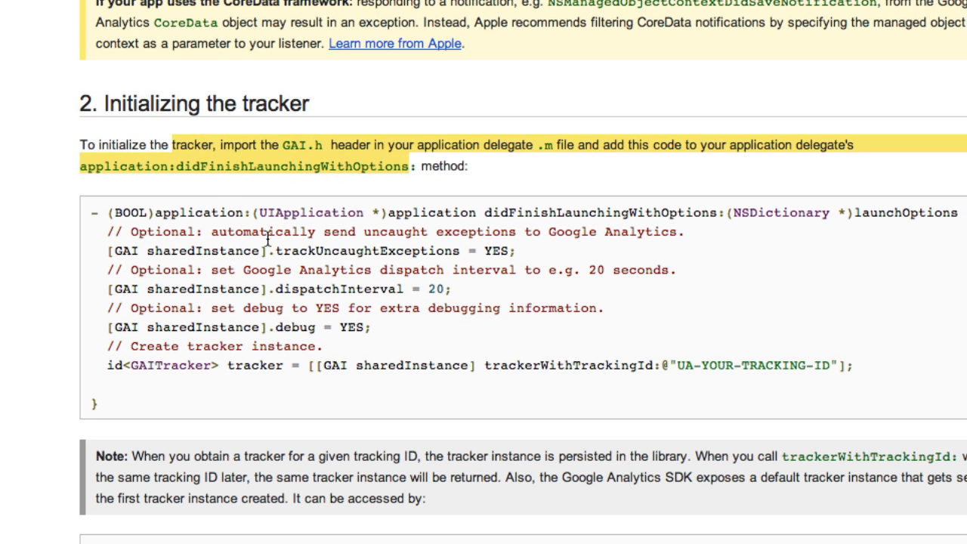
{"action": "mouse_move", "coordinate": [231, 303]}
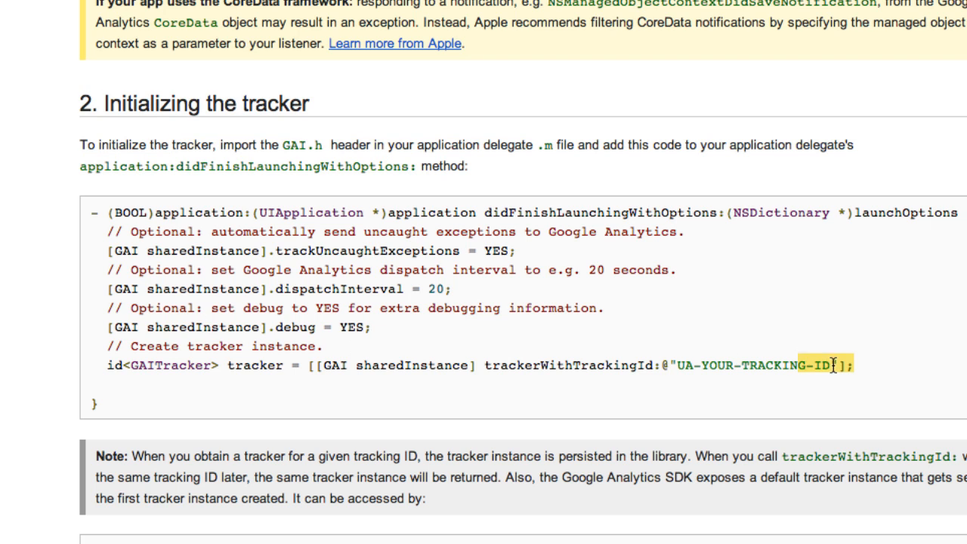
{"action": "left_click_drag", "start_coordinate": [834, 364], "coordinate": [109, 233]}
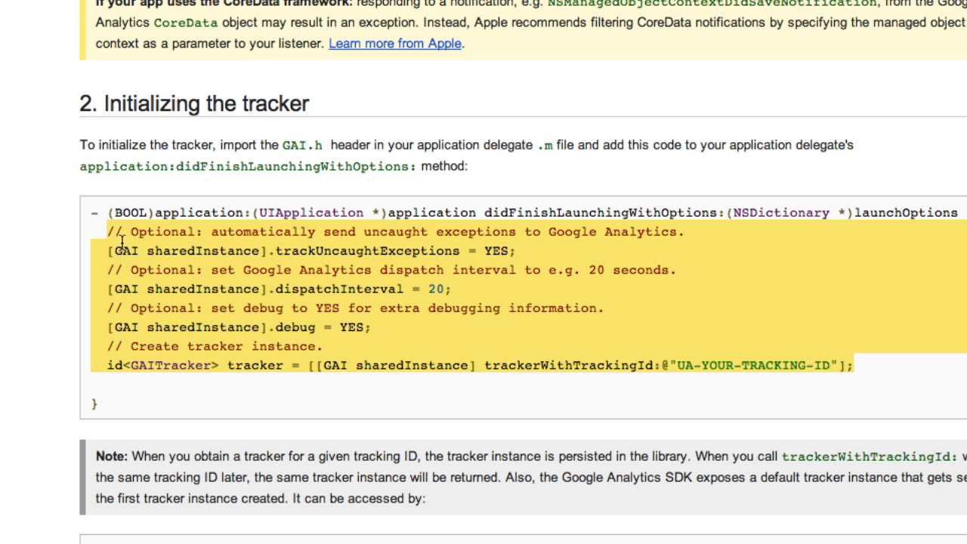
{"action": "mouse_move", "coordinate": [106, 208]}
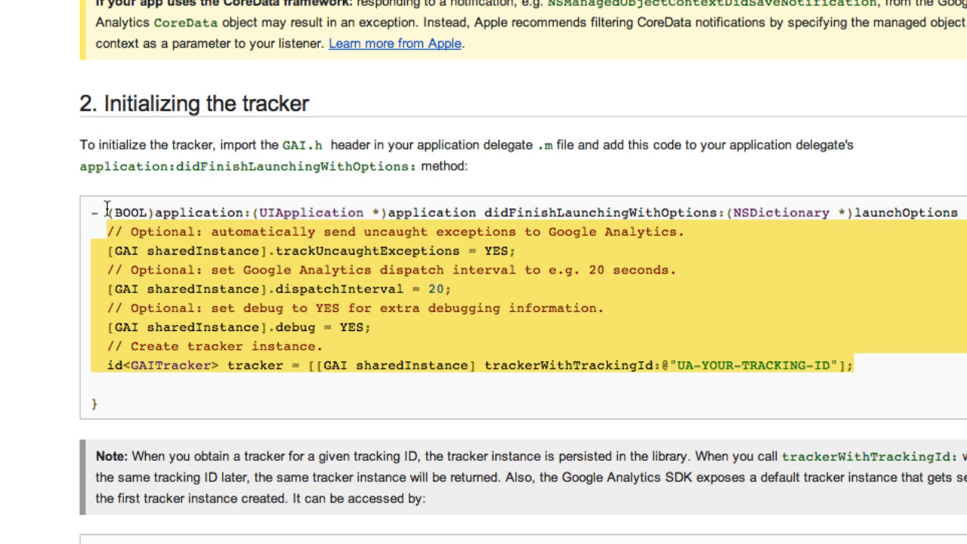
{"action": "mouse_move", "coordinate": [368, 214]}
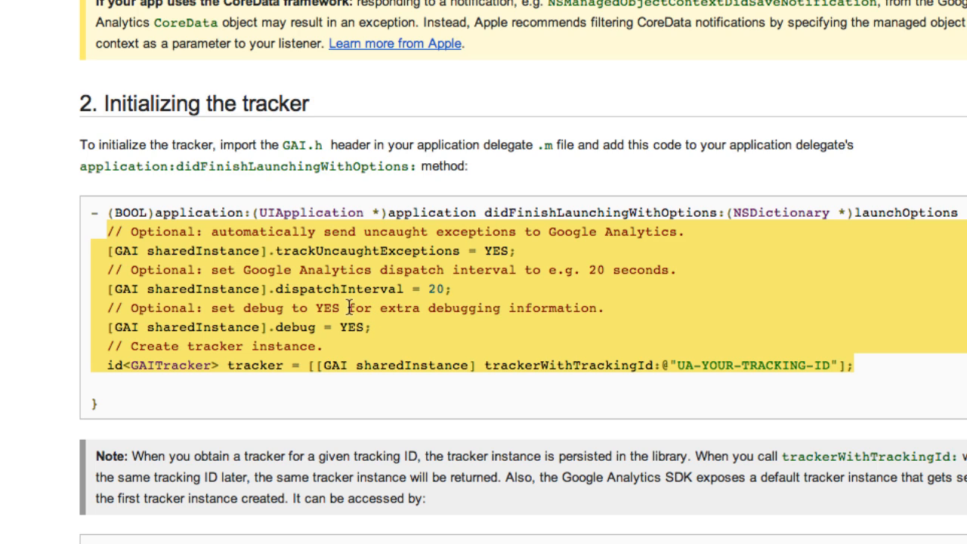
{"action": "mouse_move", "coordinate": [496, 315]}
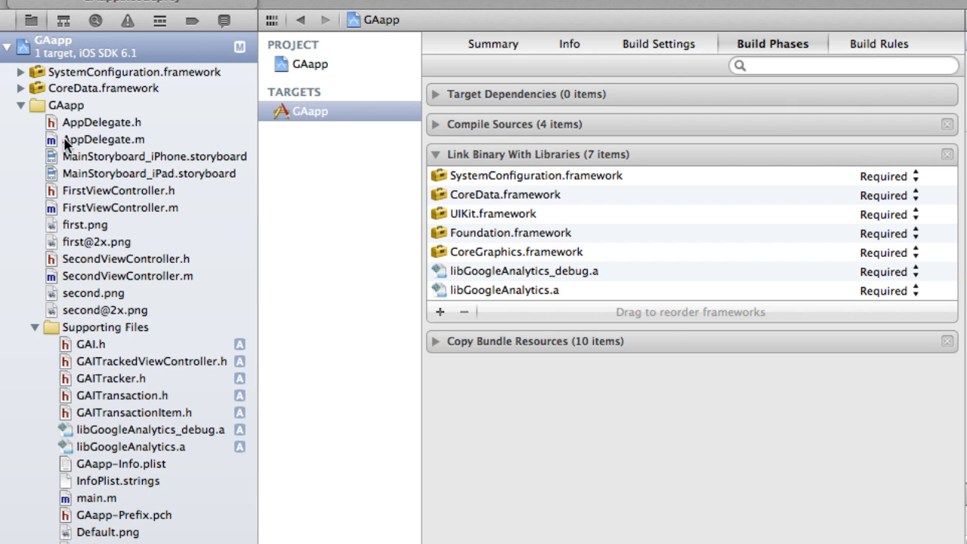
Step: Open AppDelegate.m, import GAI.h, and place the cursor in didFinishLaunchingWithOptions
{"action": "left_click", "coordinate": [103, 139]}
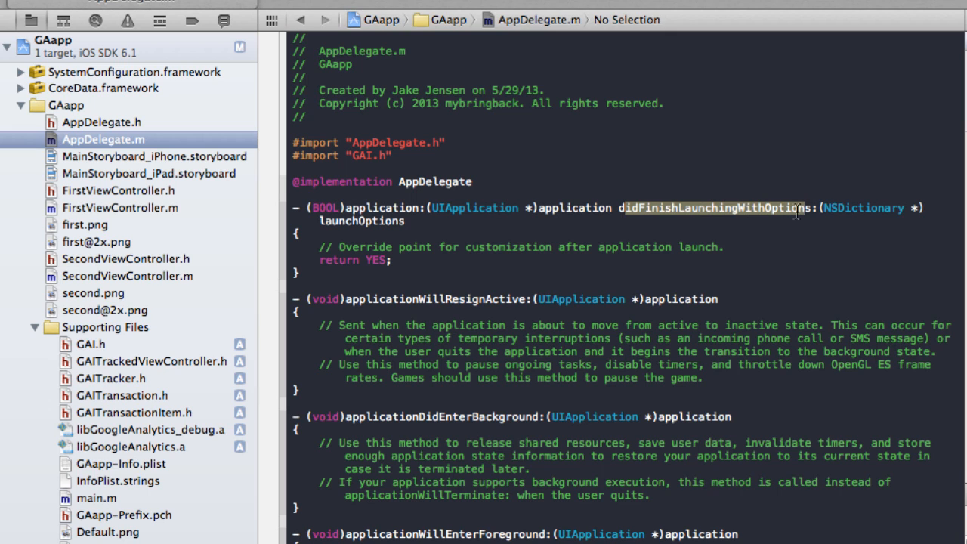
{"action": "left_click", "coordinate": [804, 209]}
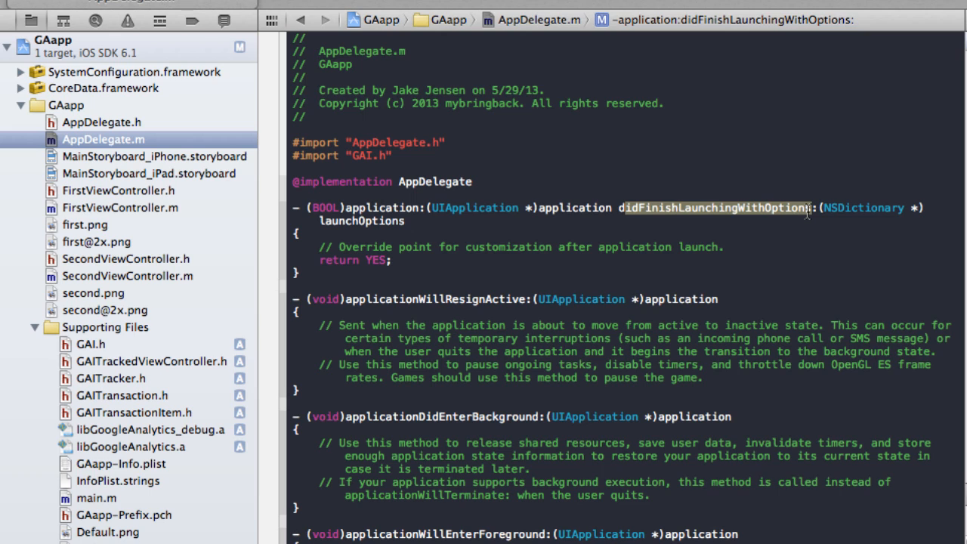
{"action": "mouse_move", "coordinate": [441, 258]}
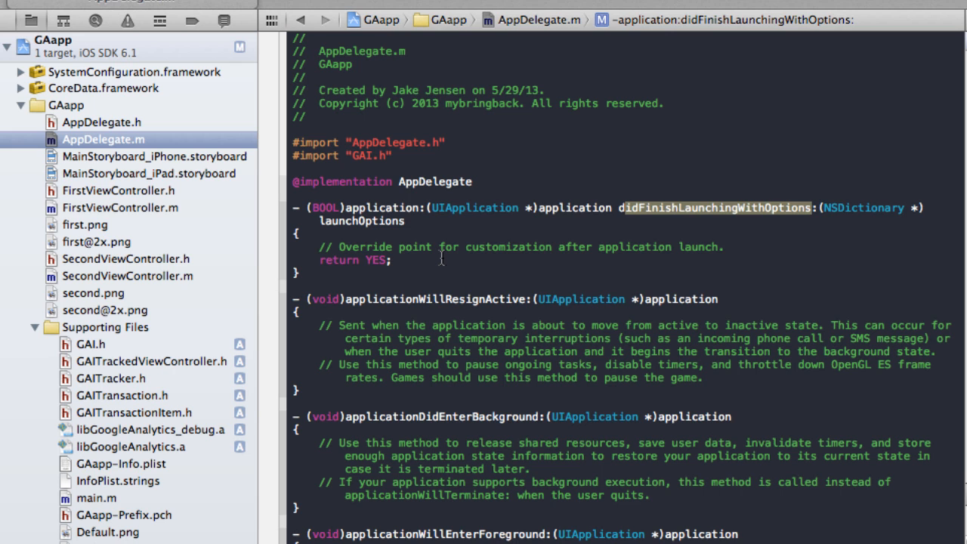
{"action": "mouse_move", "coordinate": [441, 257]}
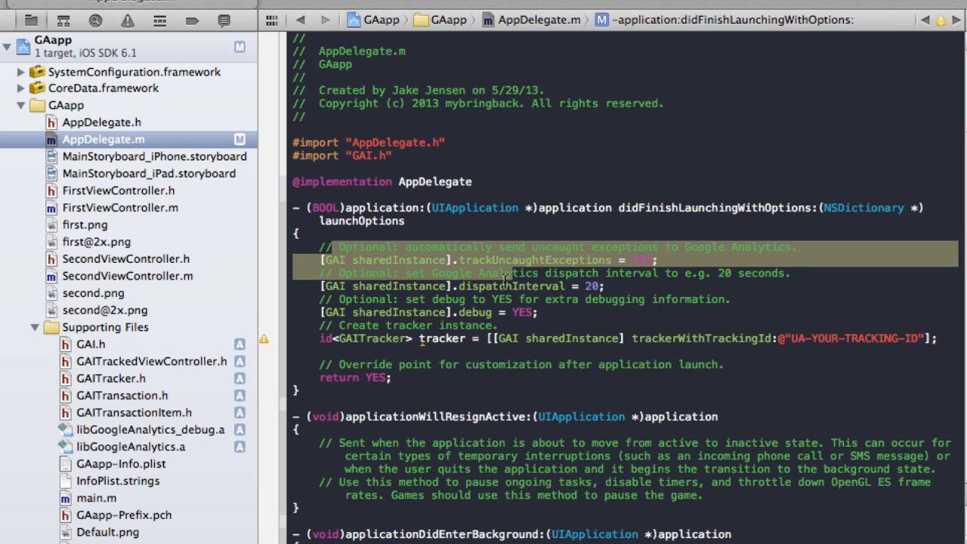
{"action": "mouse_move", "coordinate": [417, 226]}
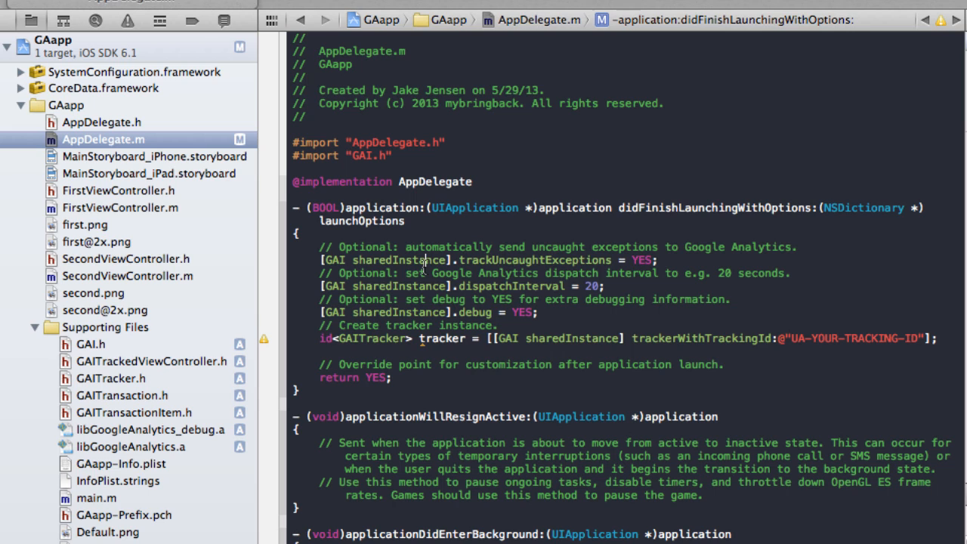
Step: Paste the tracker setup code and change dispatchInterval from 20 to 2
{"action": "double_click", "coordinate": [431, 247]}
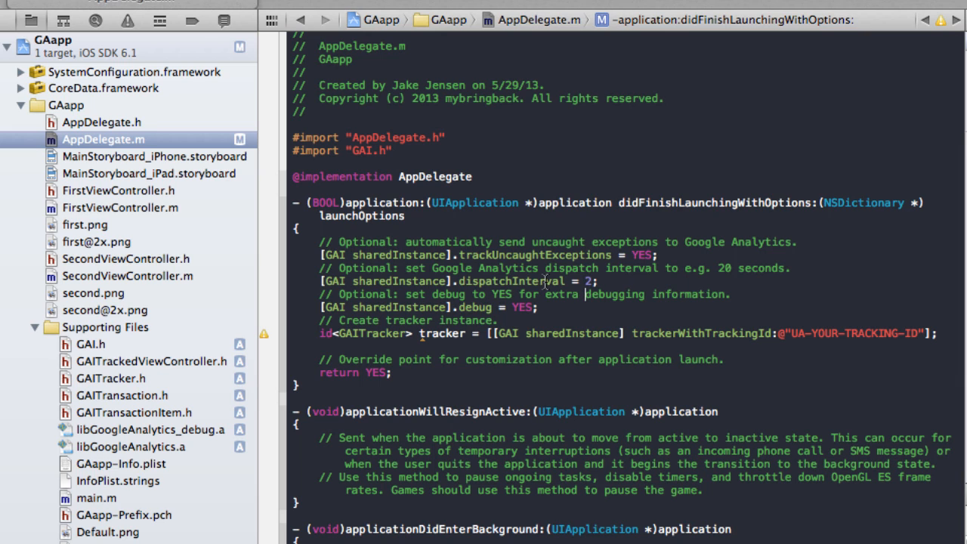
{"action": "double_click", "coordinate": [521, 294]}
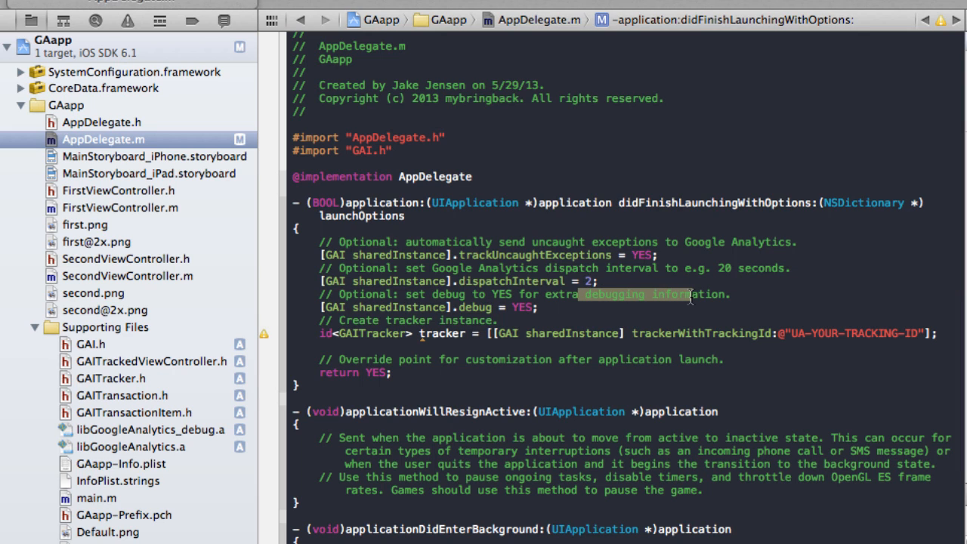
{"action": "mouse_move", "coordinate": [687, 296]}
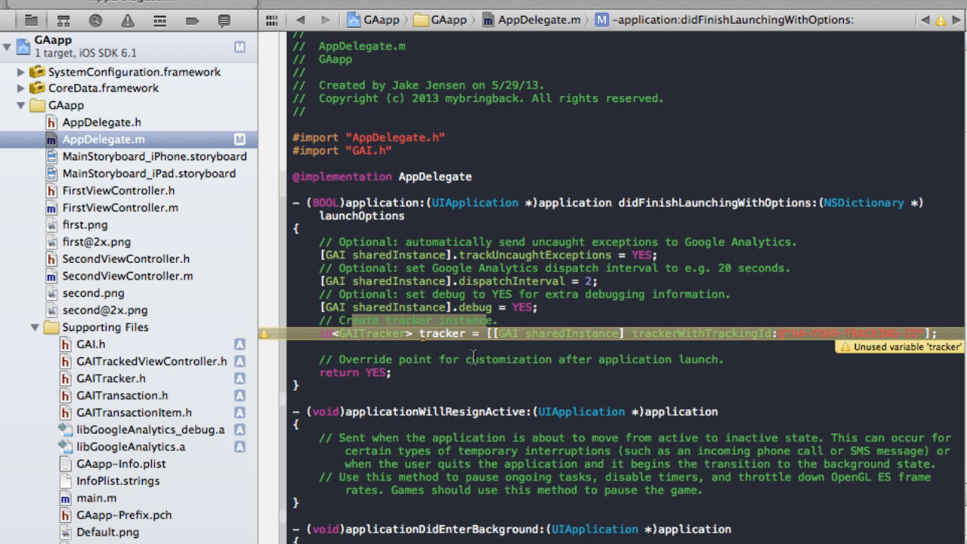
{"action": "mouse_move", "coordinate": [535, 364]}
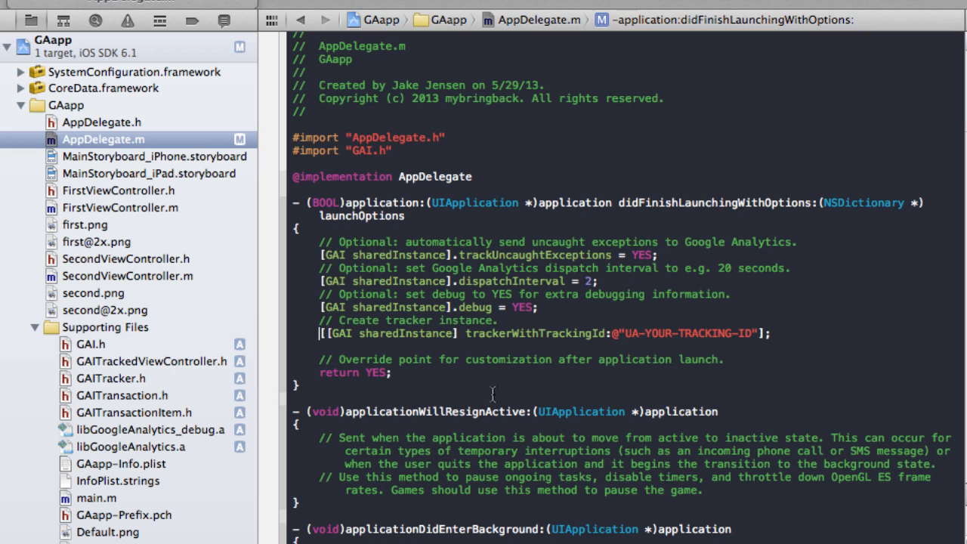
{"action": "mouse_move", "coordinate": [590, 363]}
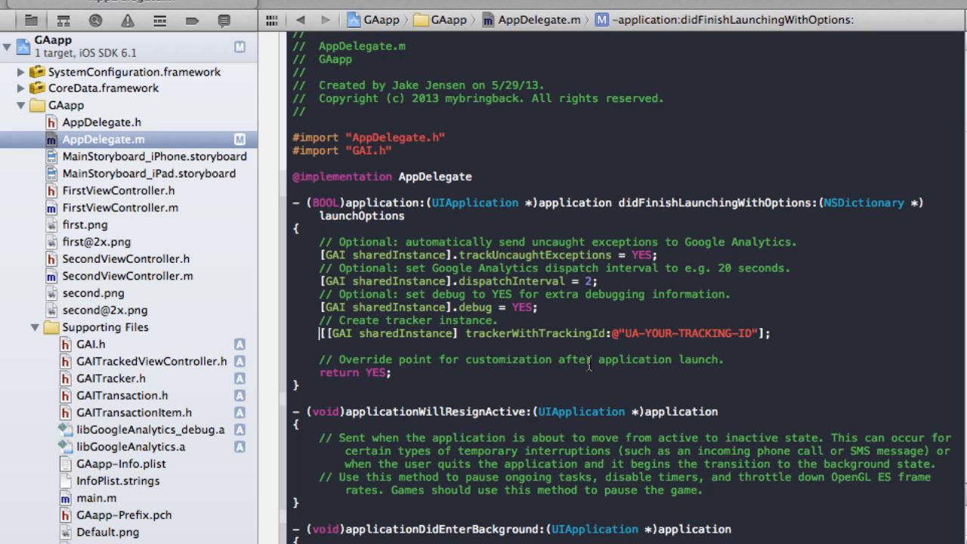
{"action": "mouse_move", "coordinate": [613, 334]}
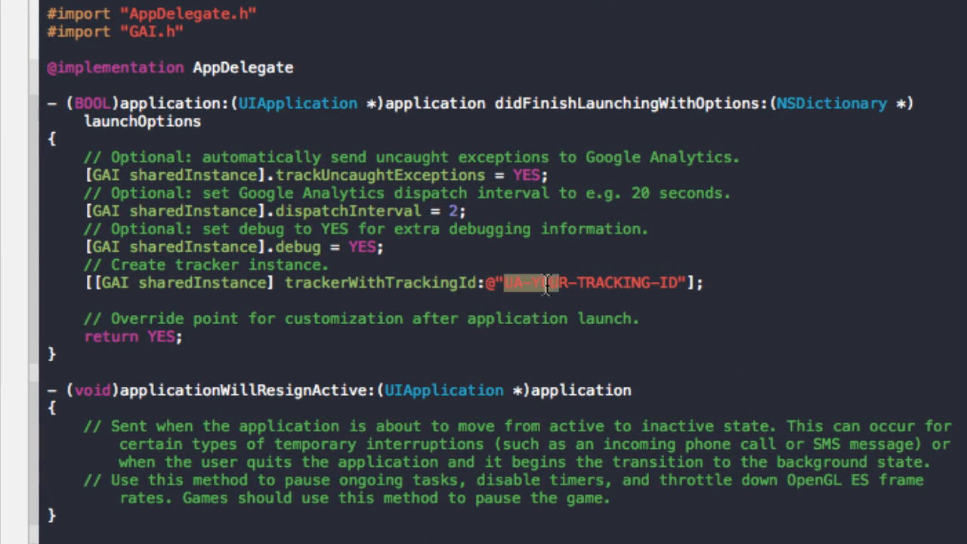
Step: Replace UA-YOUR-TRACKING-ID with the real tracking ID UA-41195273-1
{"action": "type", "text": "UA-41195273-1"}
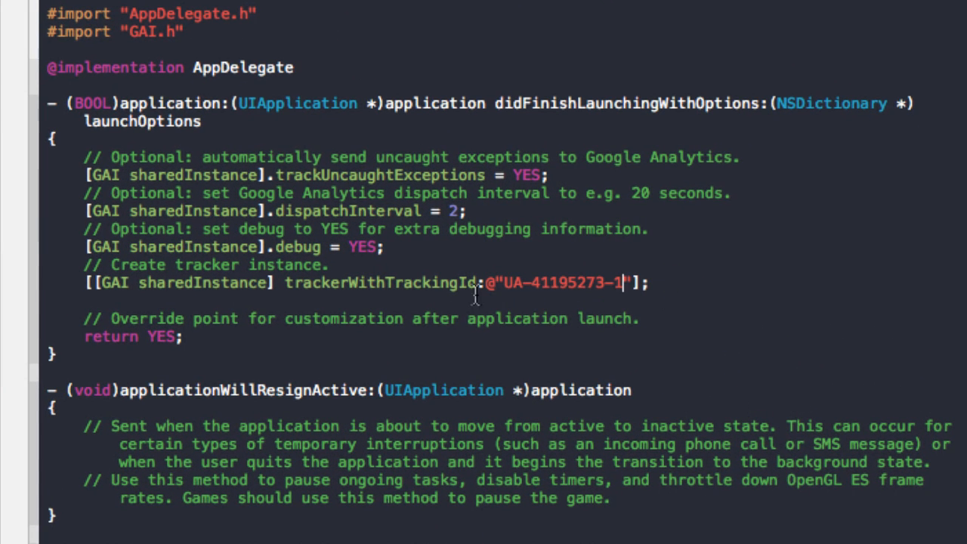
{"action": "mouse_move", "coordinate": [683, 290]}
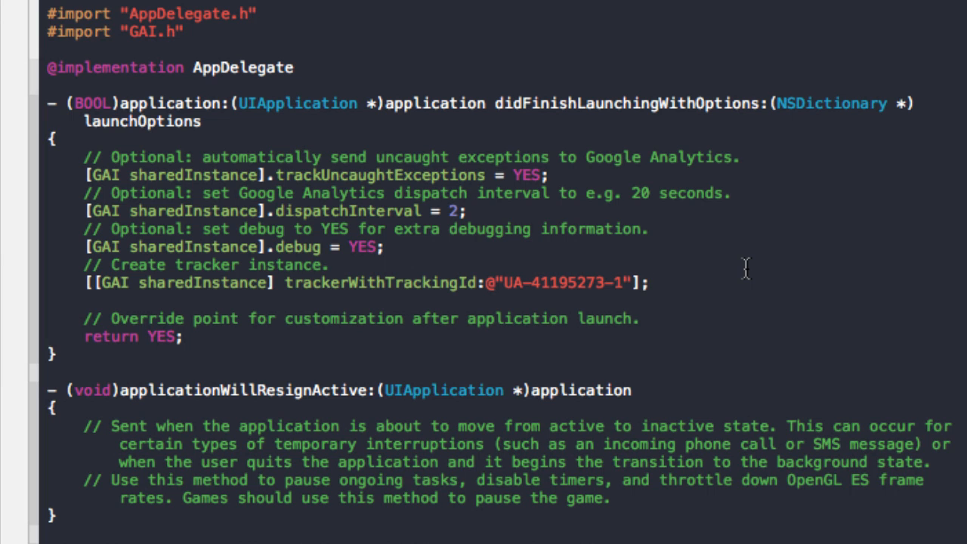
{"action": "left_click", "coordinate": [649, 283]}
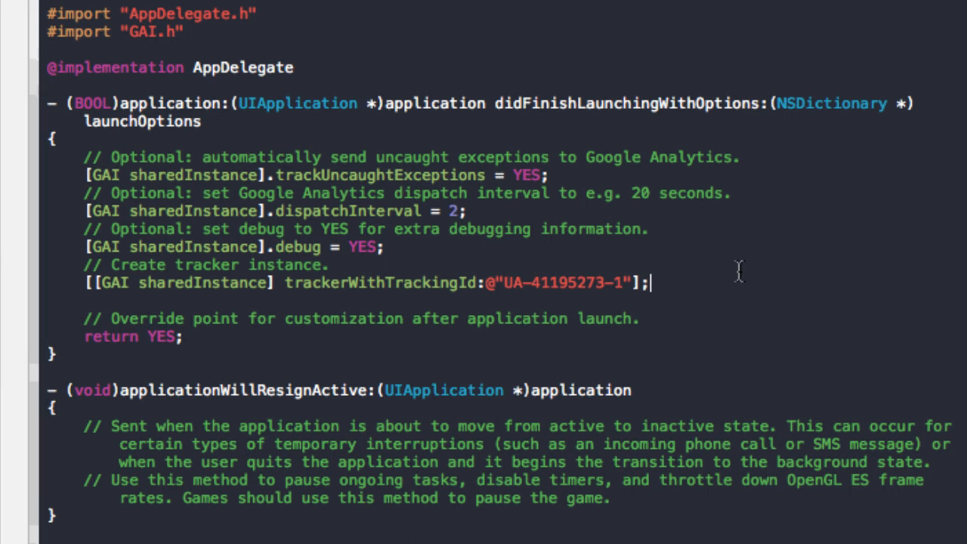